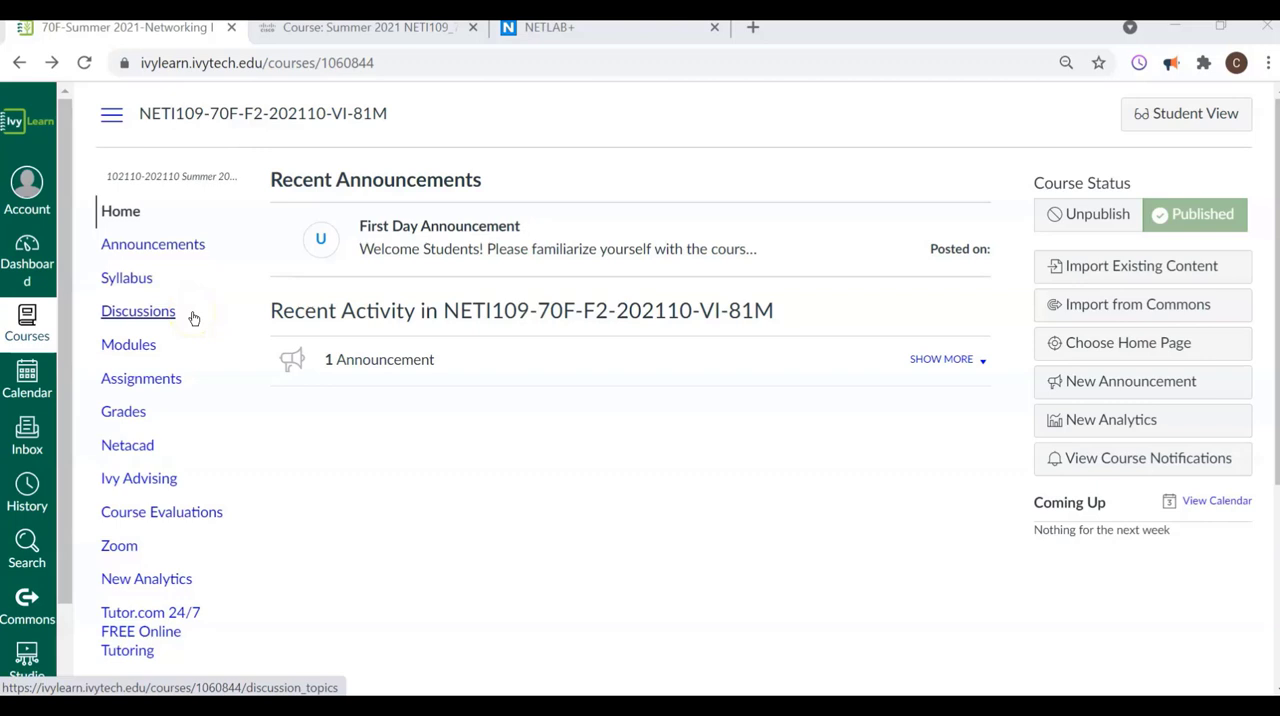
mouse_move(176, 62)
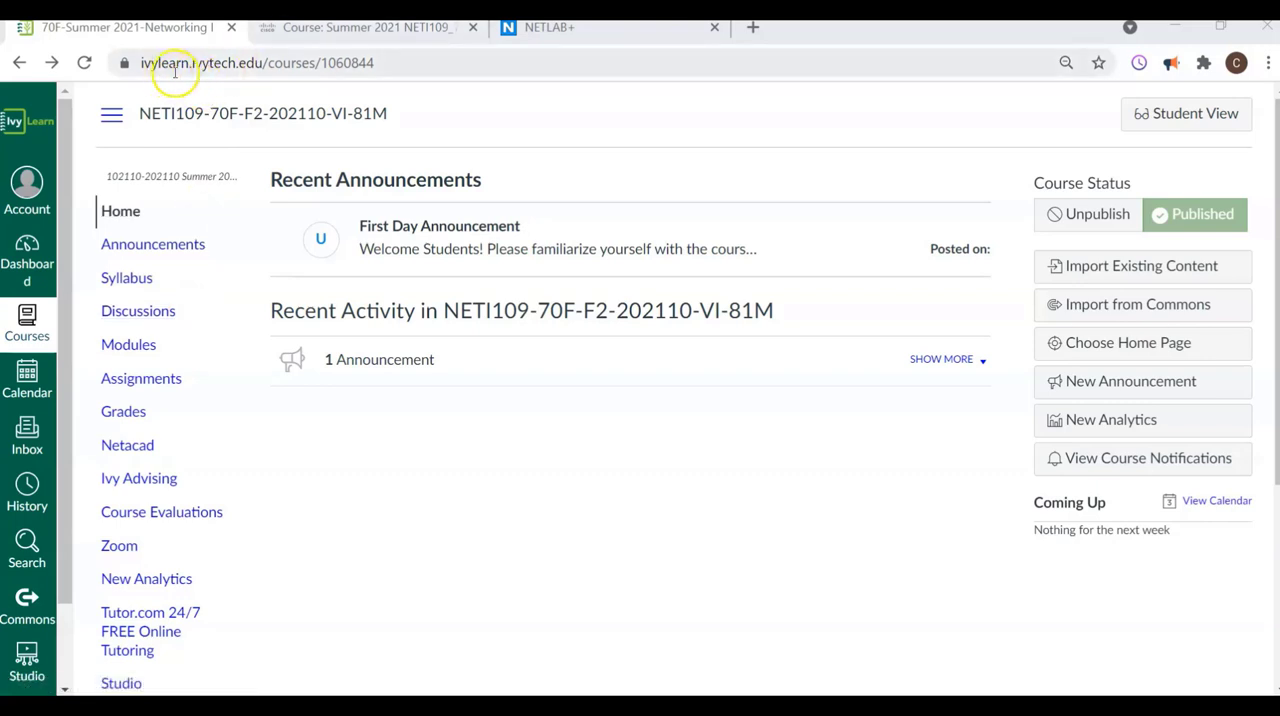
mouse_move(162, 296)
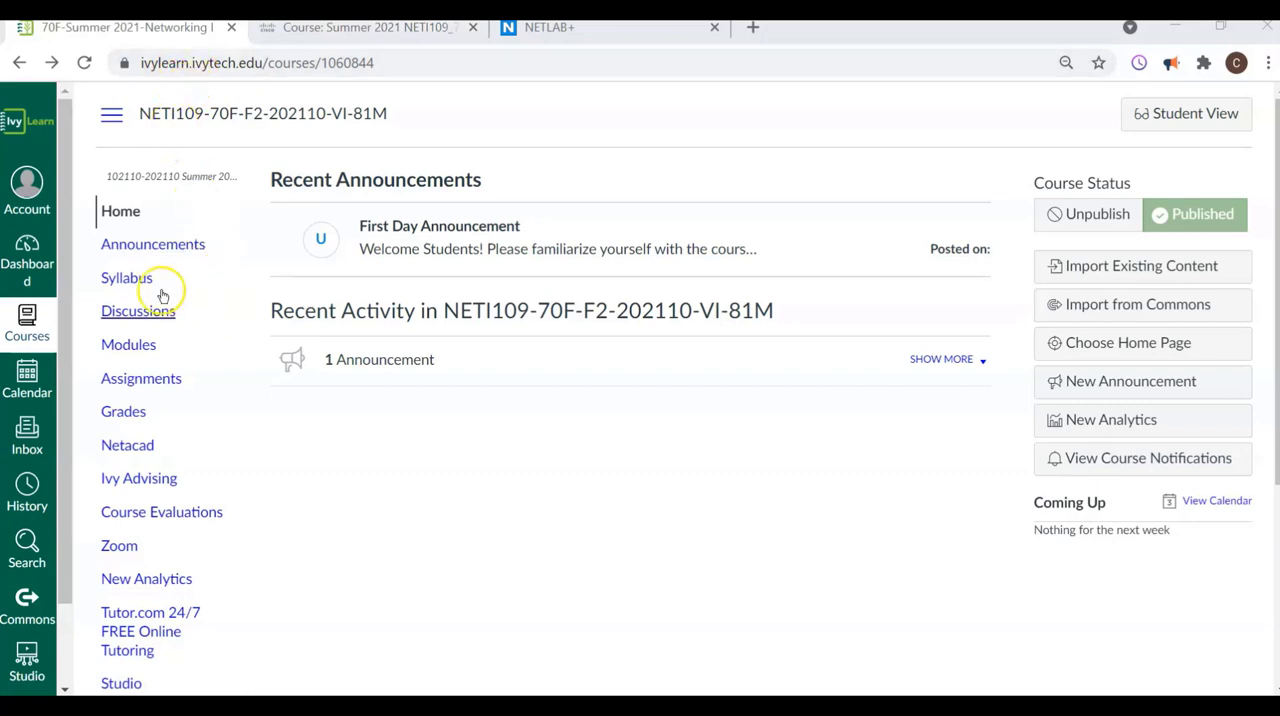
mouse_move(112, 232)
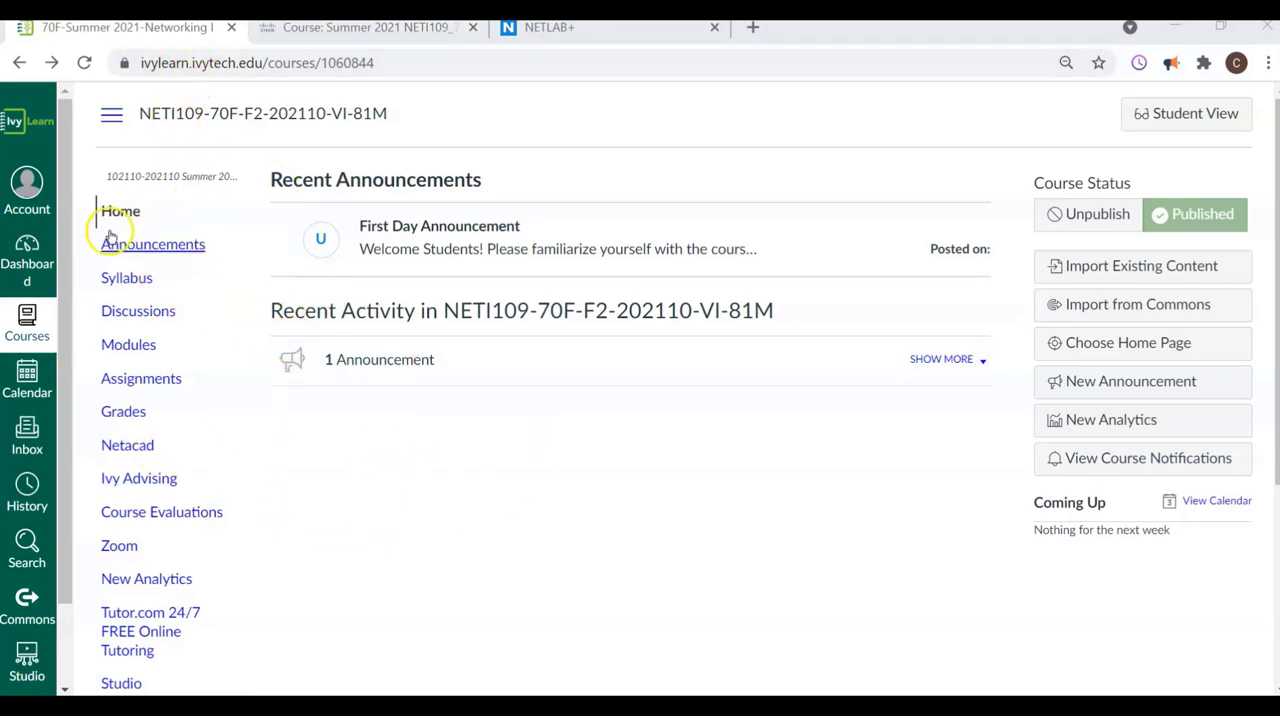
mouse_move(138, 312)
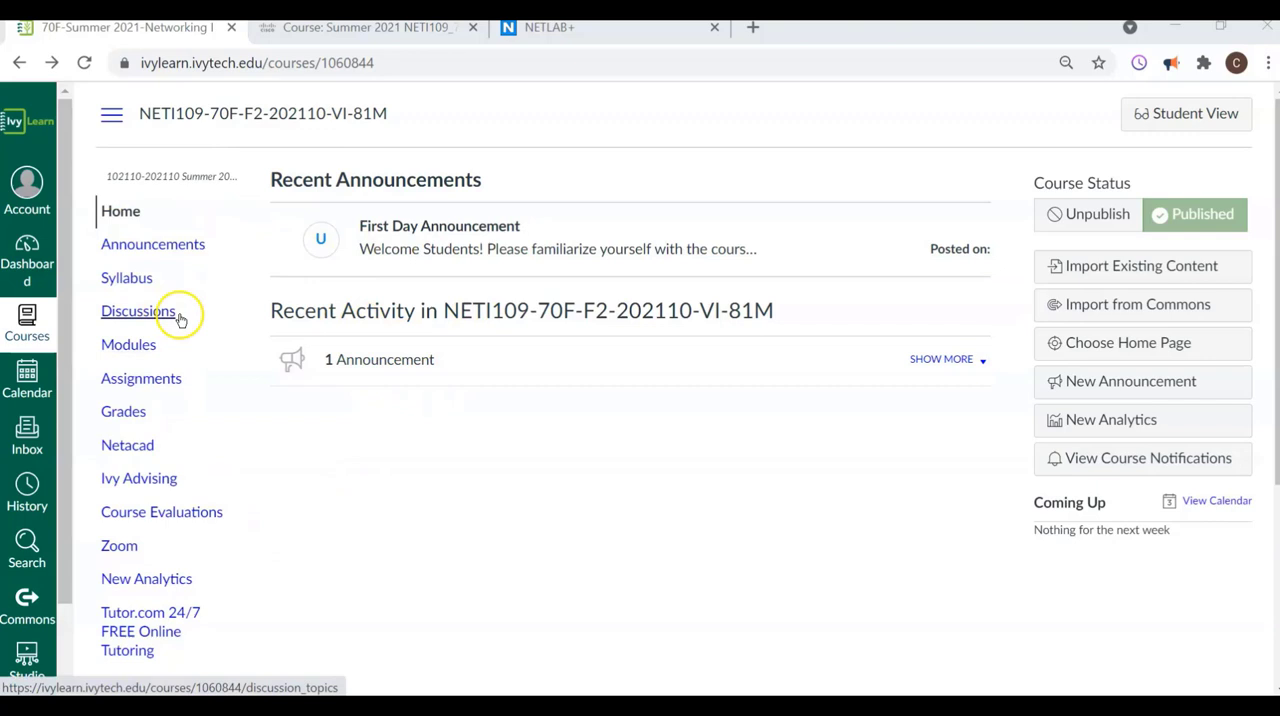
mouse_move(1186, 112)
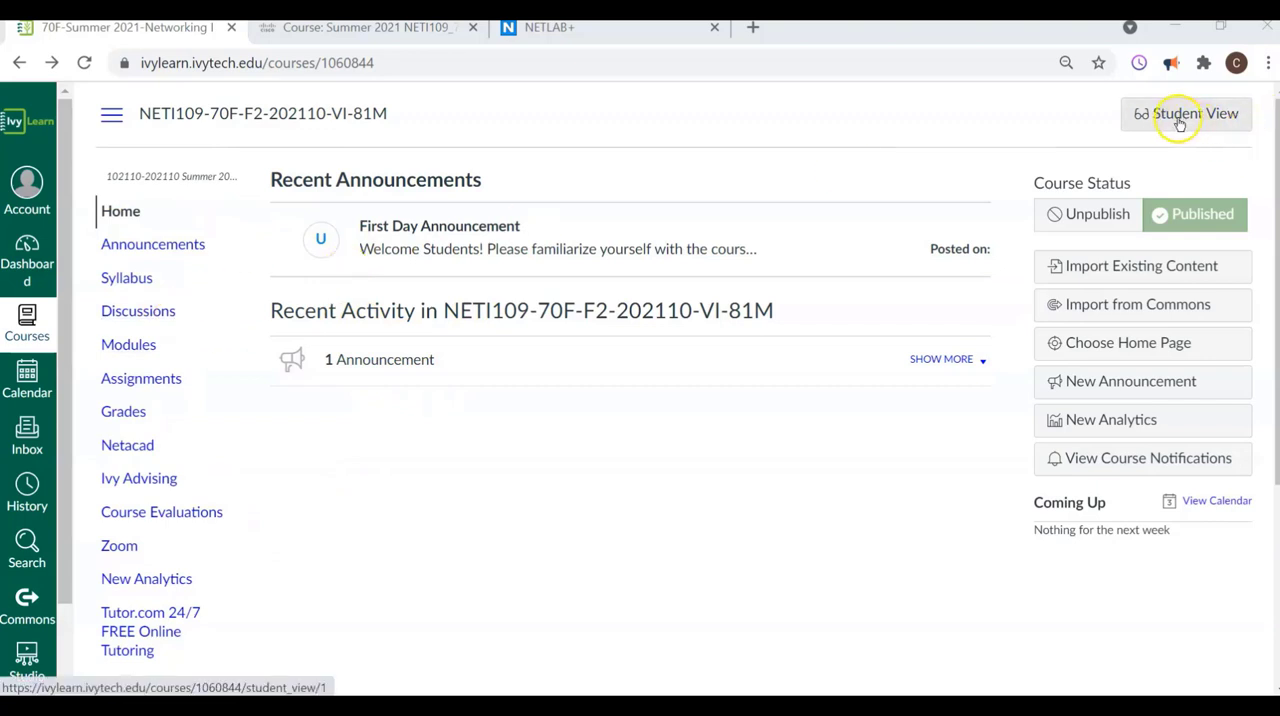
mouse_move(1186, 112)
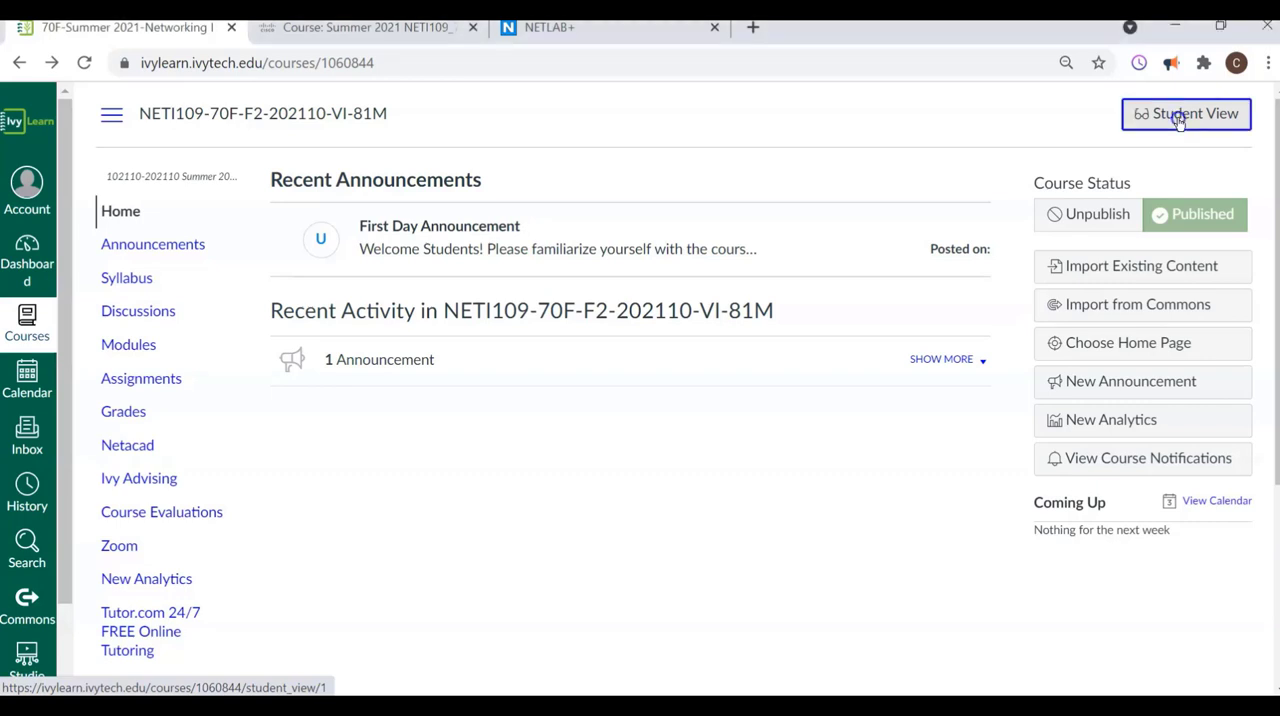
Step: Switch the NETI109 course home page into Student View to see the test student's to-do list
click(1186, 112)
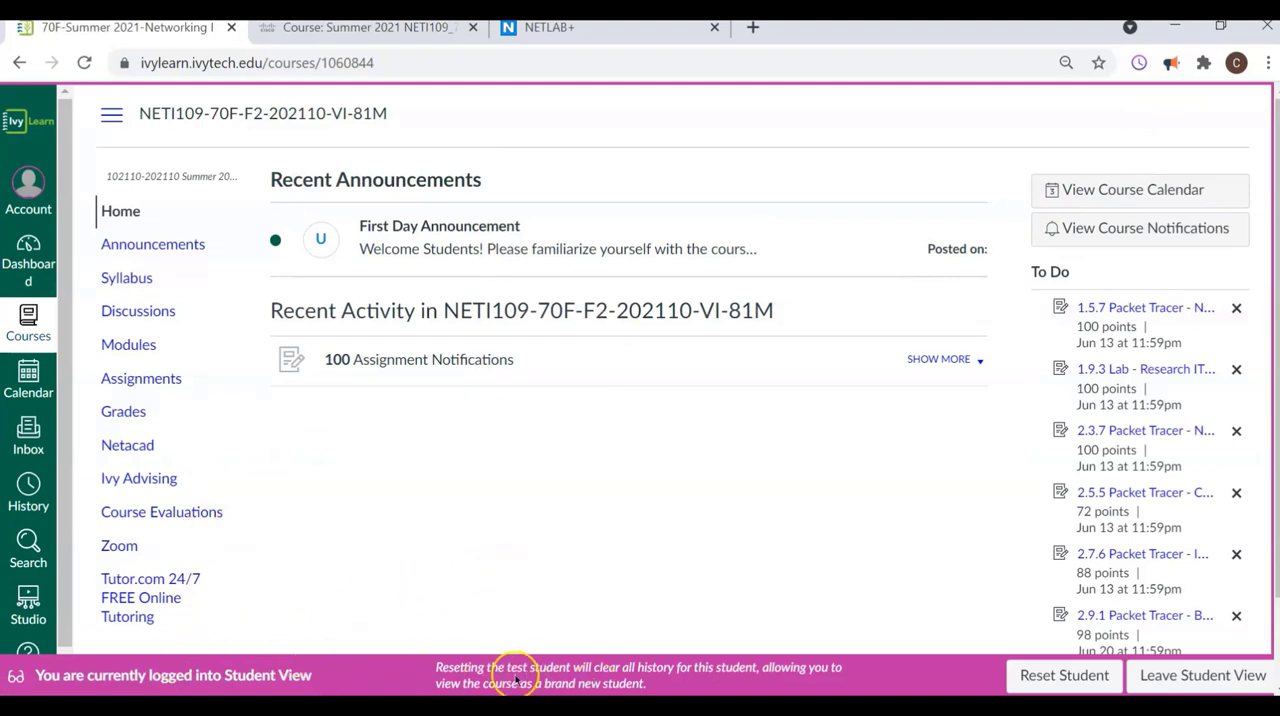
mouse_move(436, 674)
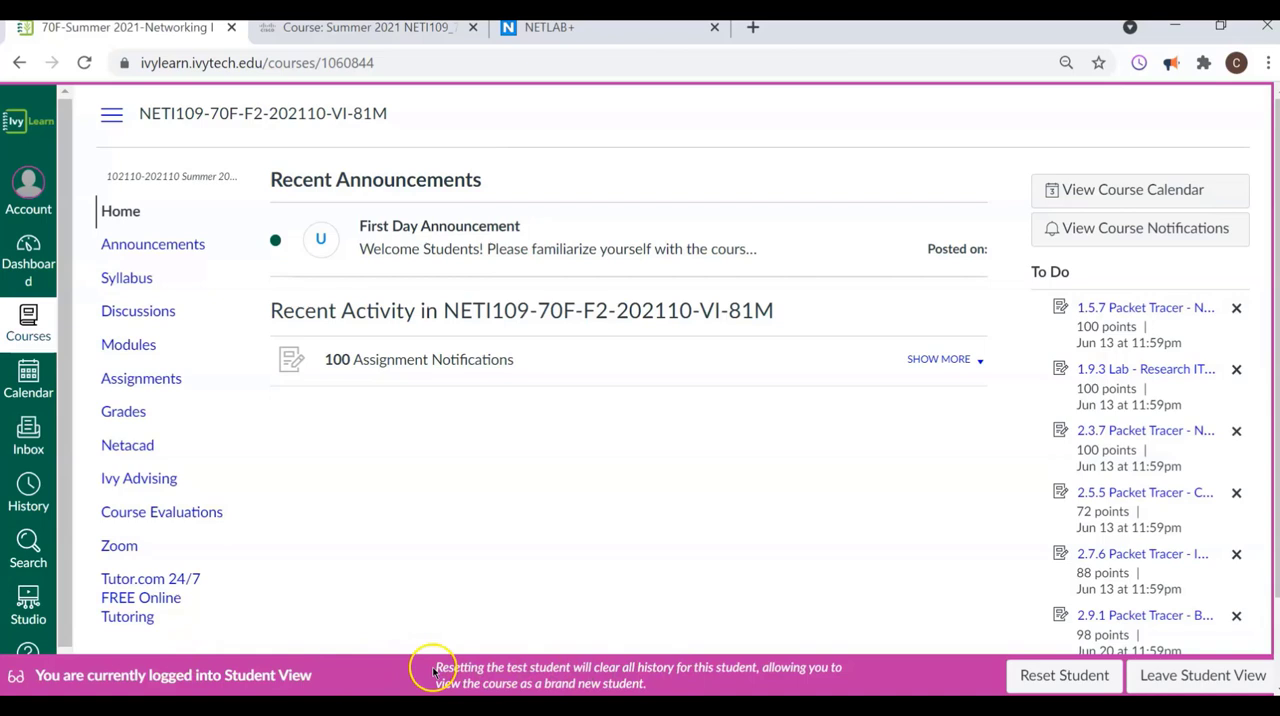
mouse_move(494, 636)
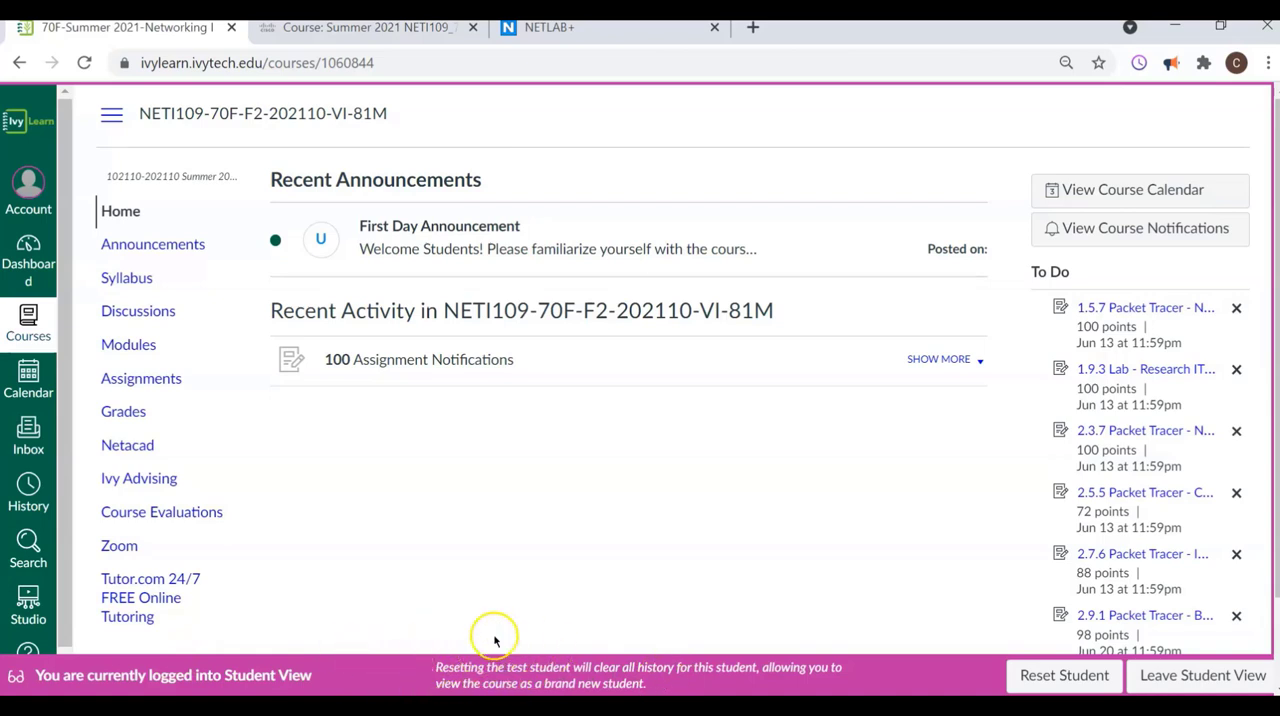
mouse_move(468, 376)
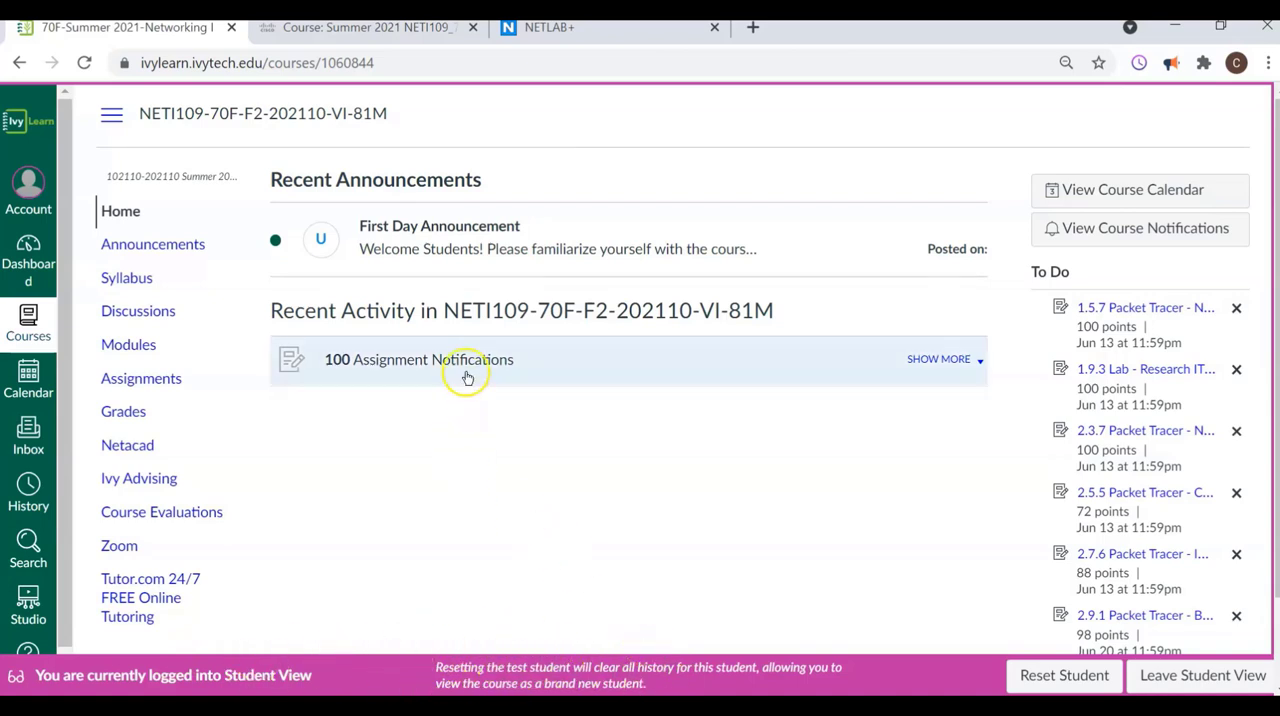
mouse_move(468, 378)
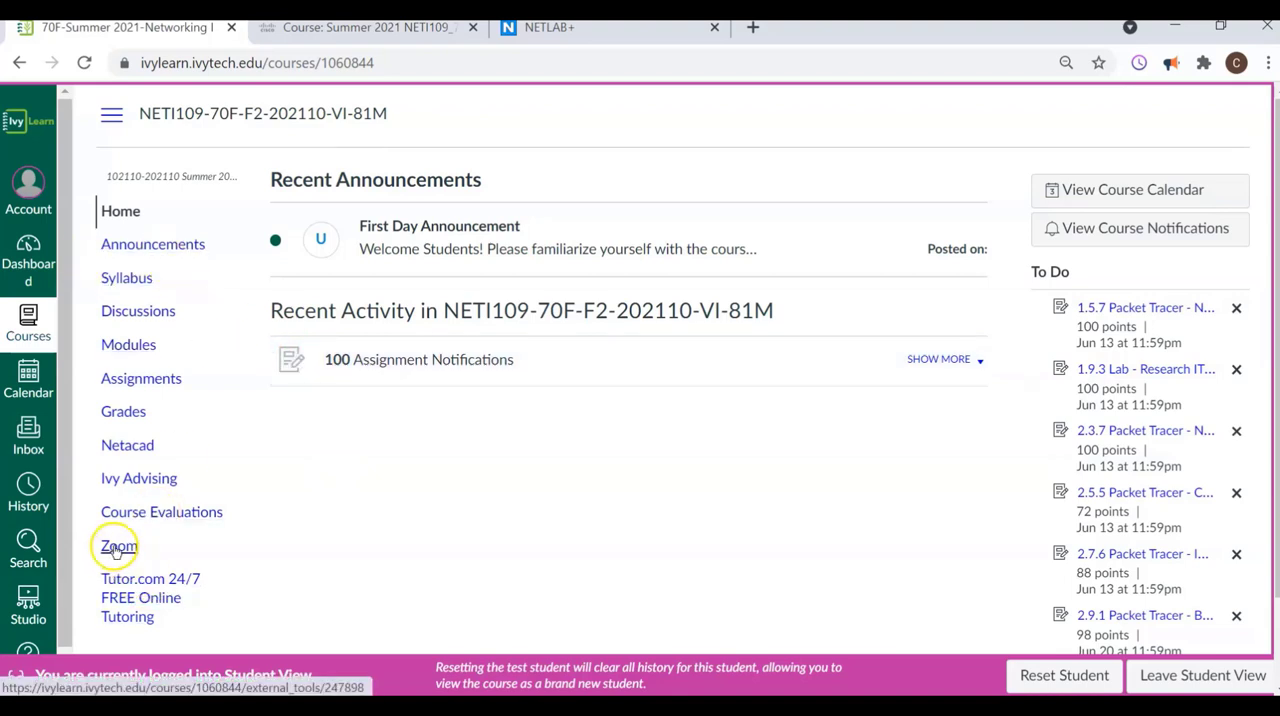
mouse_move(118, 546)
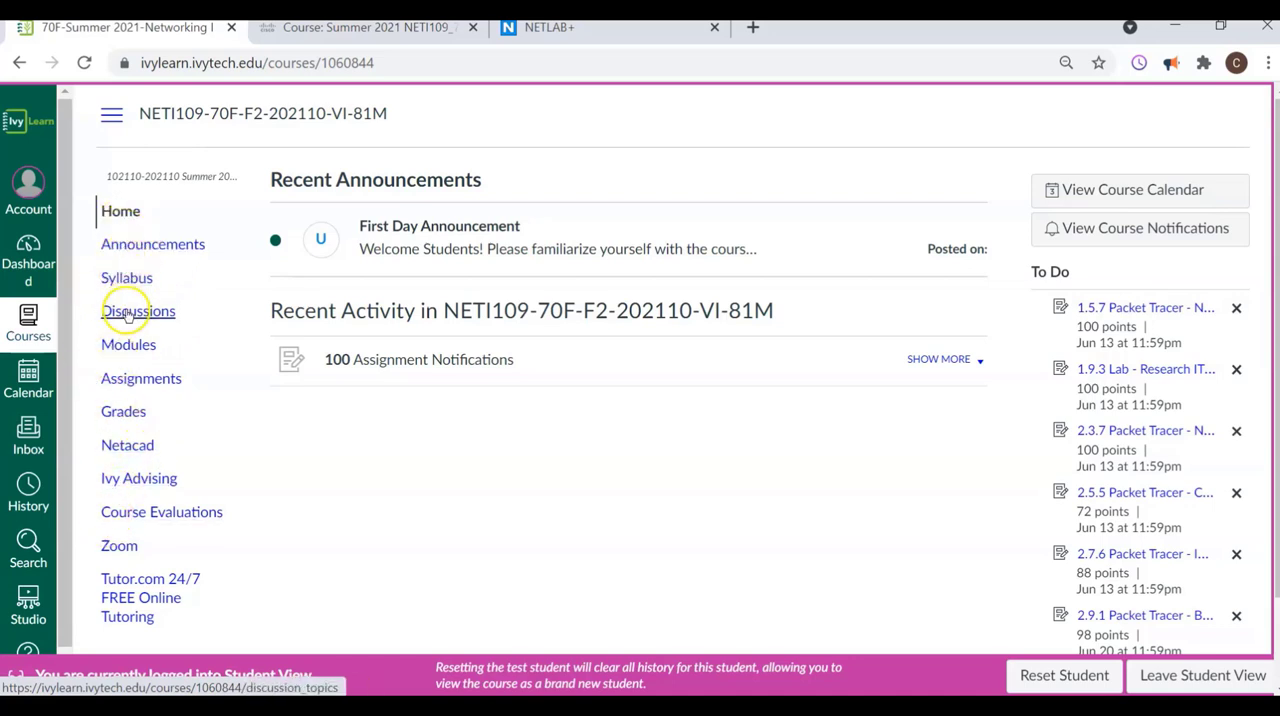
mouse_move(152, 244)
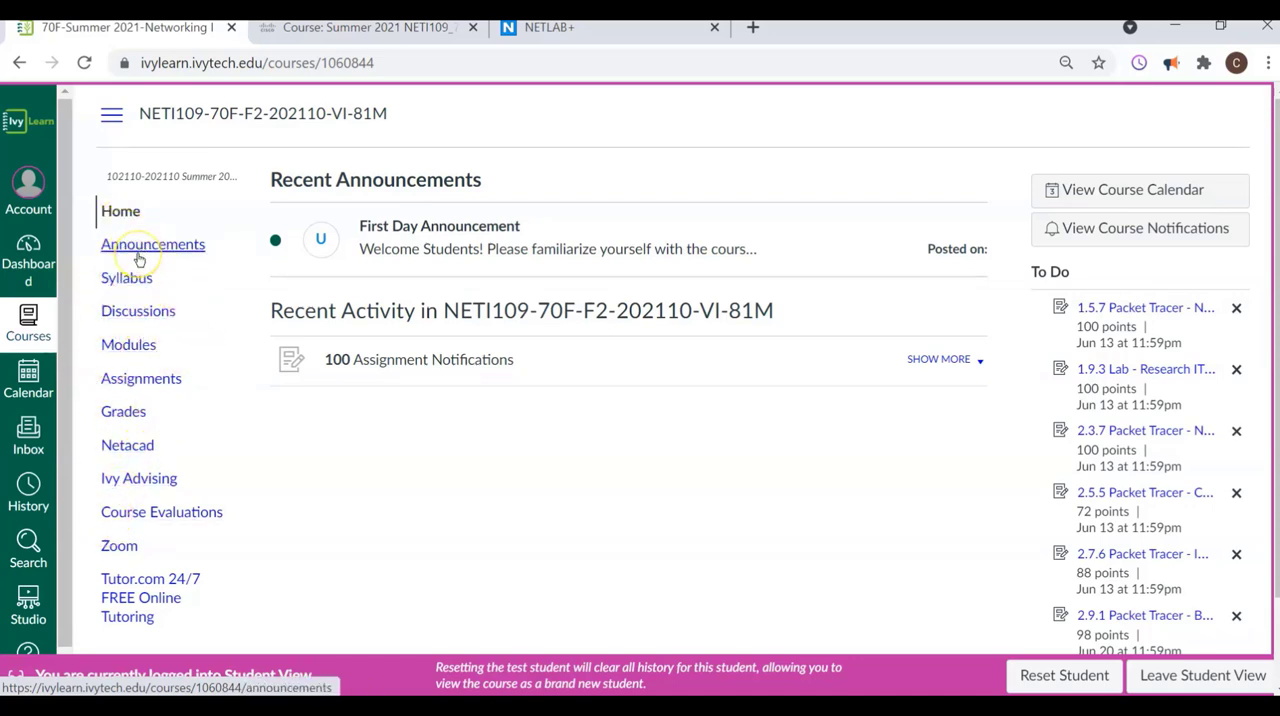
mouse_move(126, 278)
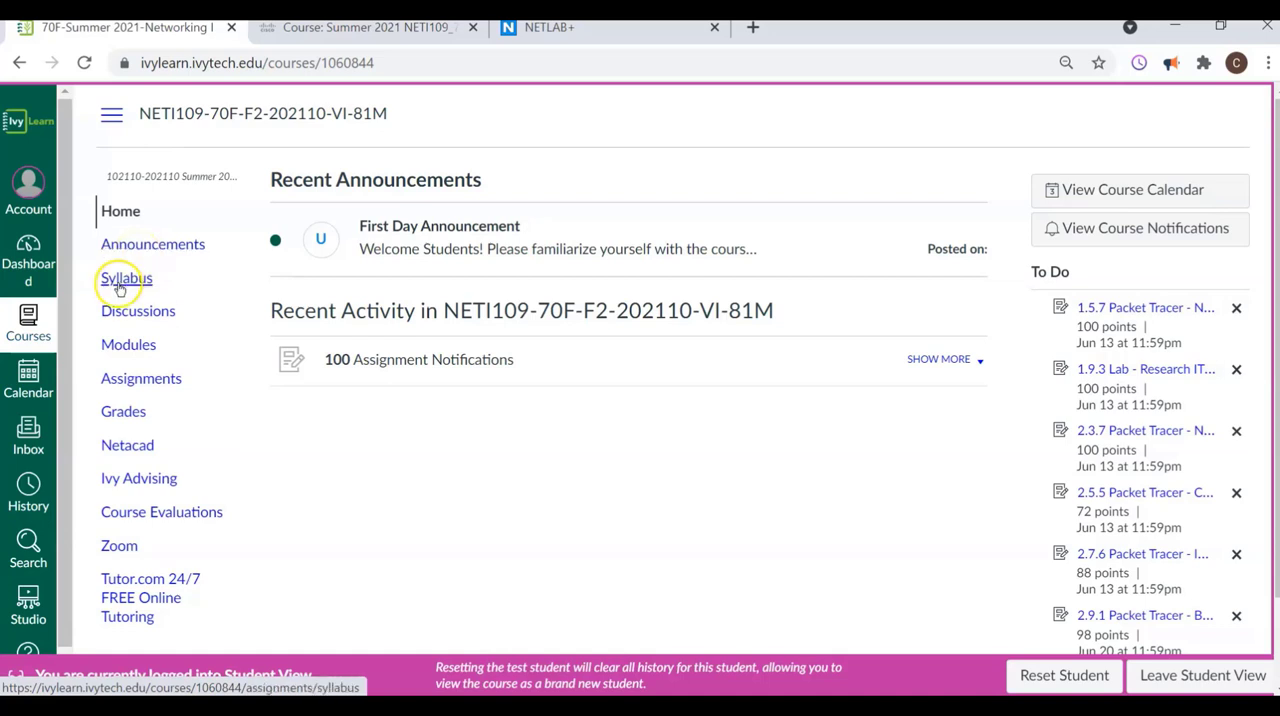
mouse_move(138, 312)
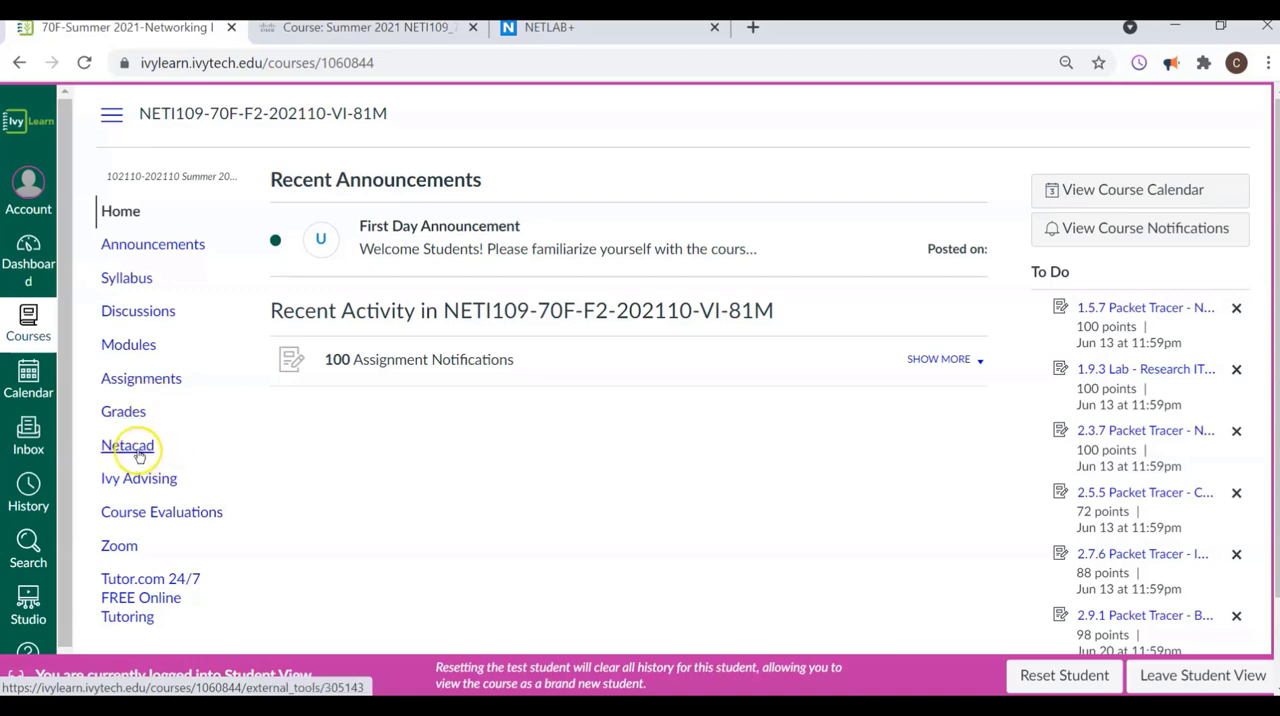
mouse_move(128, 444)
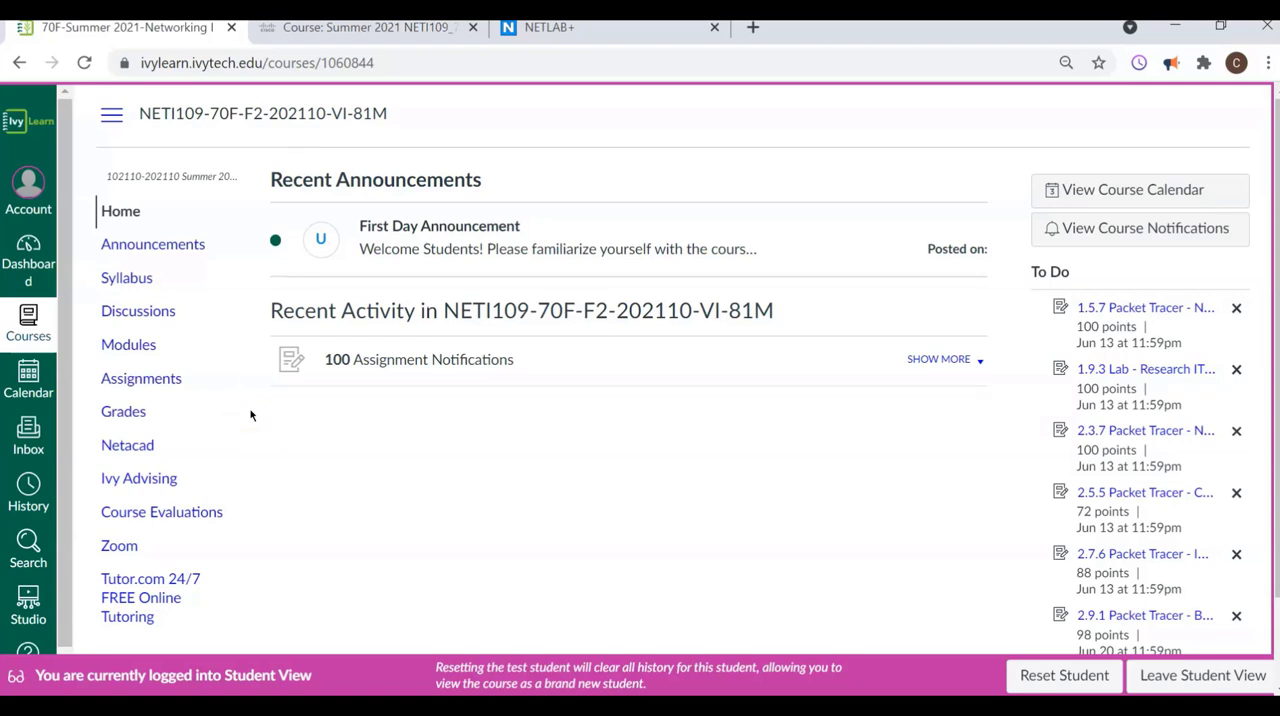
mouse_move(244, 408)
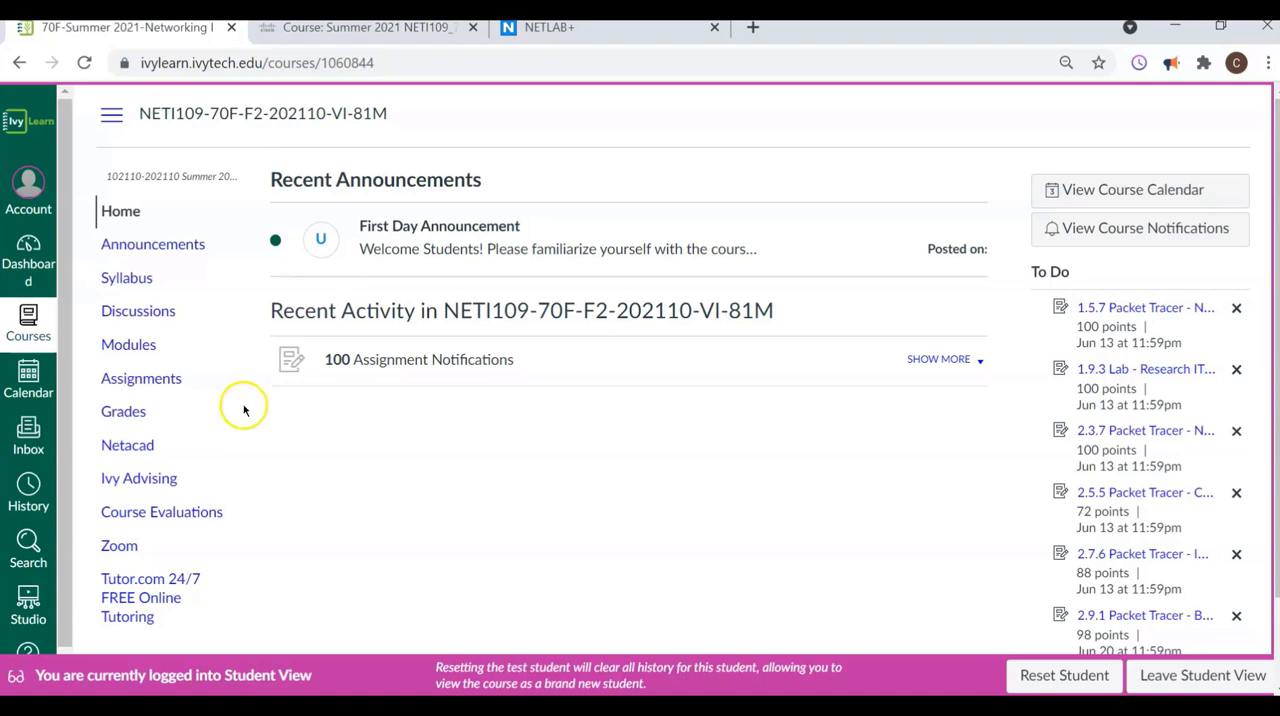
mouse_move(244, 410)
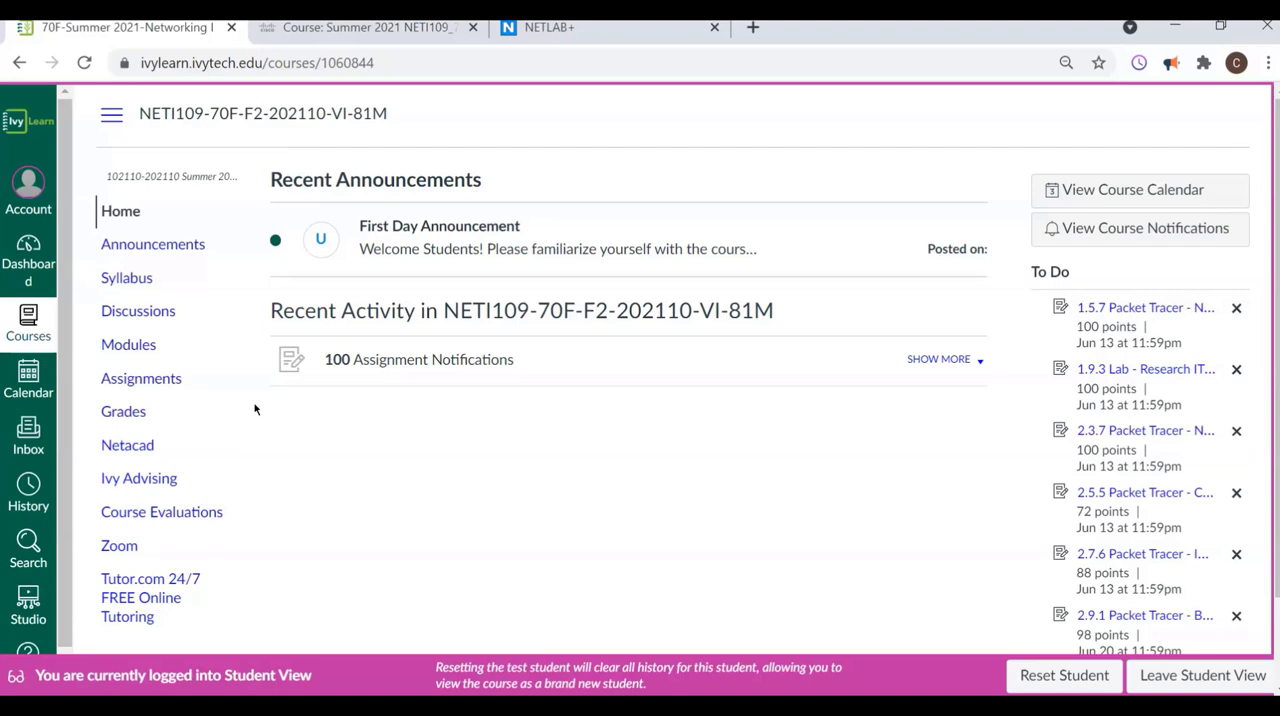
mouse_move(530, 450)
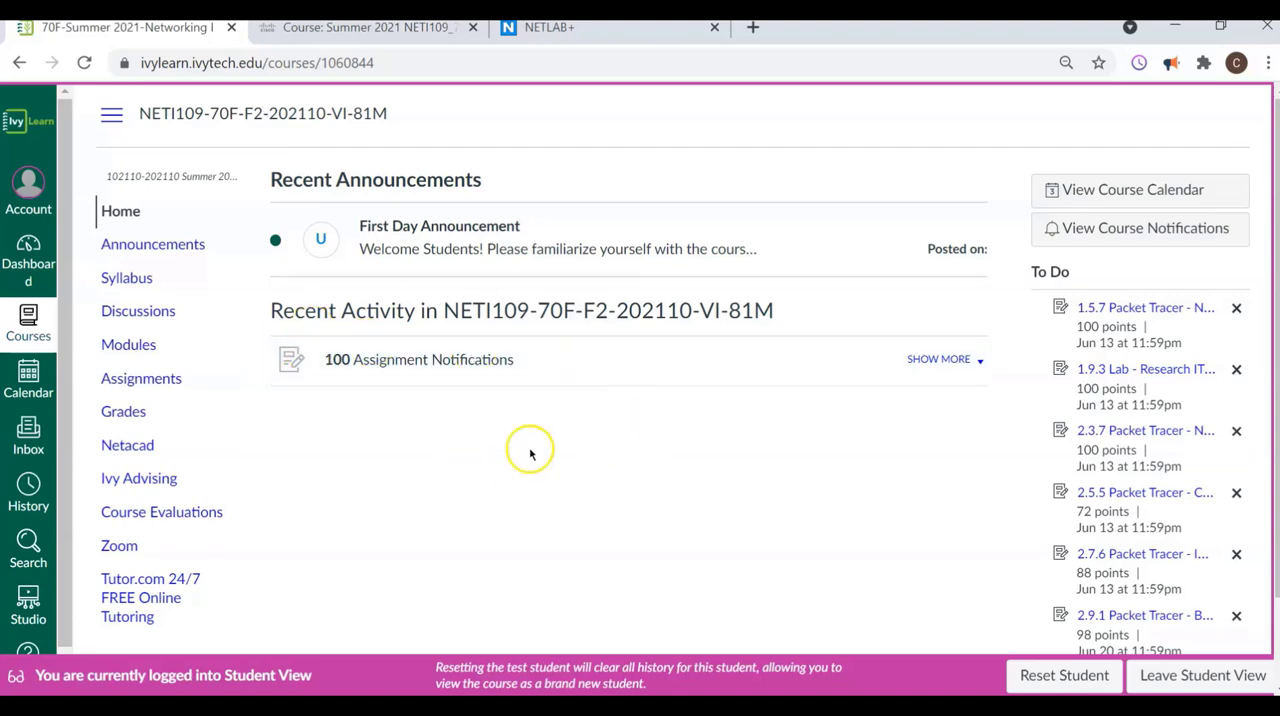
mouse_move(244, 360)
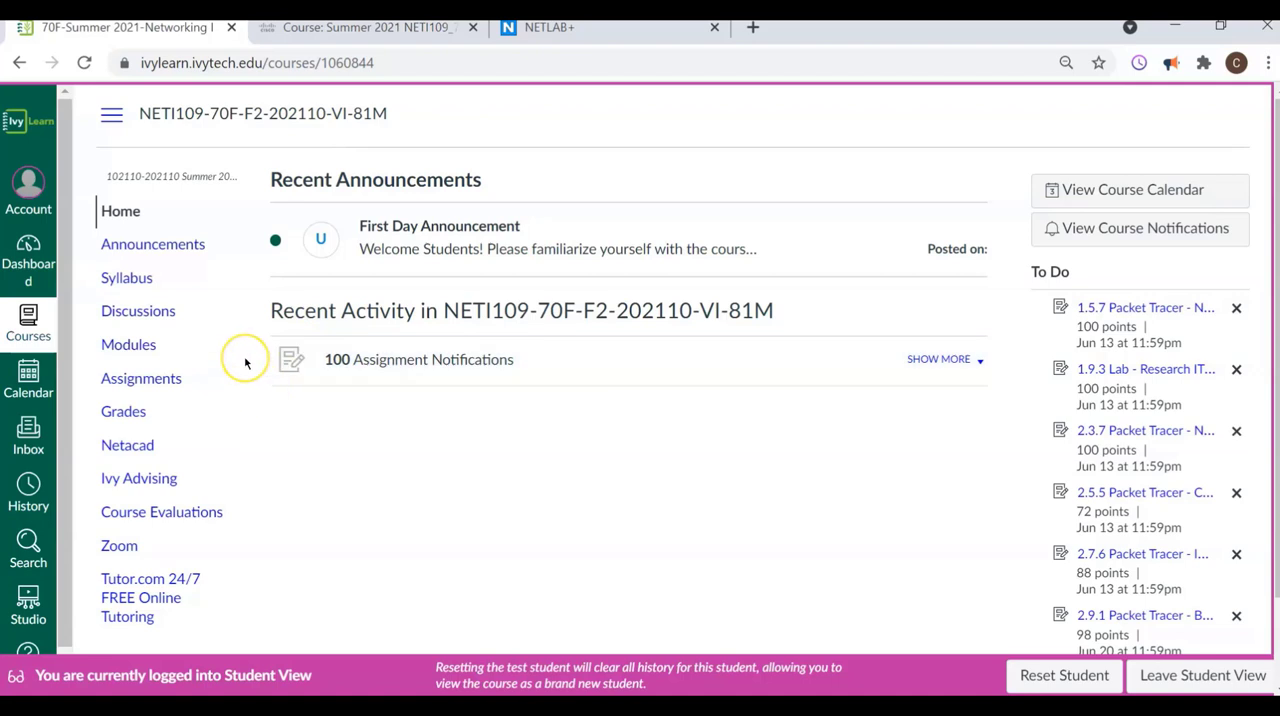
mouse_move(244, 360)
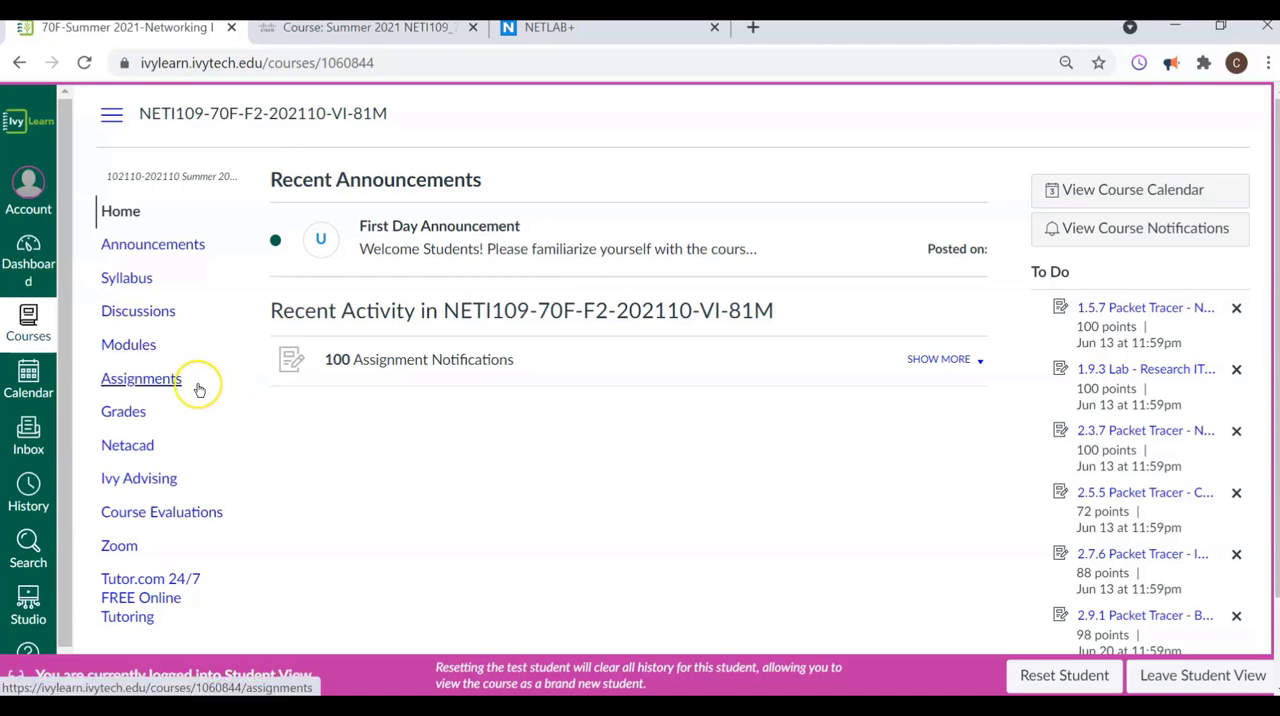
mouse_move(200, 390)
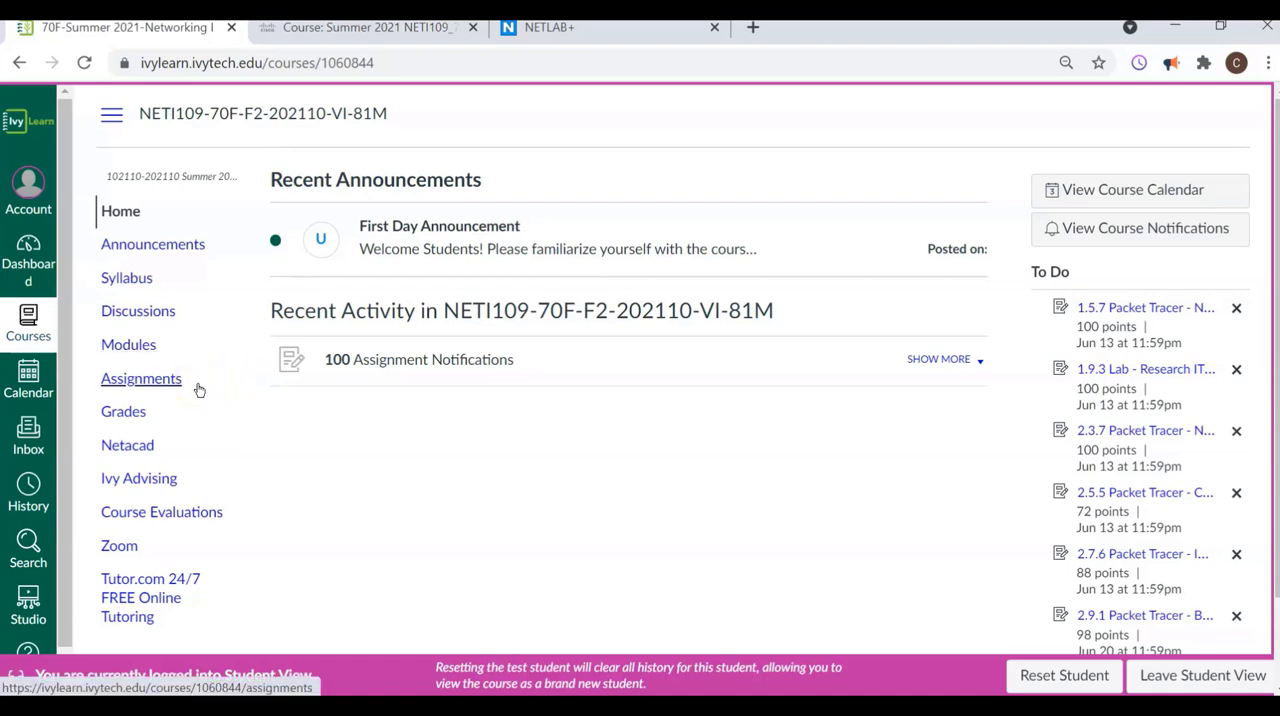
mouse_move(204, 364)
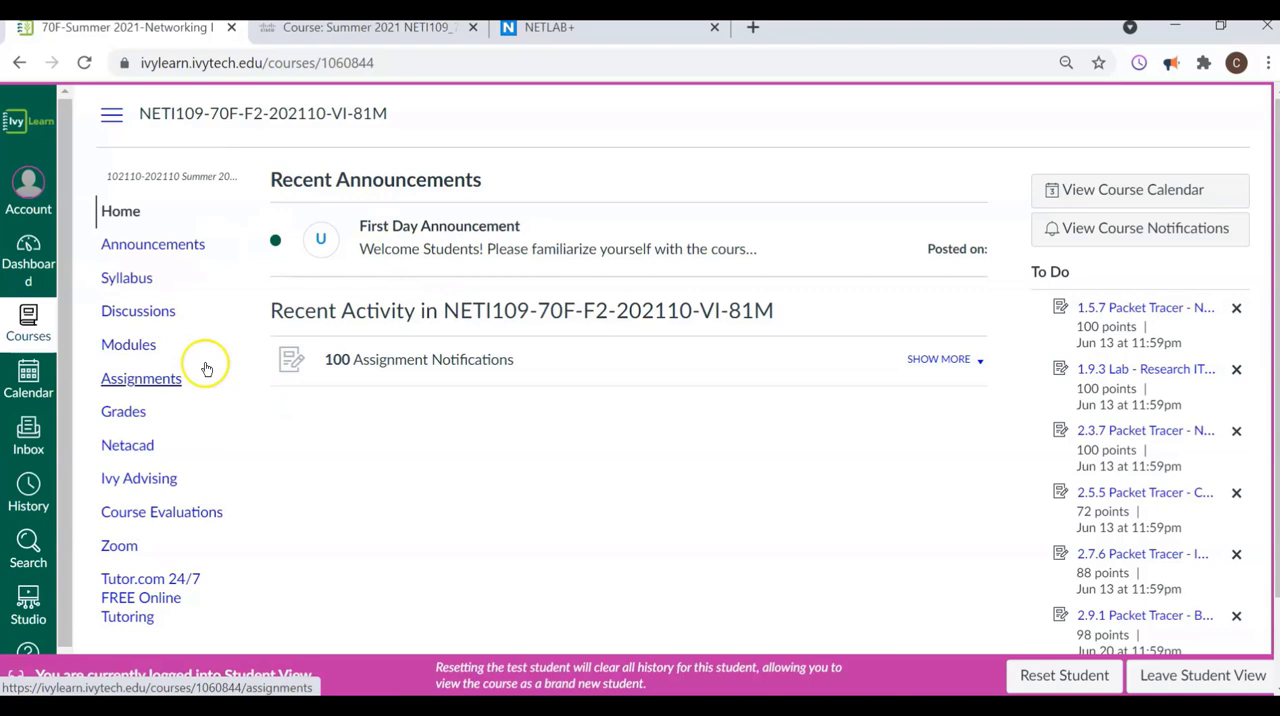
mouse_move(324, 444)
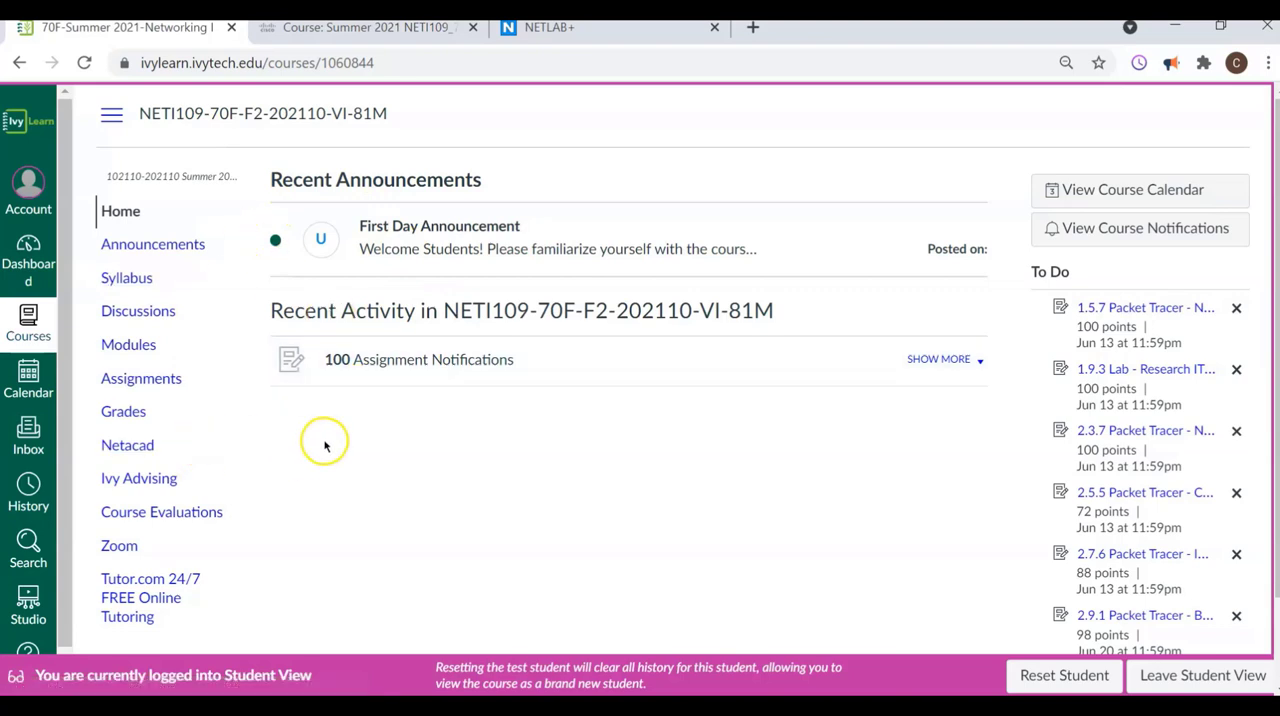
mouse_move(332, 428)
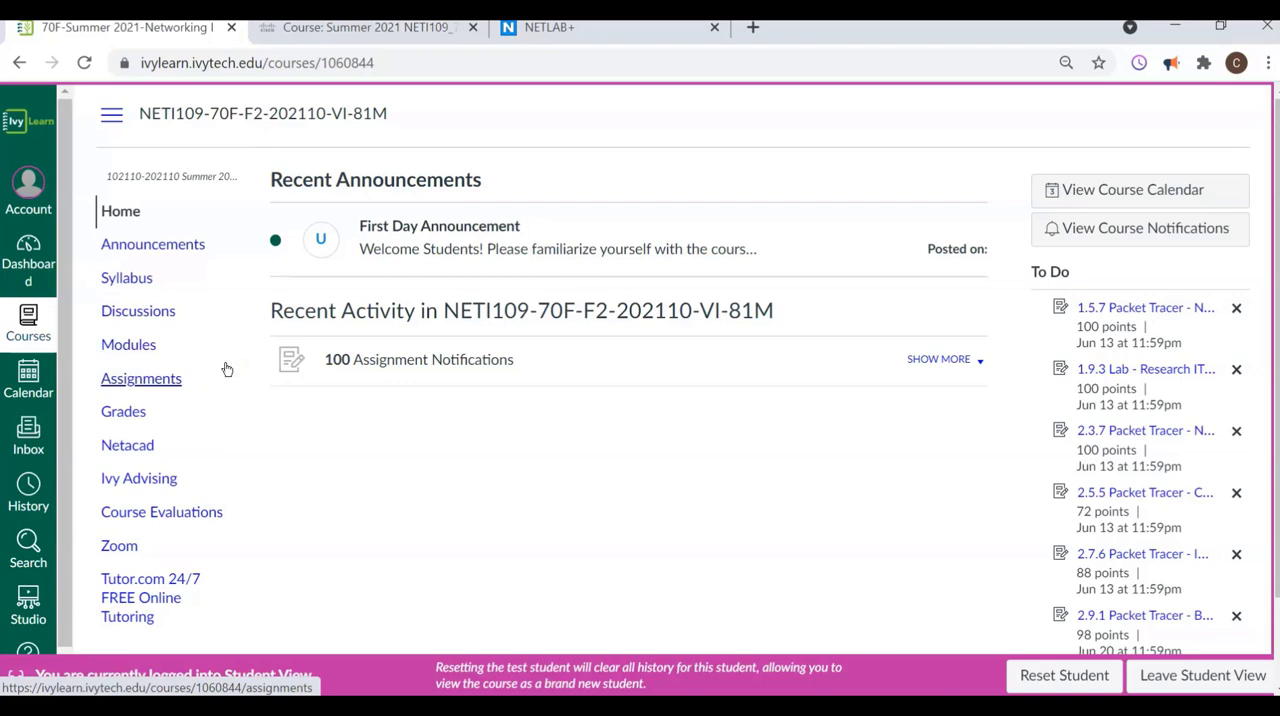
mouse_move(208, 410)
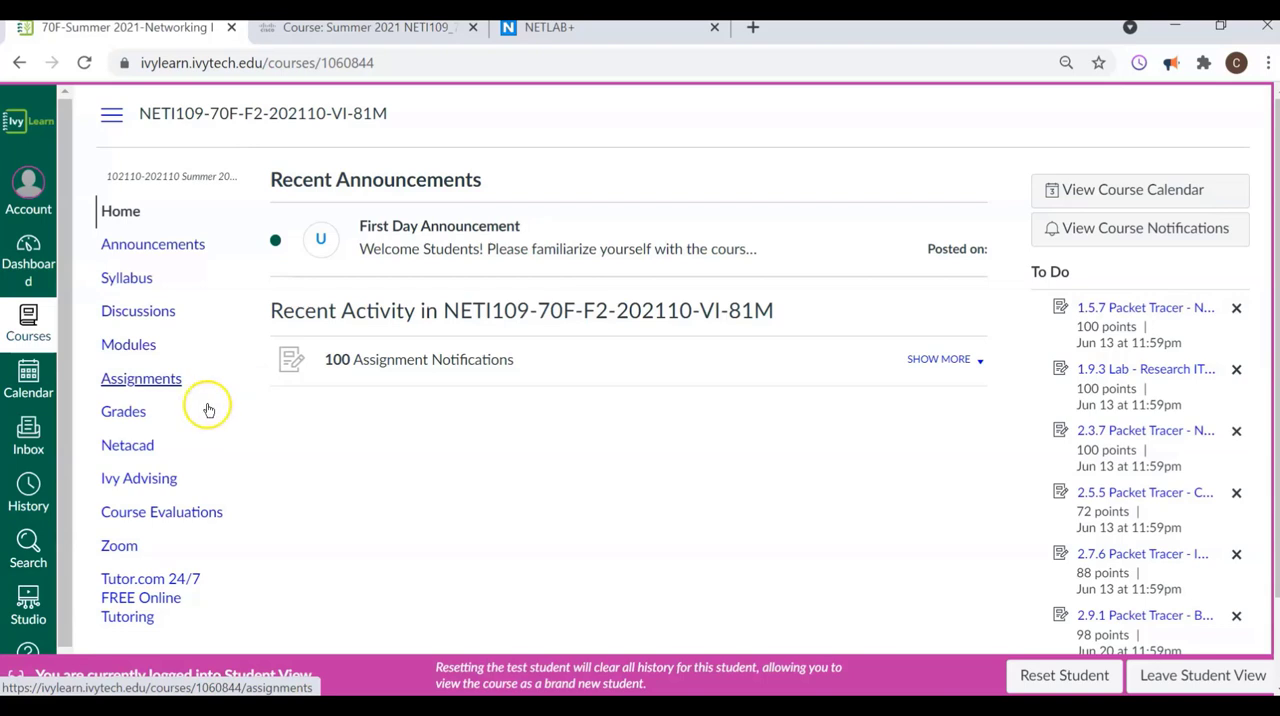
mouse_move(296, 280)
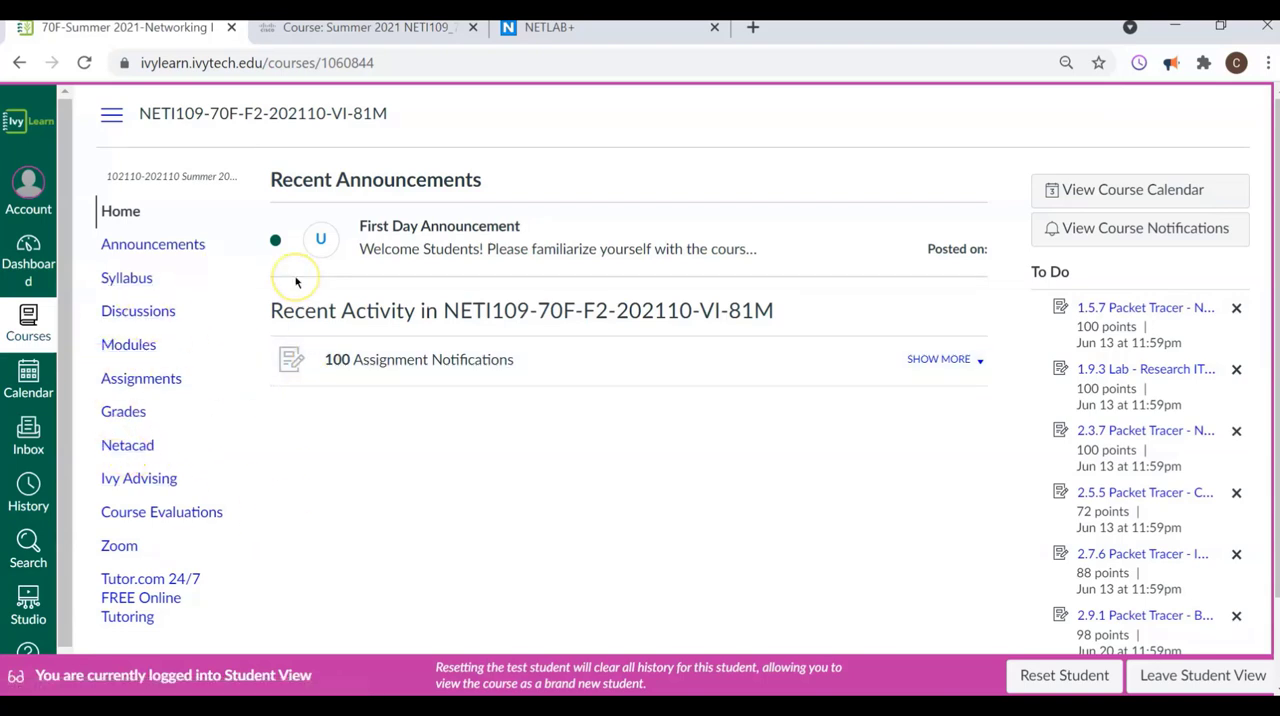
mouse_move(296, 280)
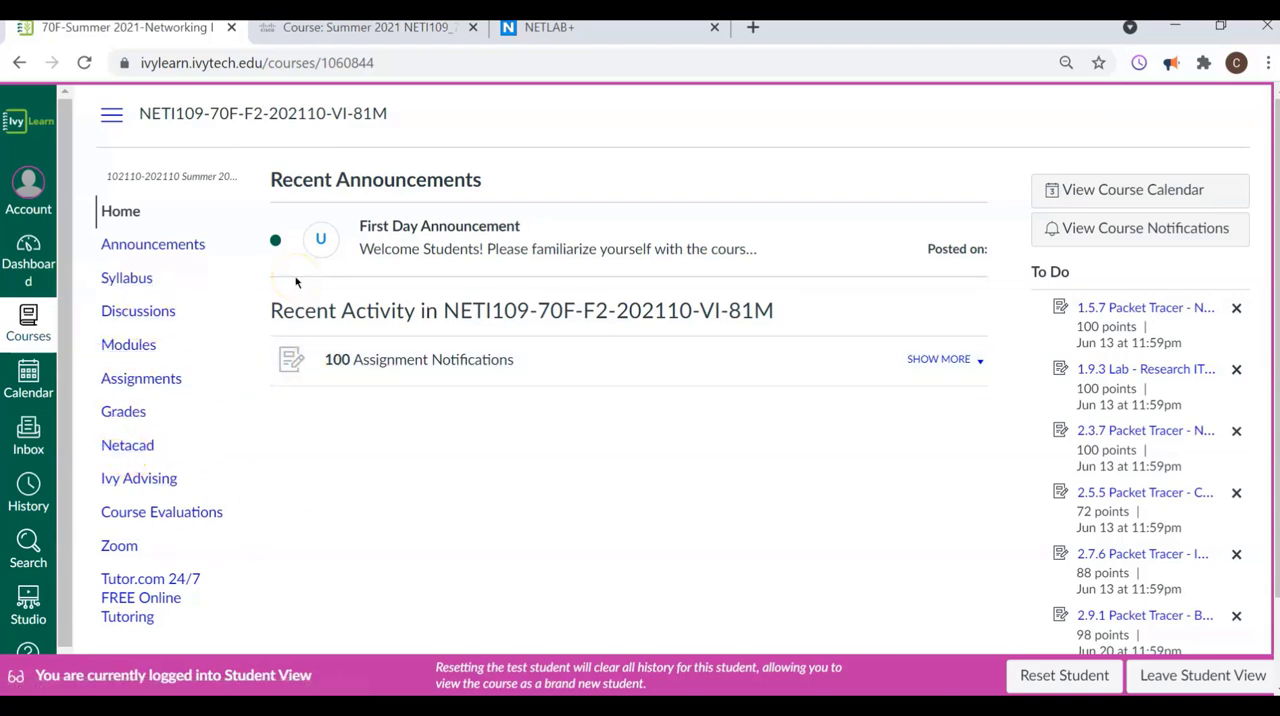
mouse_move(126, 278)
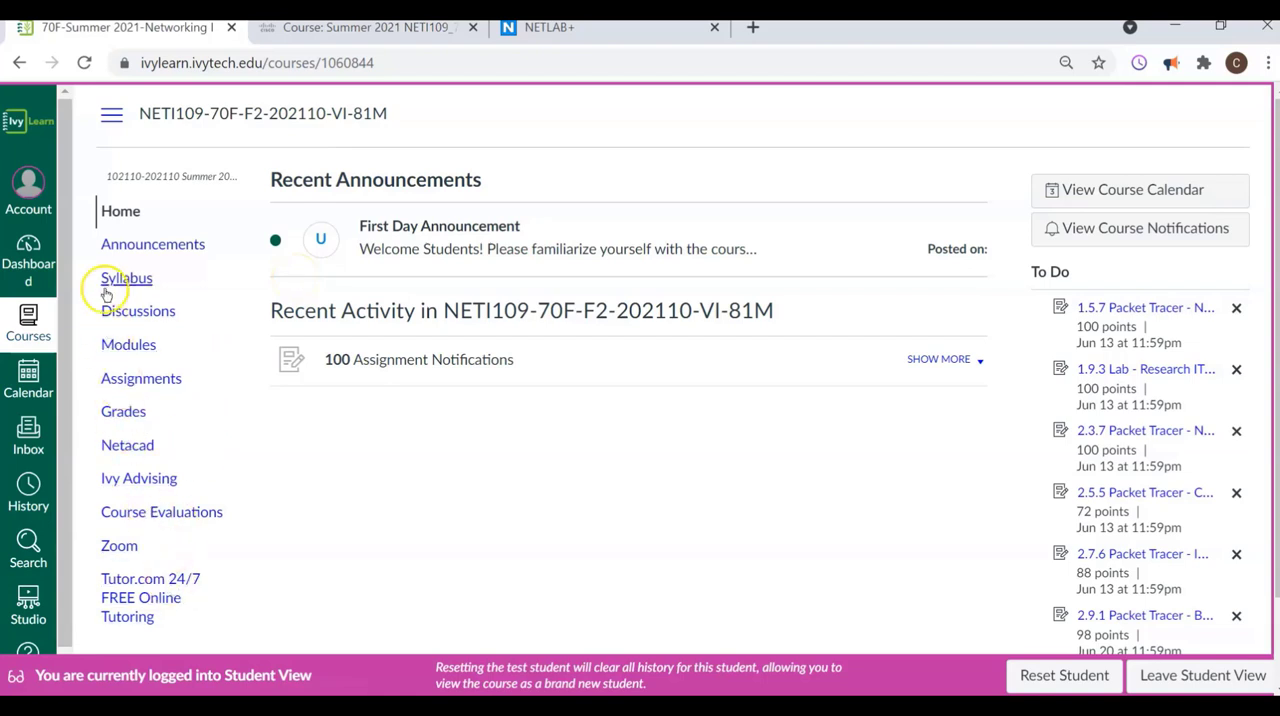
mouse_move(150, 500)
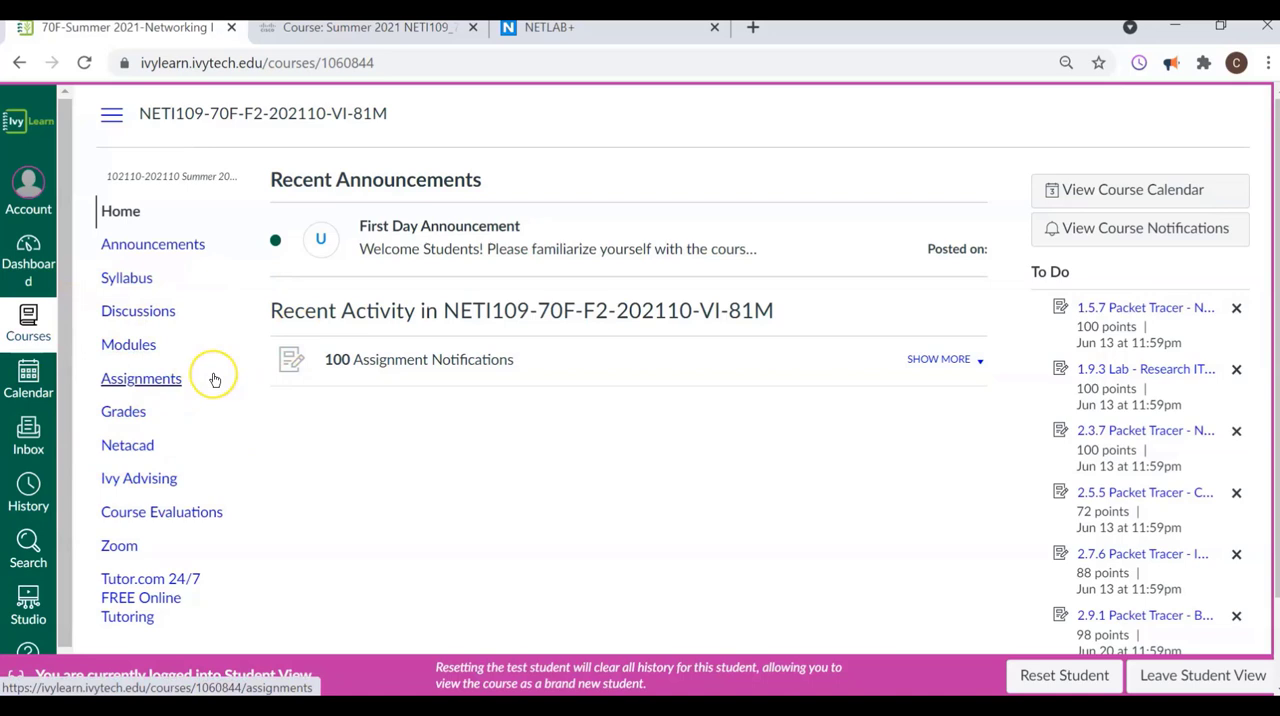
mouse_move(204, 378)
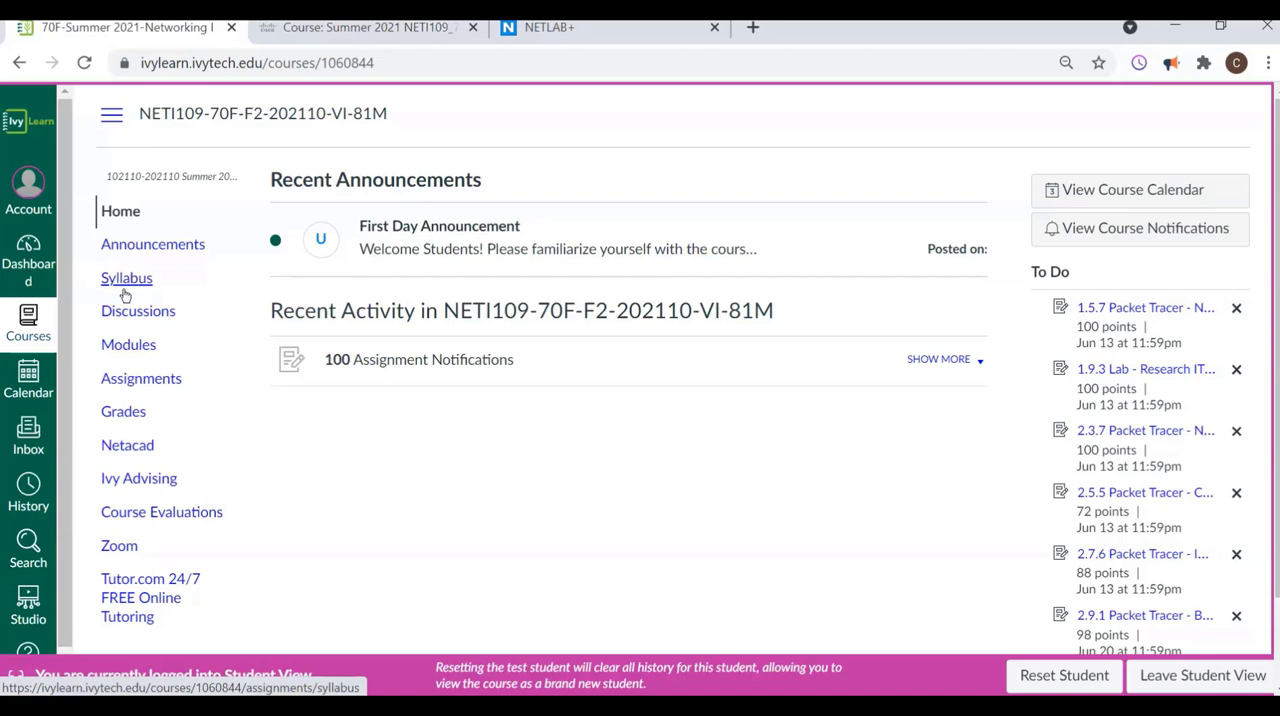
mouse_move(138, 312)
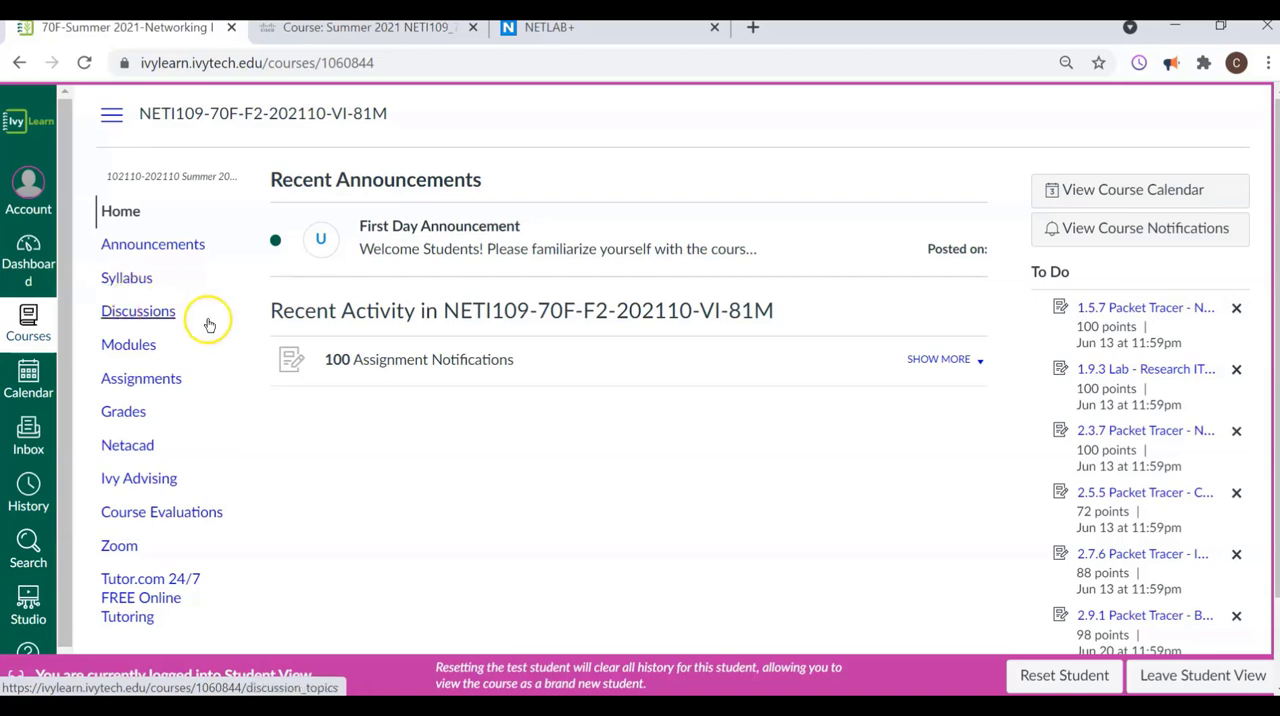
mouse_move(1160, 340)
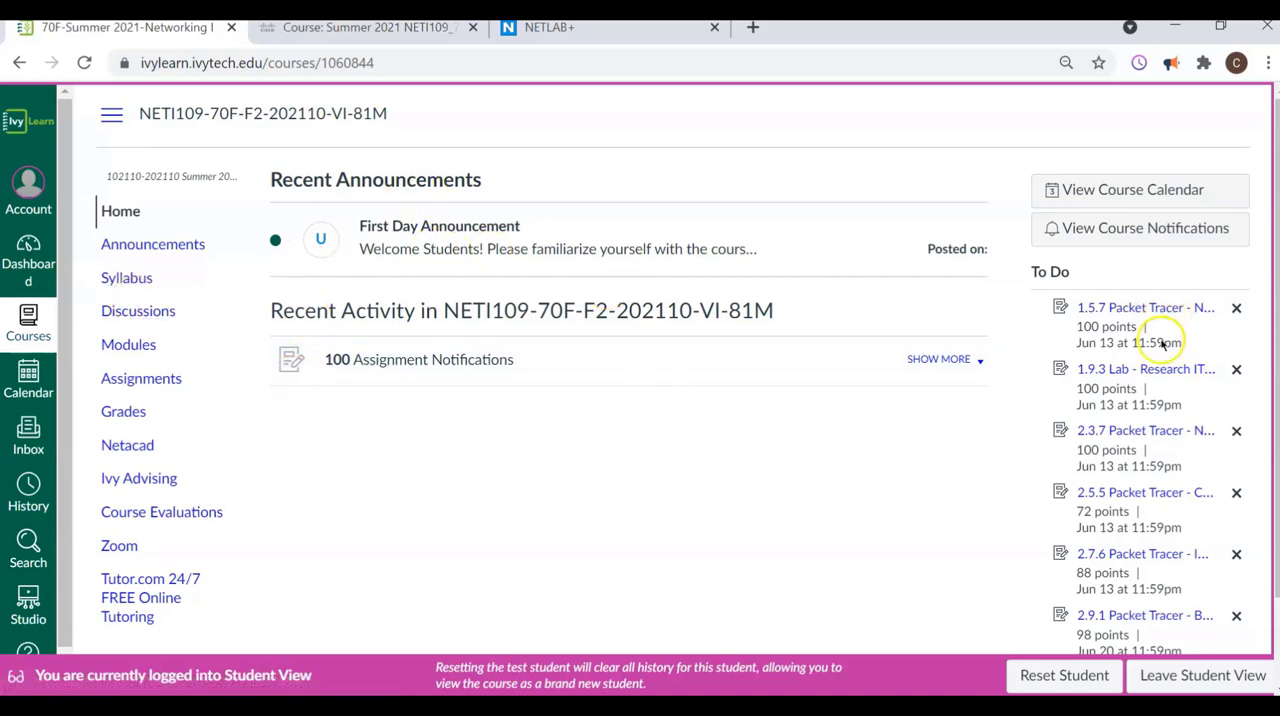
mouse_move(228, 252)
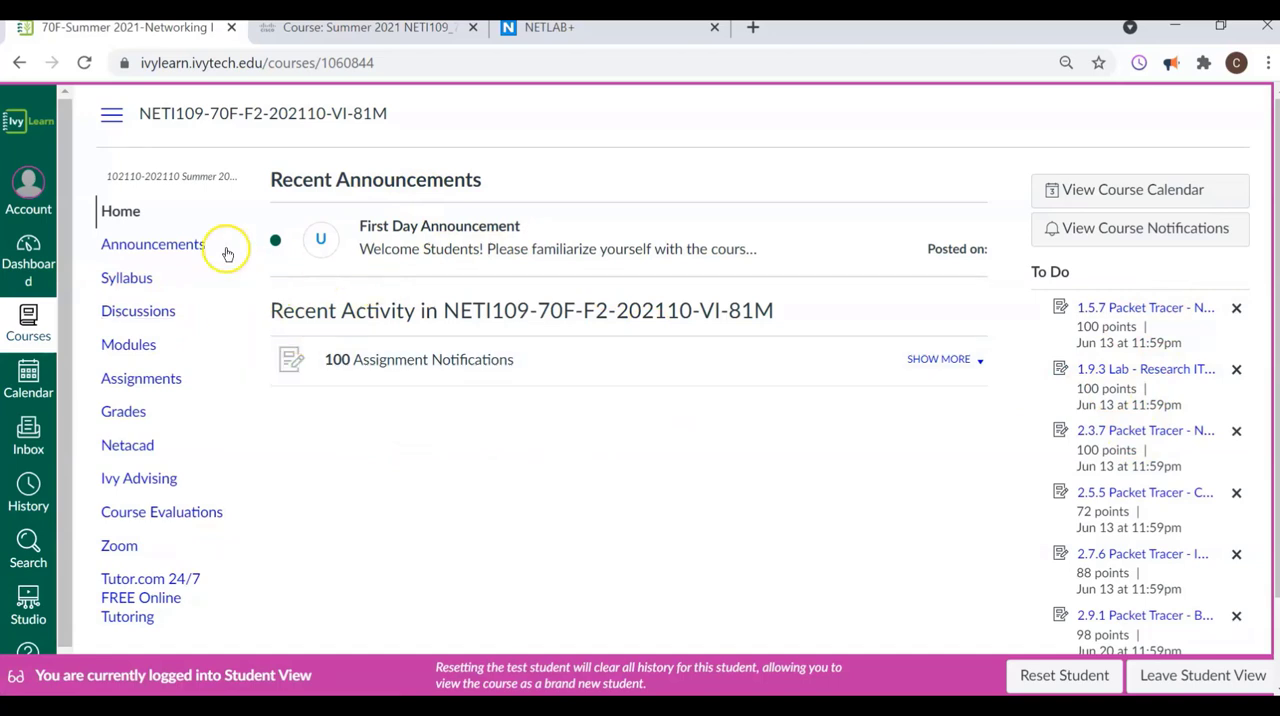
mouse_move(1136, 426)
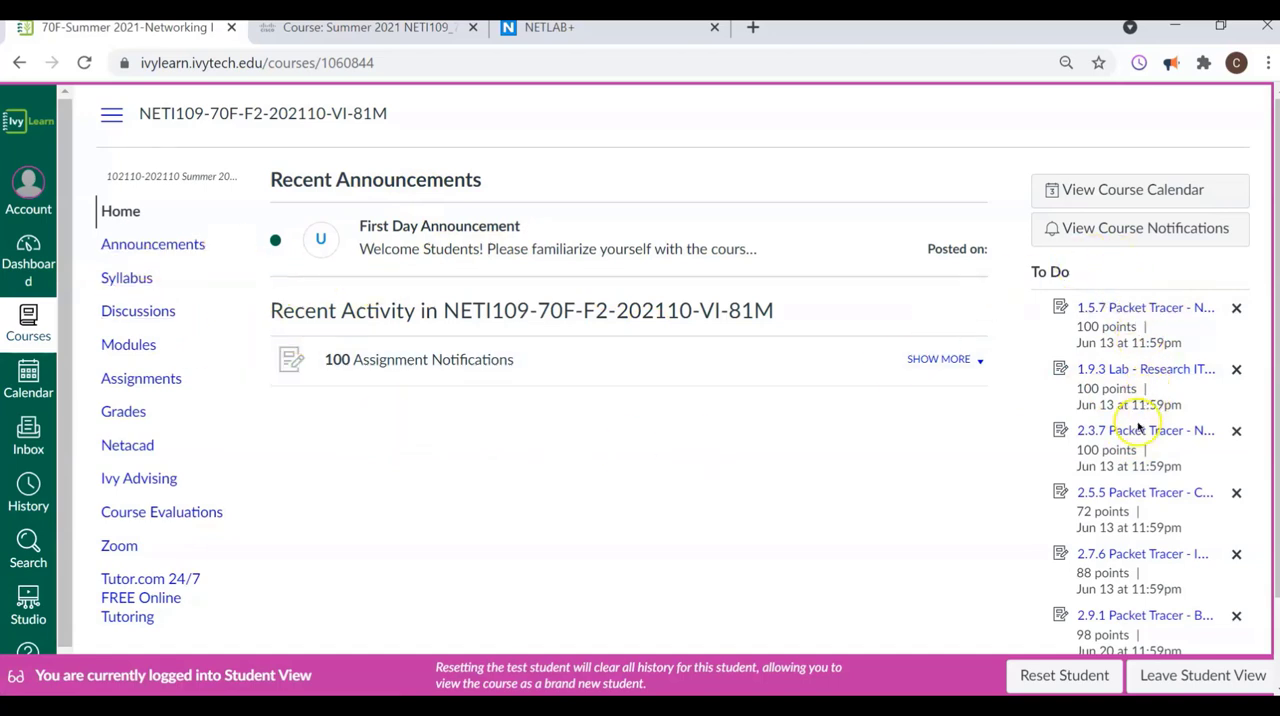
mouse_move(1224, 500)
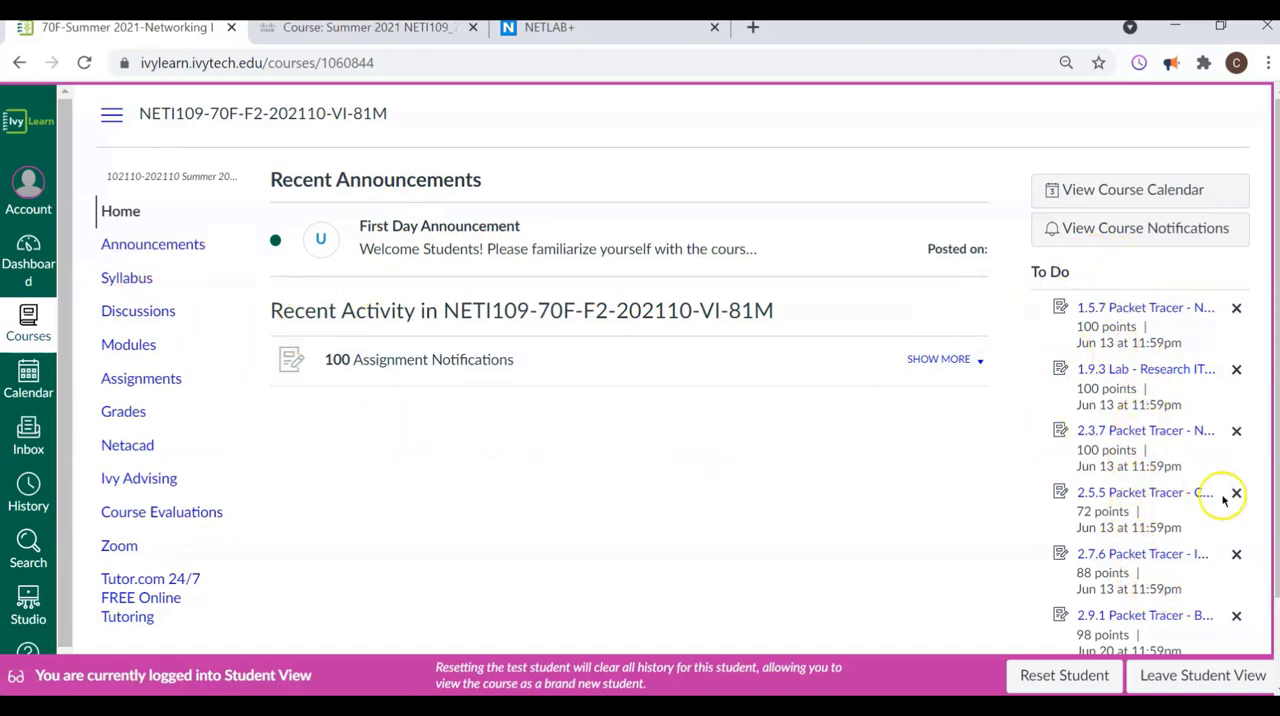
mouse_move(138, 312)
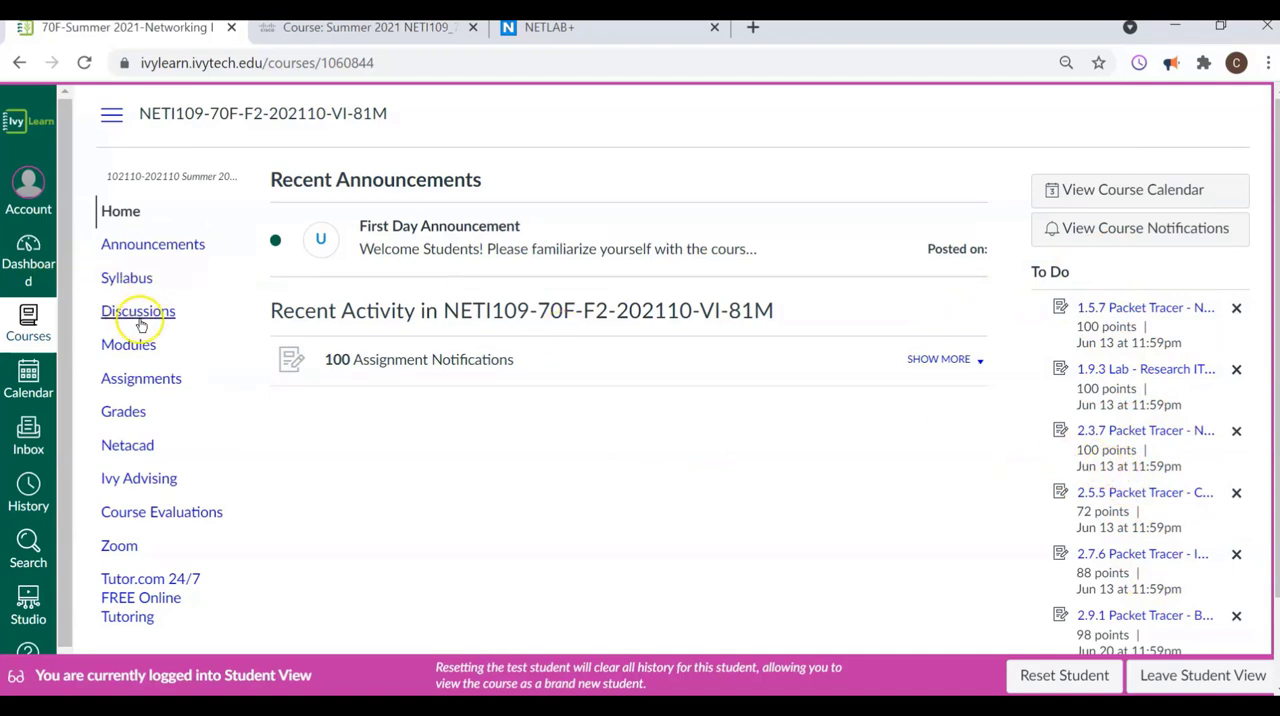
mouse_move(136, 312)
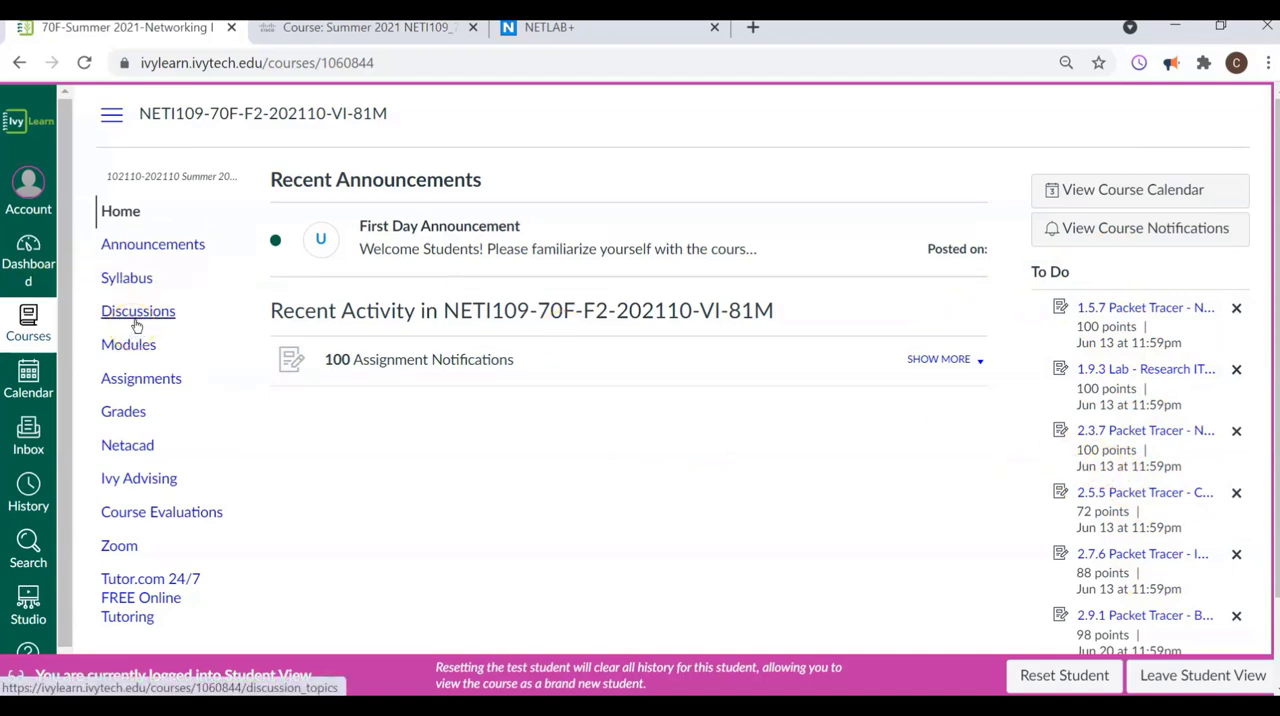
mouse_move(70, 312)
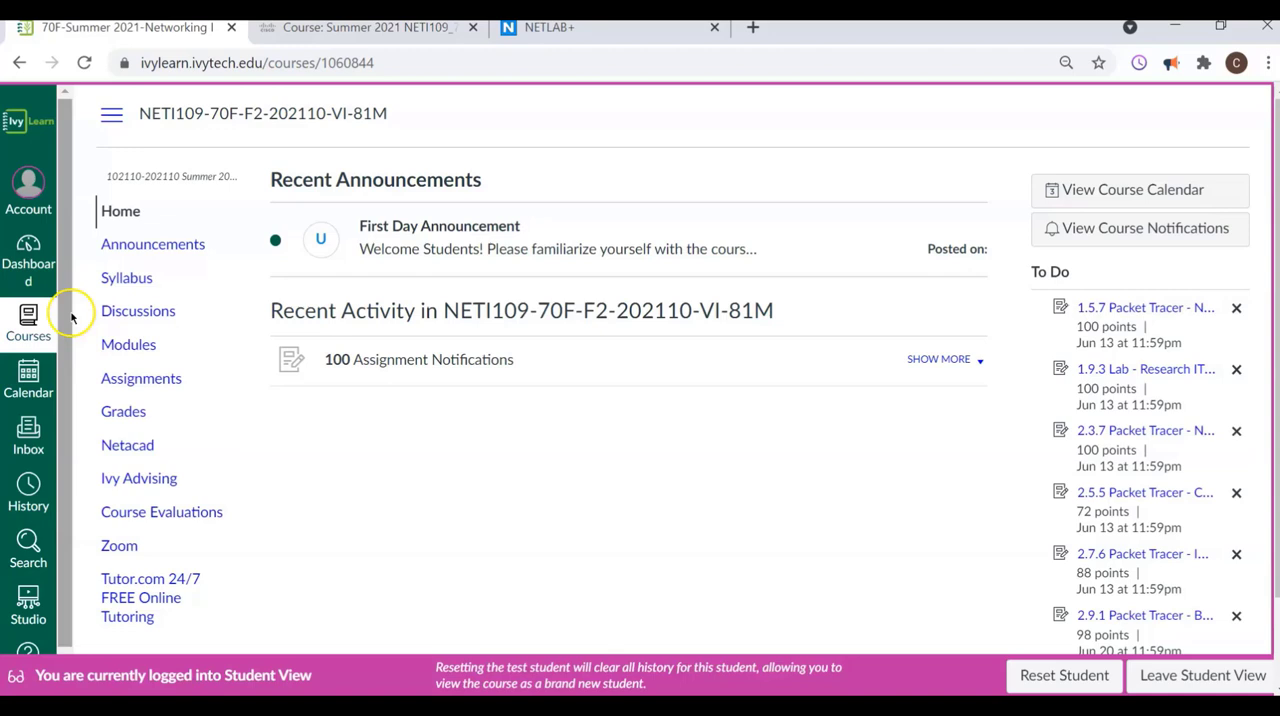
mouse_move(66, 300)
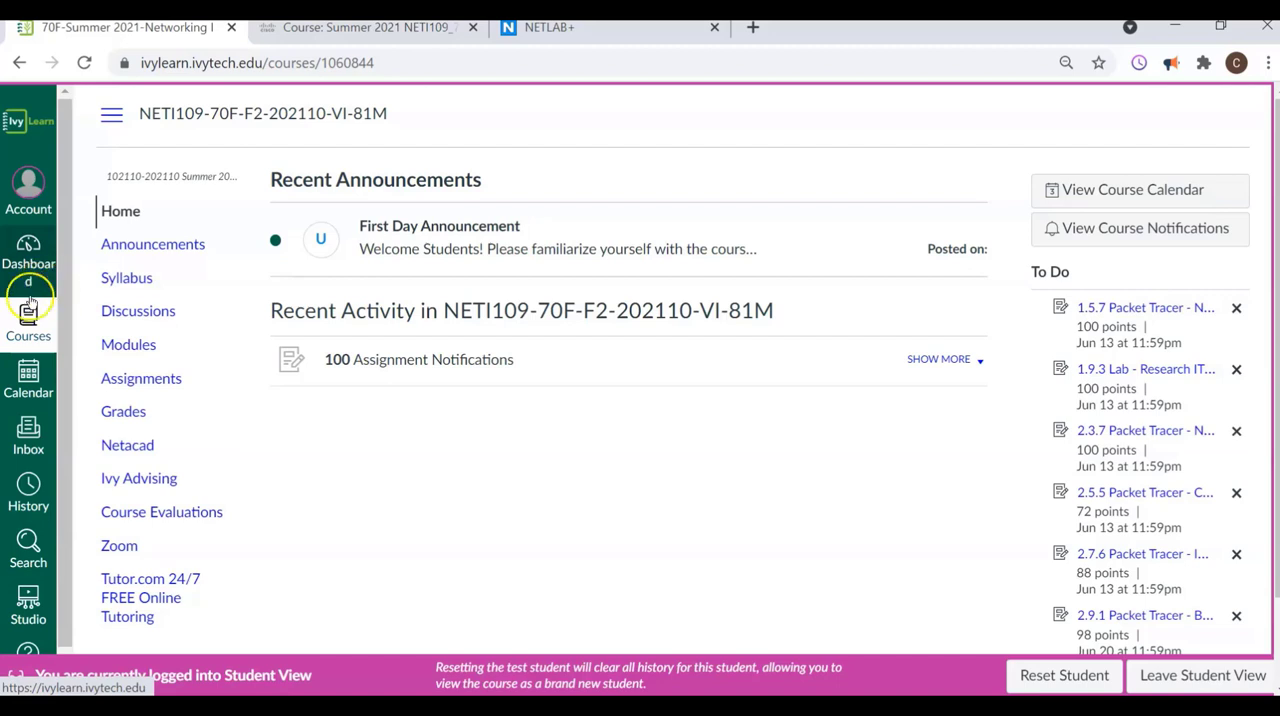
mouse_move(436, 424)
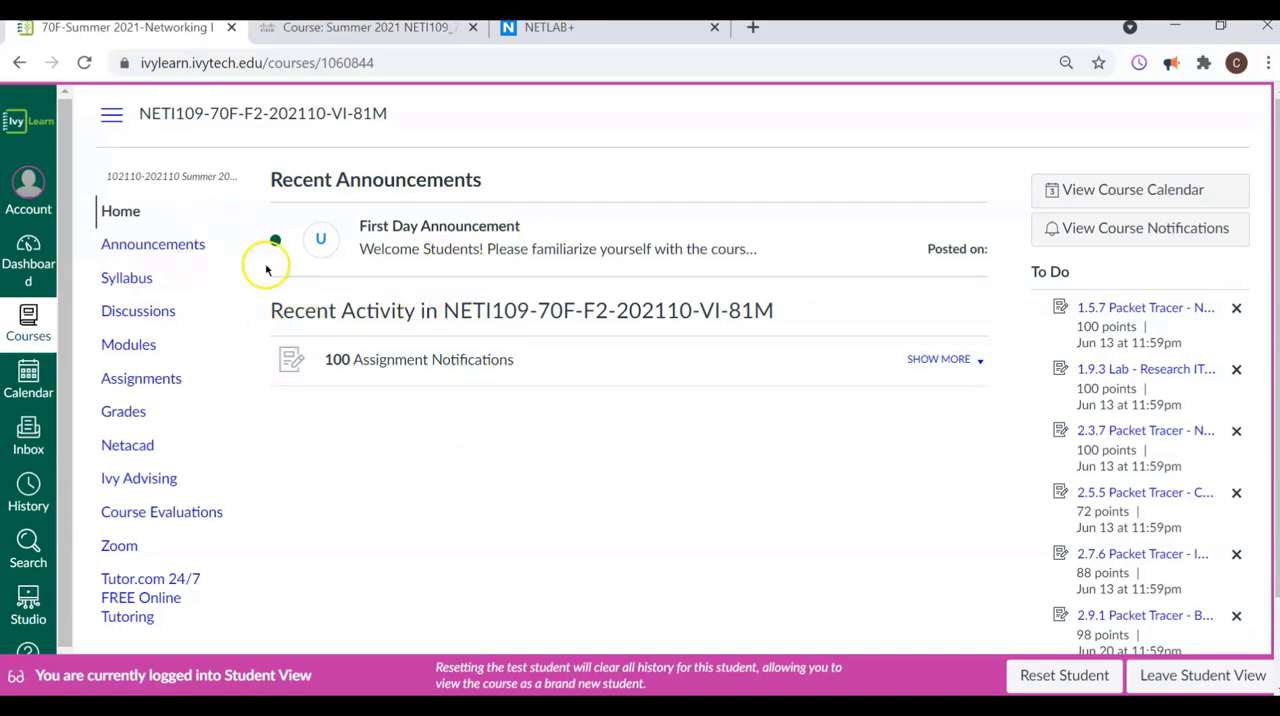
mouse_move(288, 152)
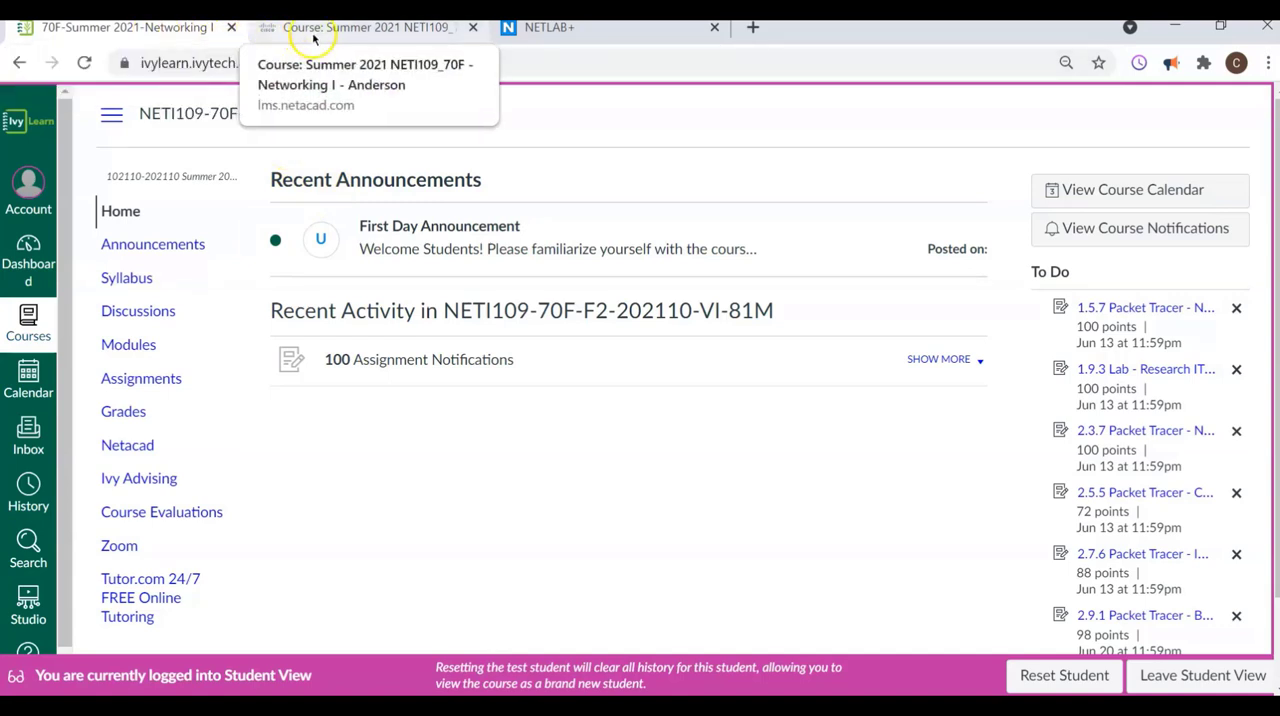
Step: Show the Summer 2021 Networking I course's module listing: Course Introduction, Modules 1-3, 4-7 and 8-10
click(364, 28)
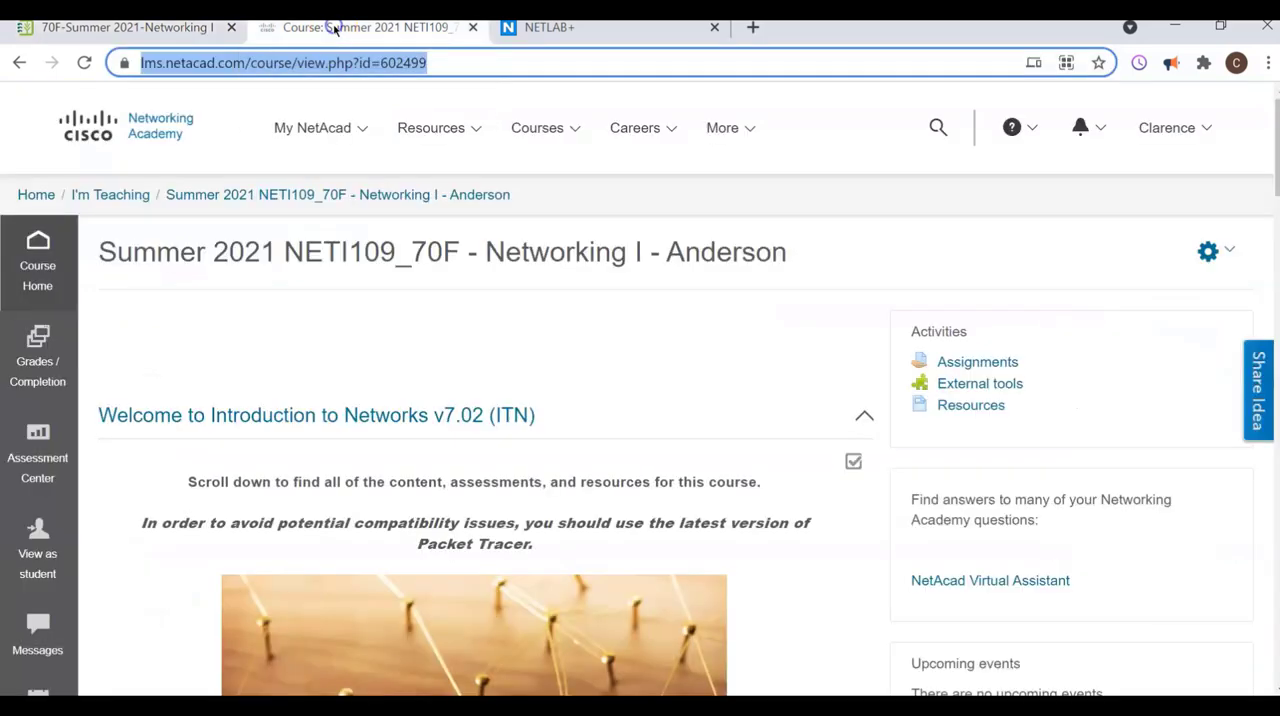
mouse_move(318, 416)
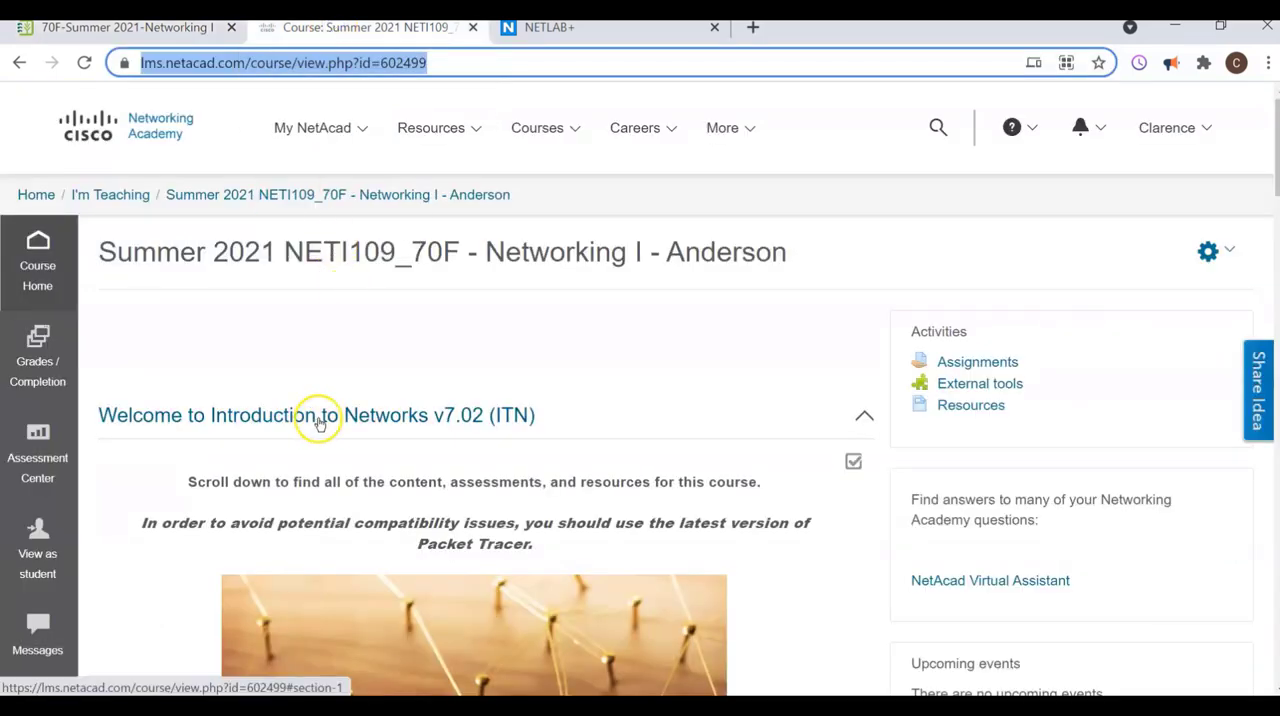
mouse_move(160, 124)
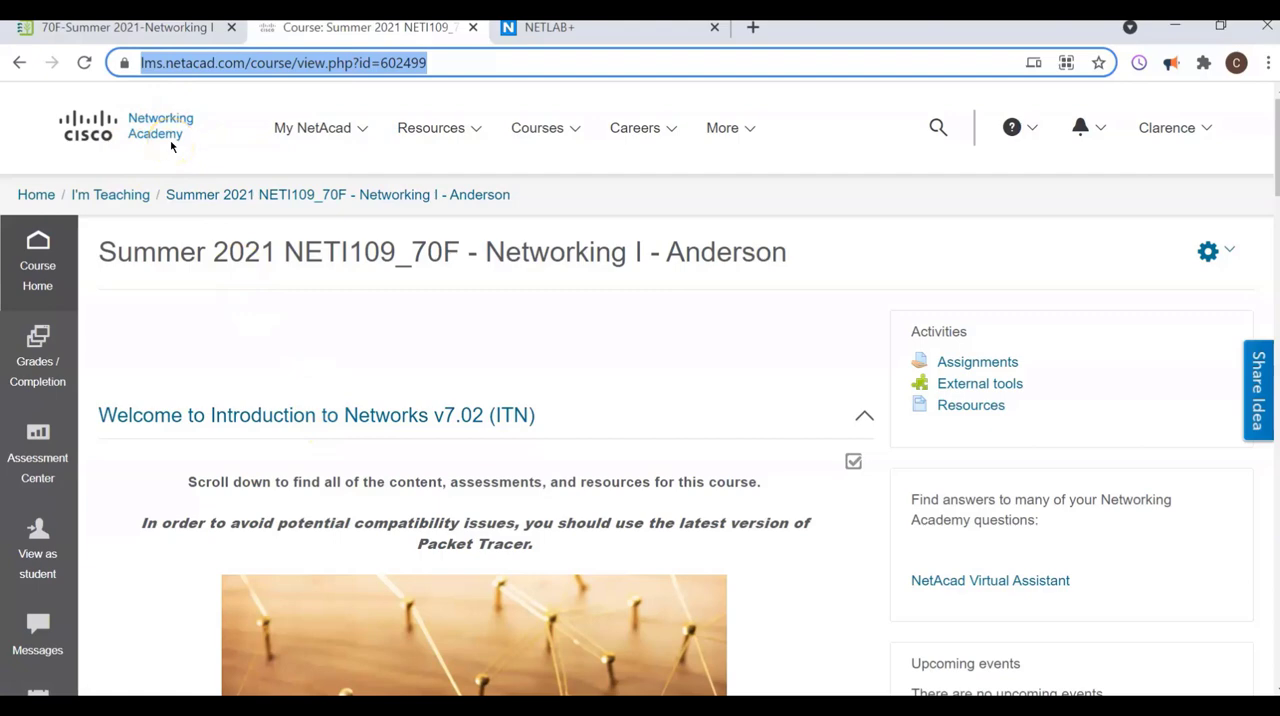
mouse_move(476, 324)
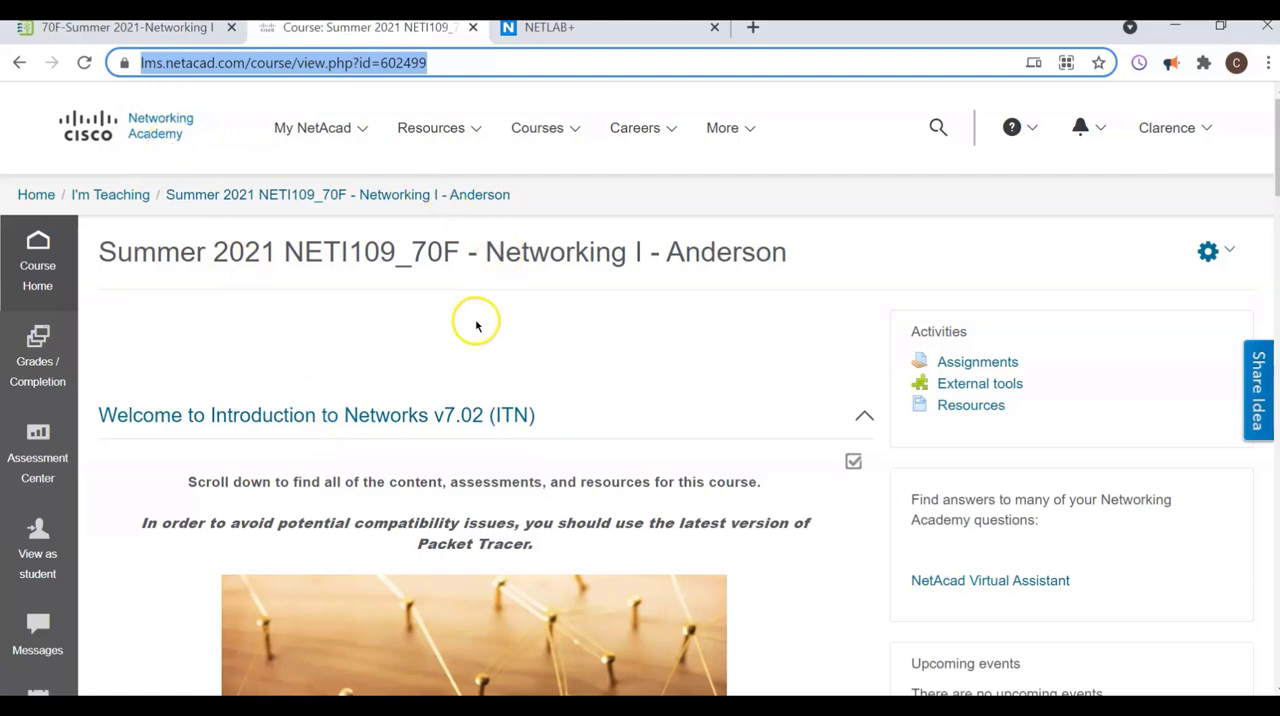
mouse_move(460, 328)
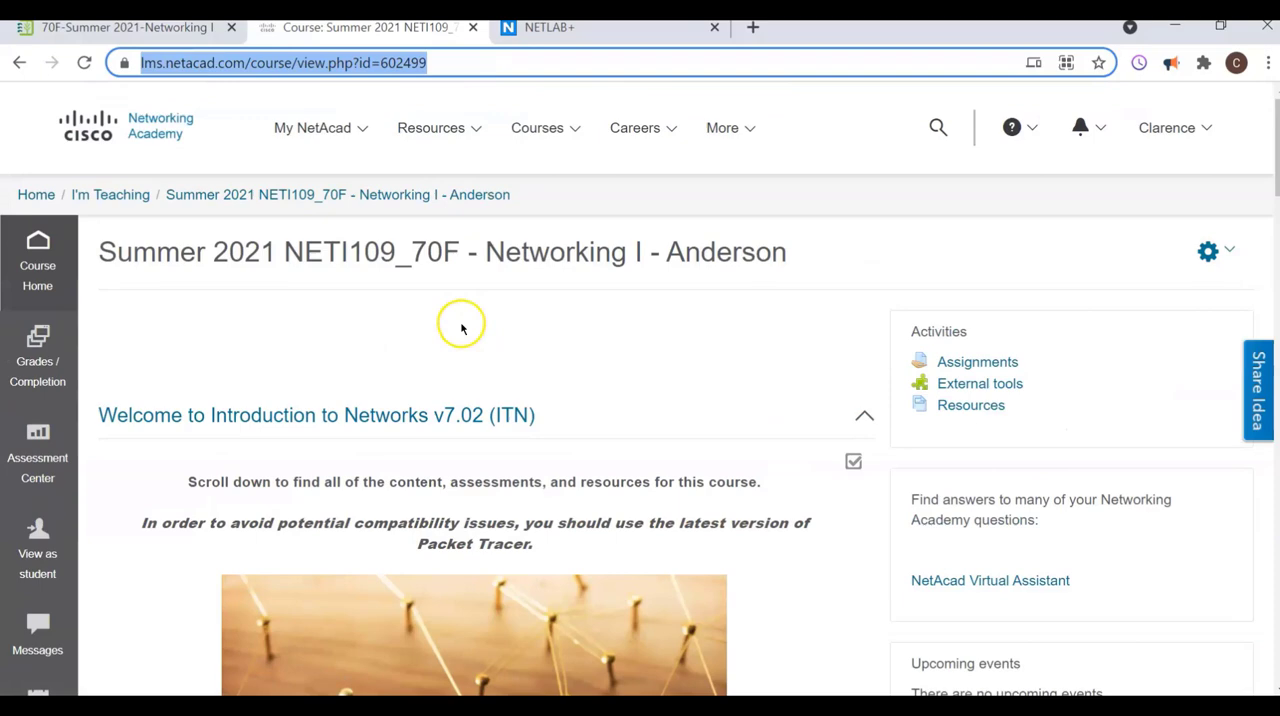
scroll(down, 3)
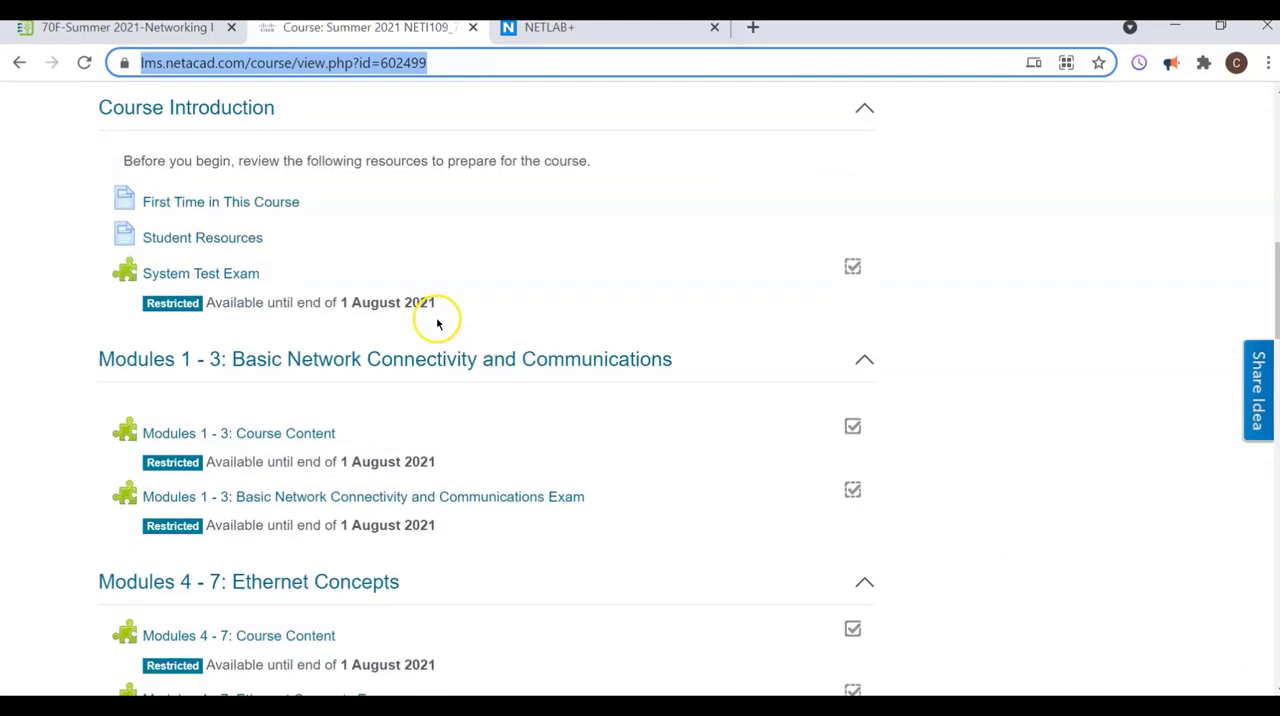
scroll(down, 3)
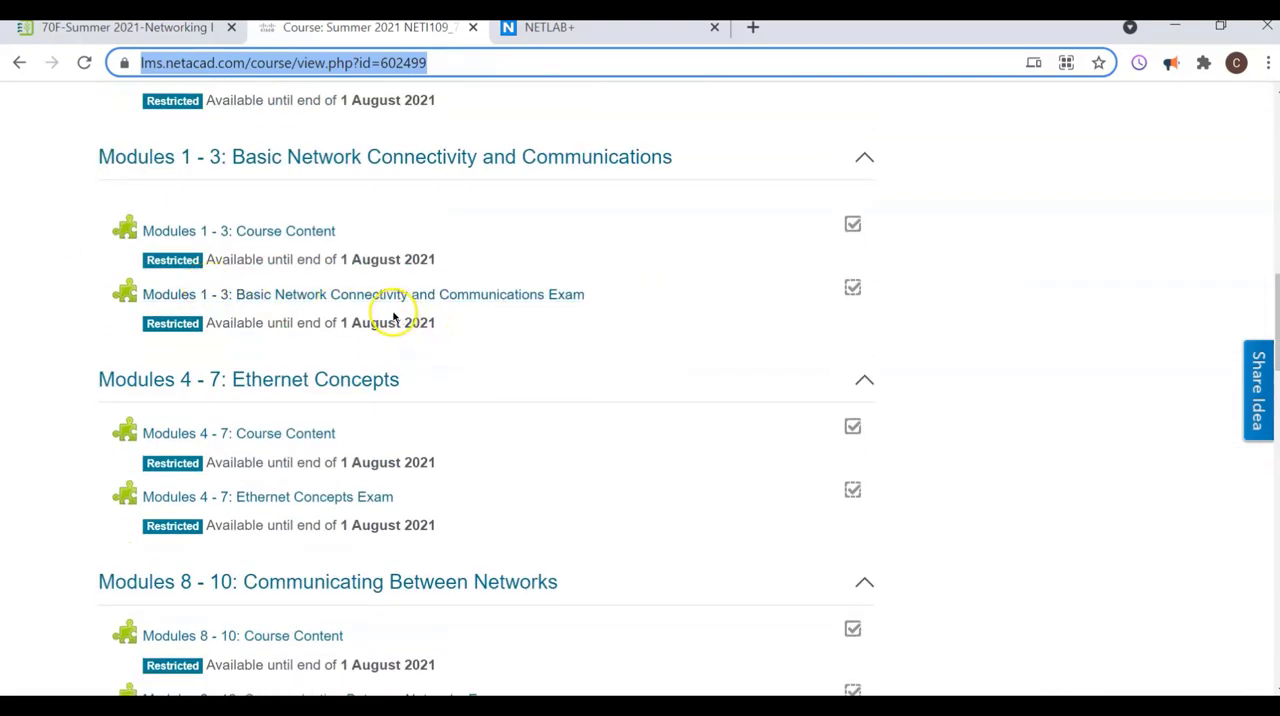
mouse_move(420, 272)
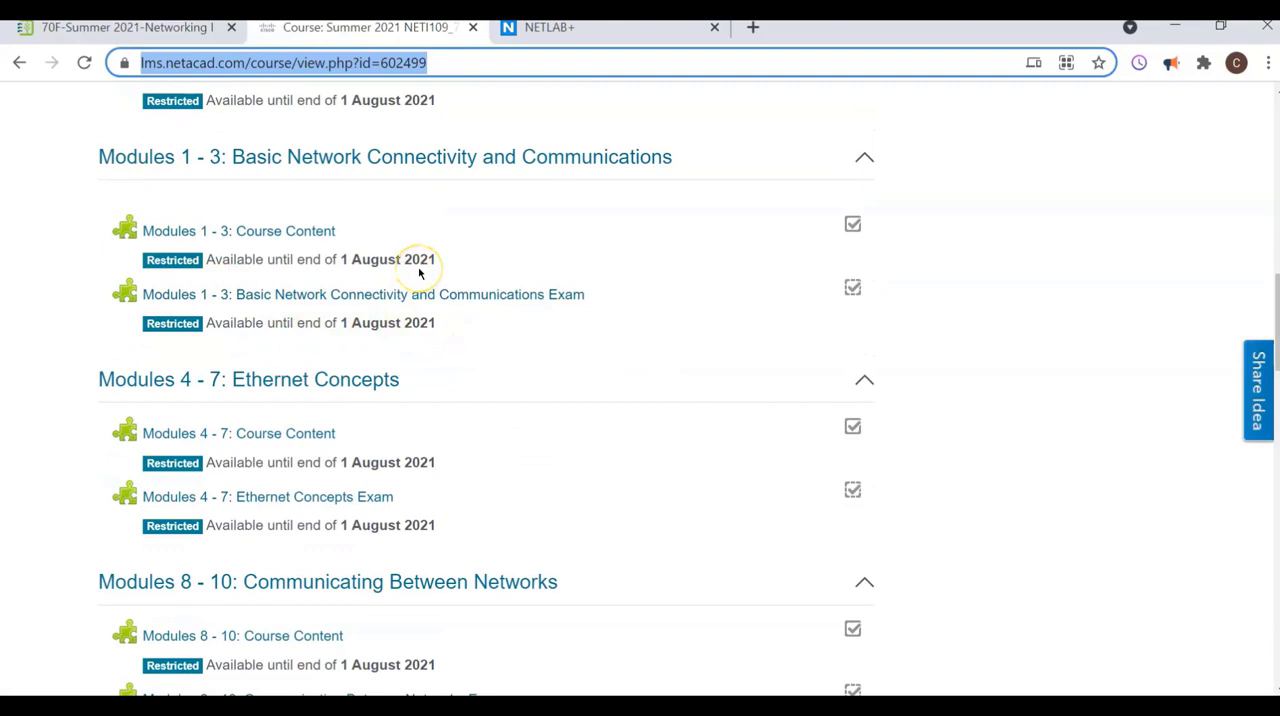
mouse_move(418, 270)
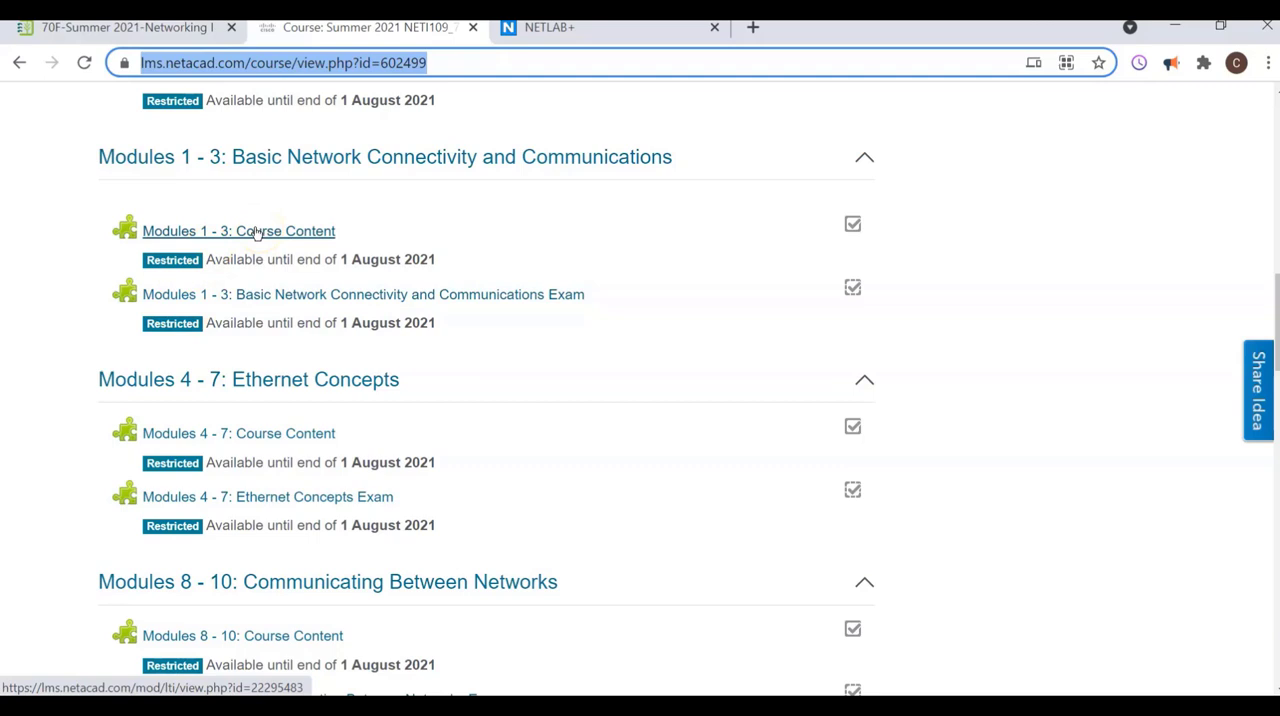
mouse_move(284, 294)
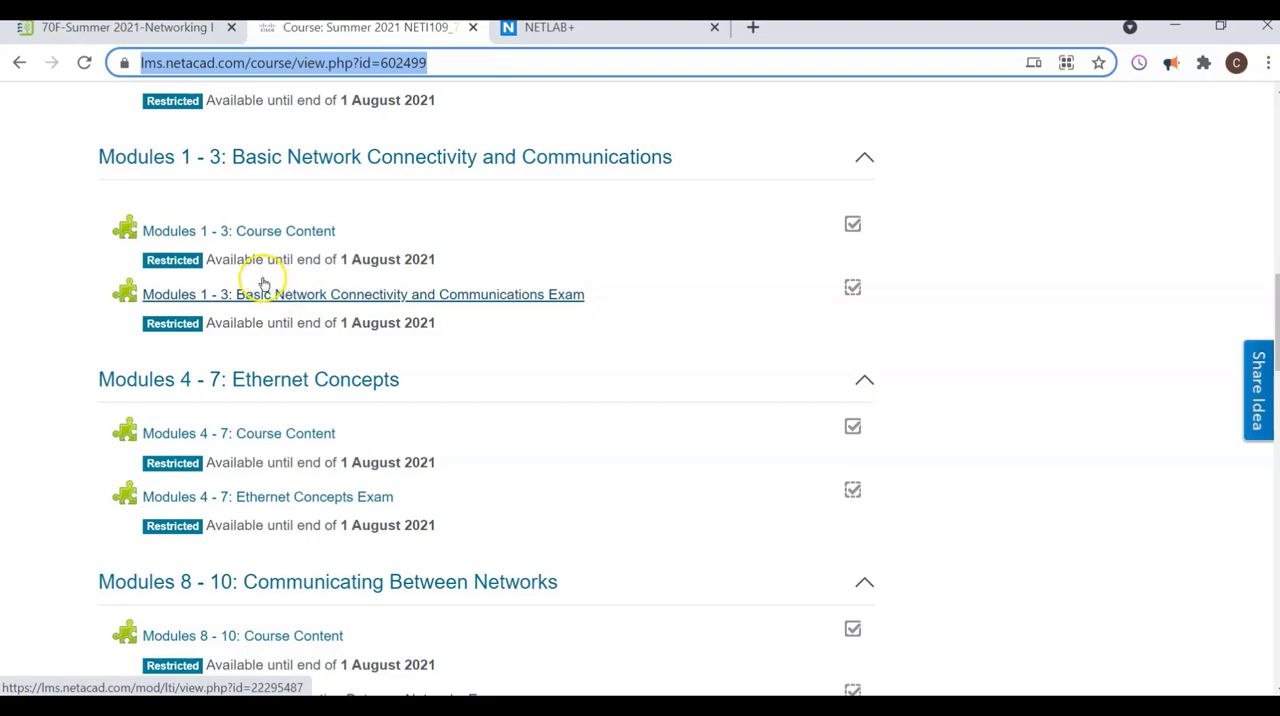
mouse_move(308, 396)
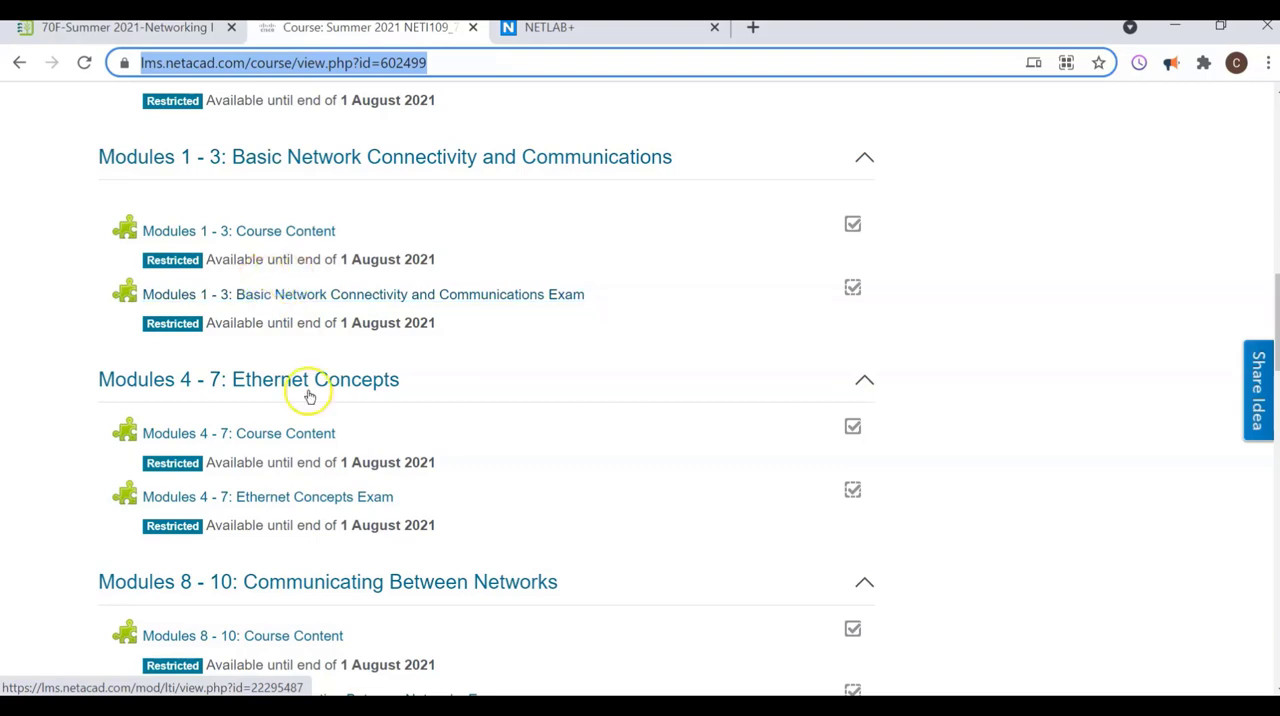
mouse_move(256, 330)
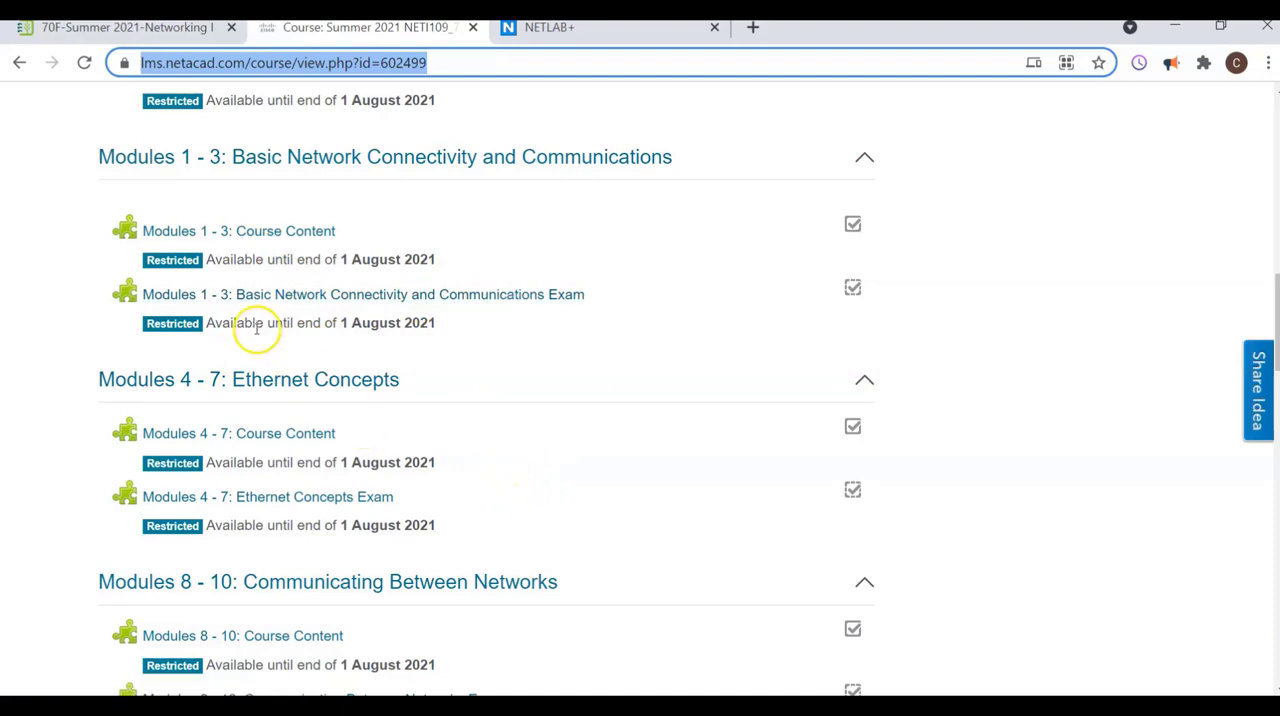
mouse_move(268, 340)
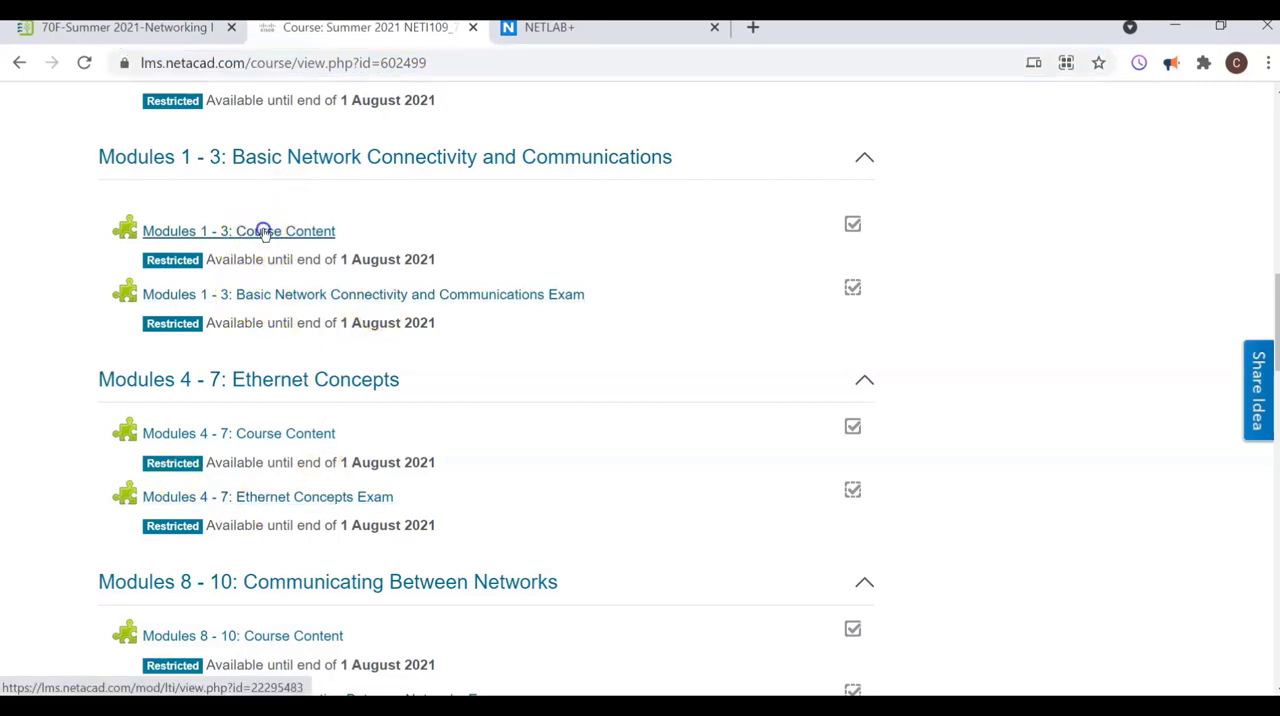
Step: Enter the Modules 1 - 3 course content and shrink the browser zoom to fit more of the page
click(238, 230)
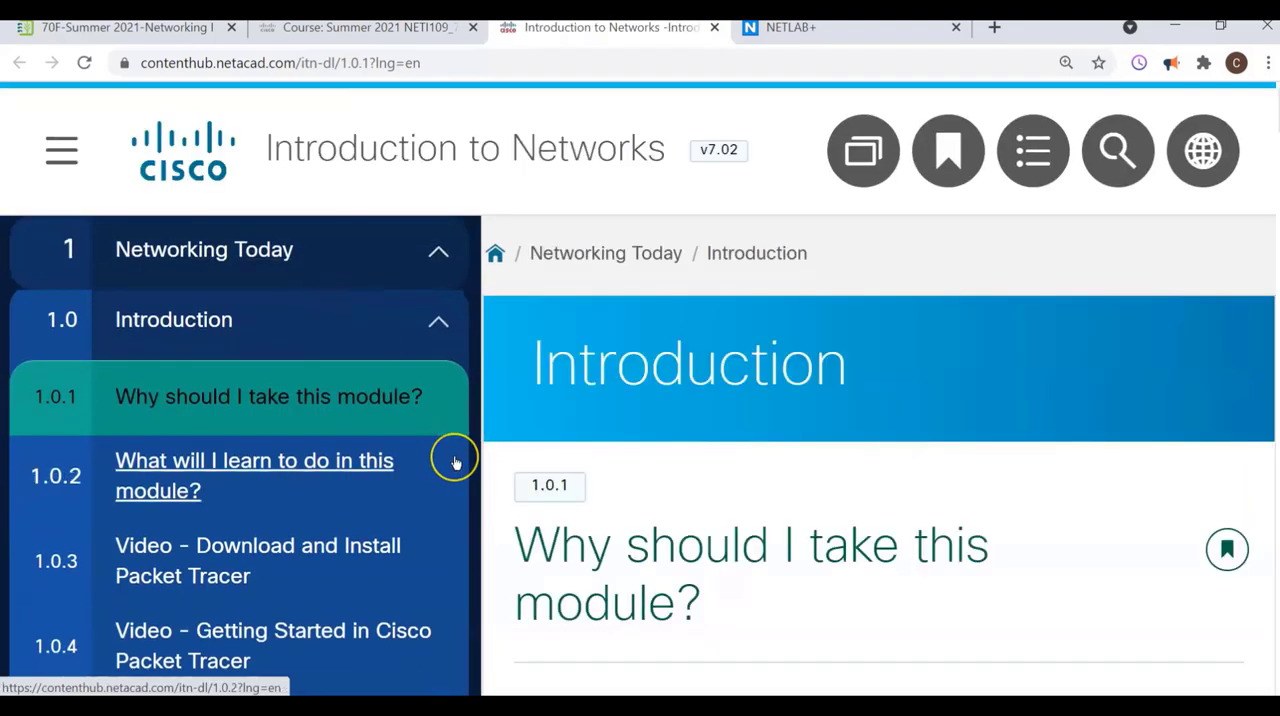
mouse_move(456, 462)
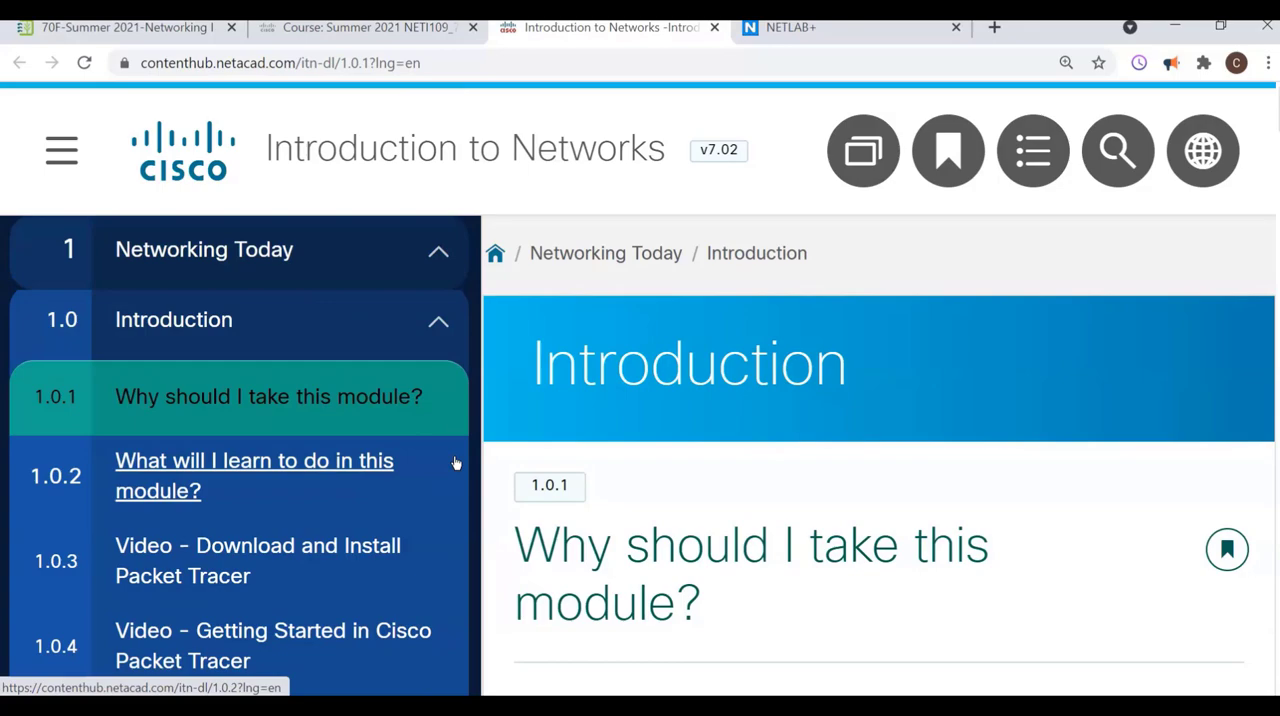
click(1066, 62)
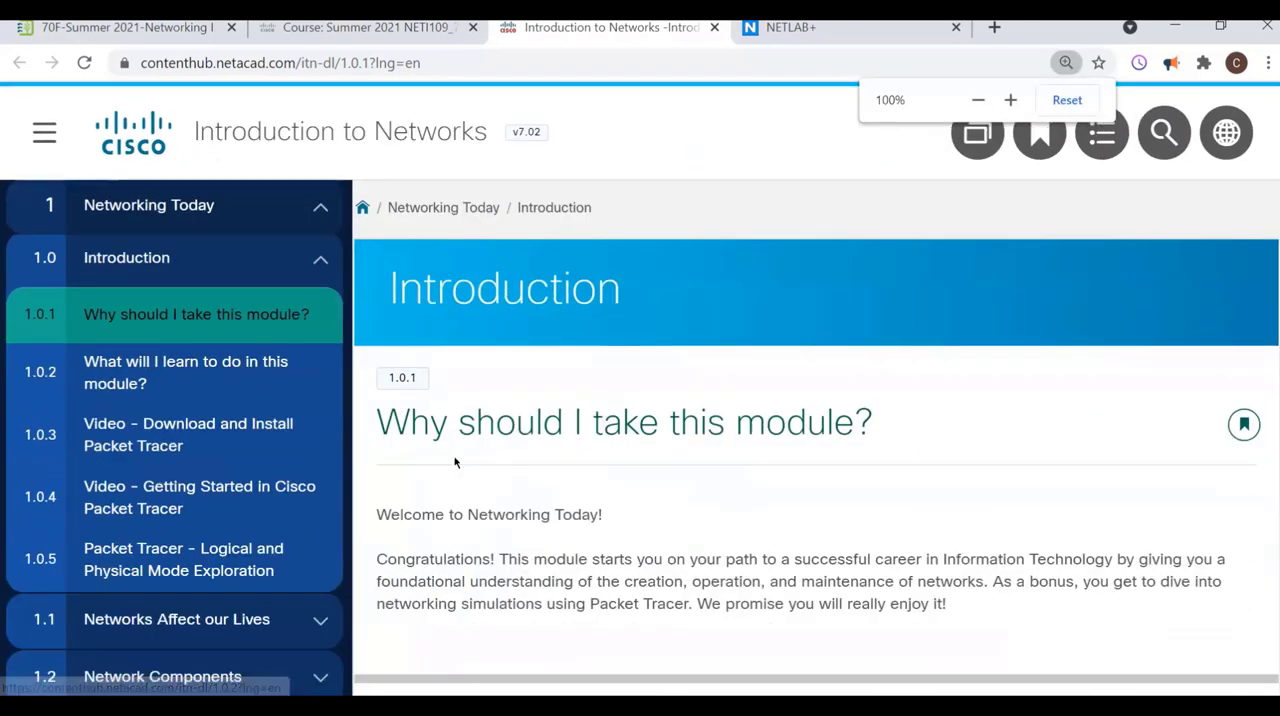
click(976, 100)
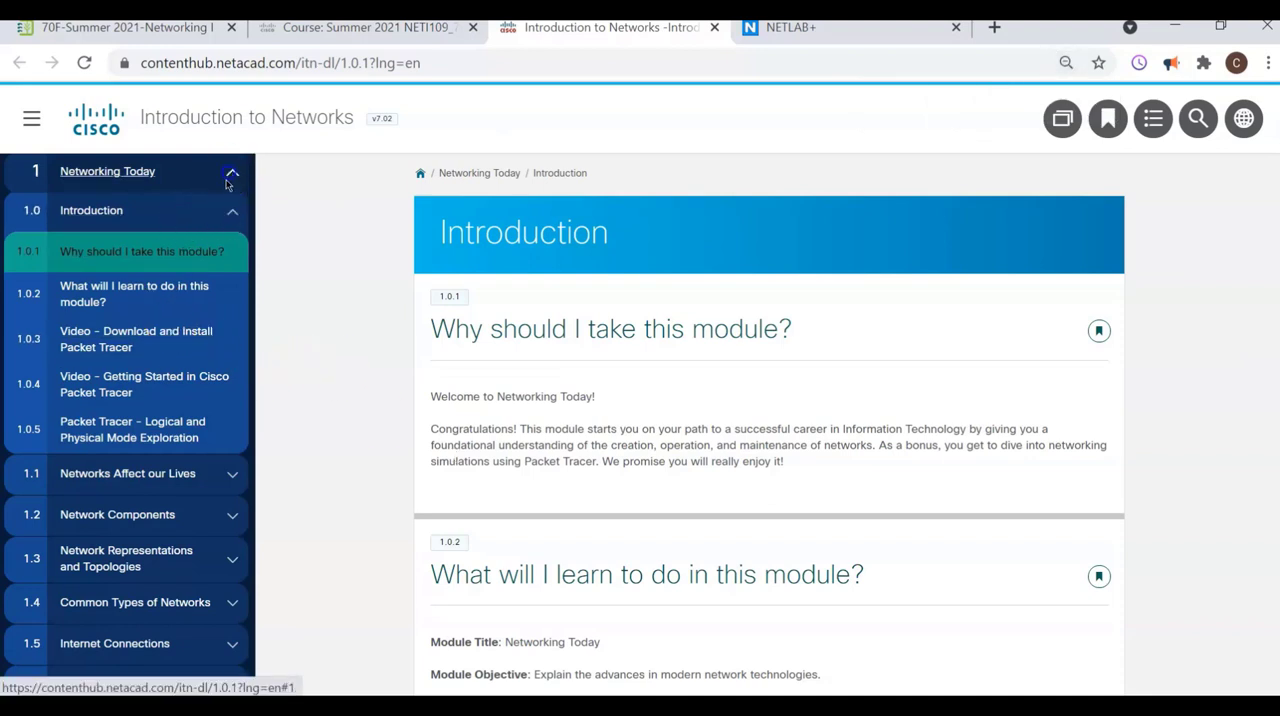
Step: Collapse the Networking Today outline so all modules through Module 17 are listed, then browse the Module 1 content
click(232, 172)
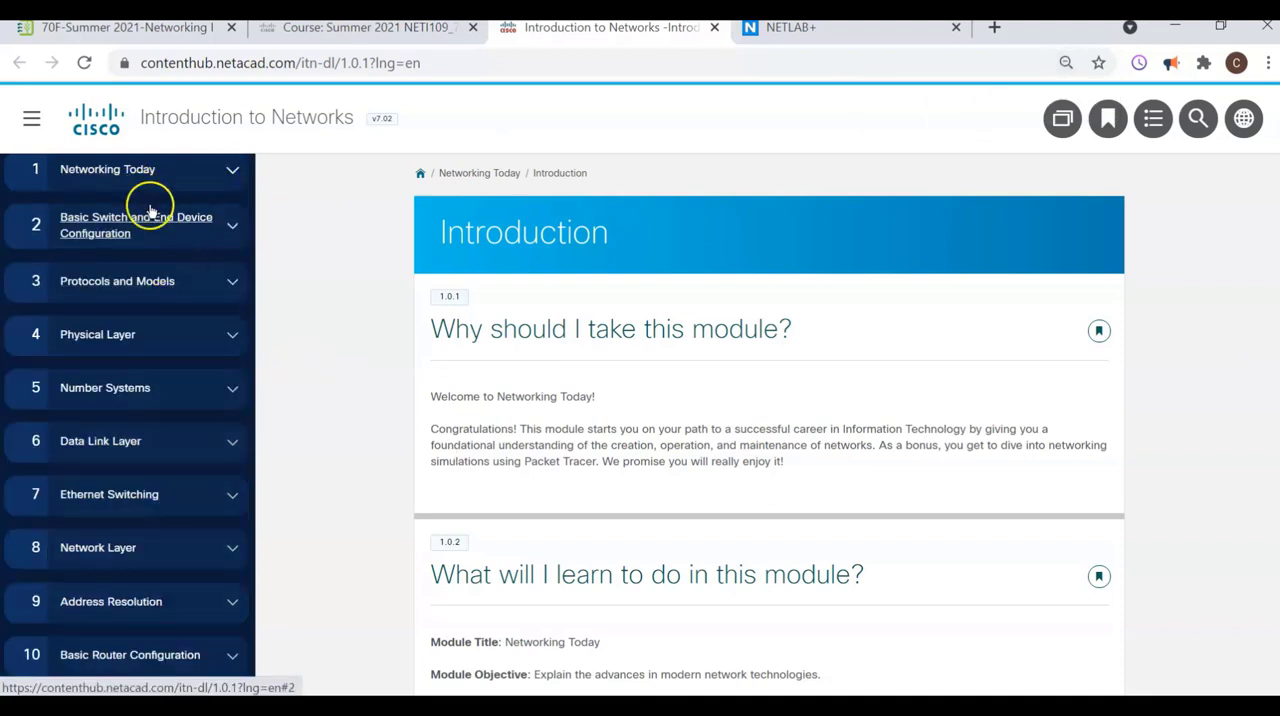
scroll(down, 3)
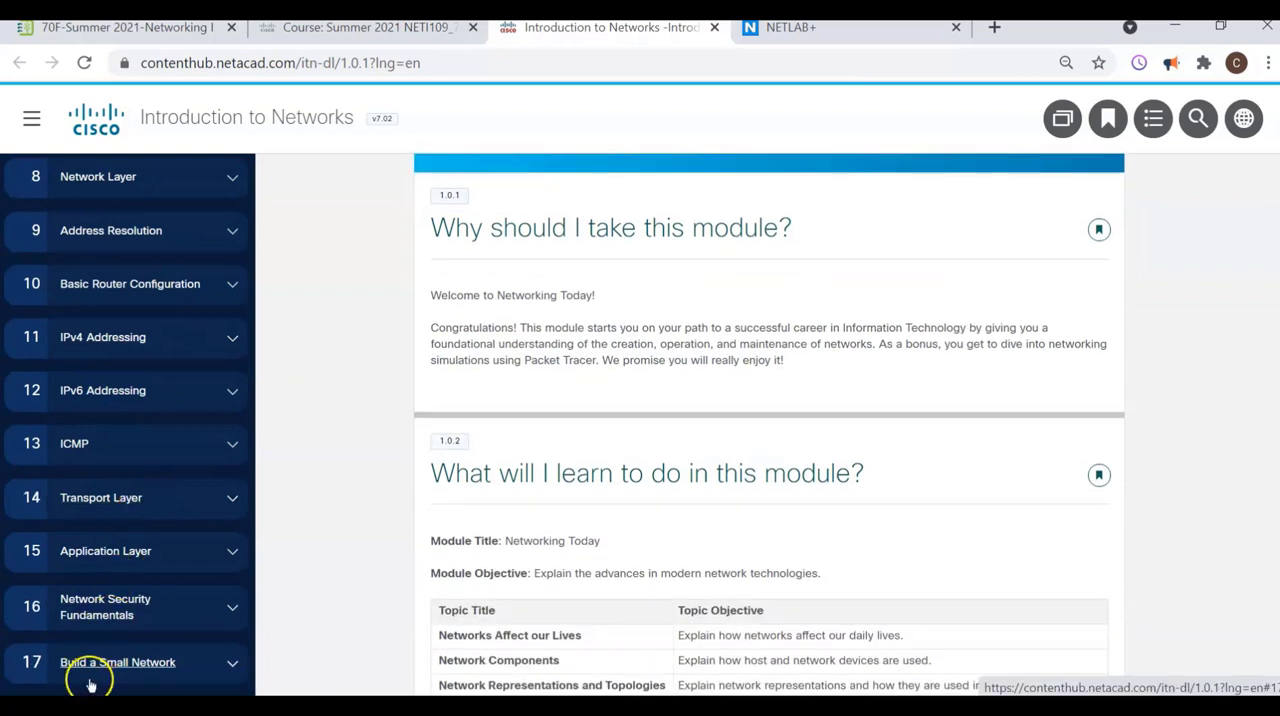
scroll(up, 3)
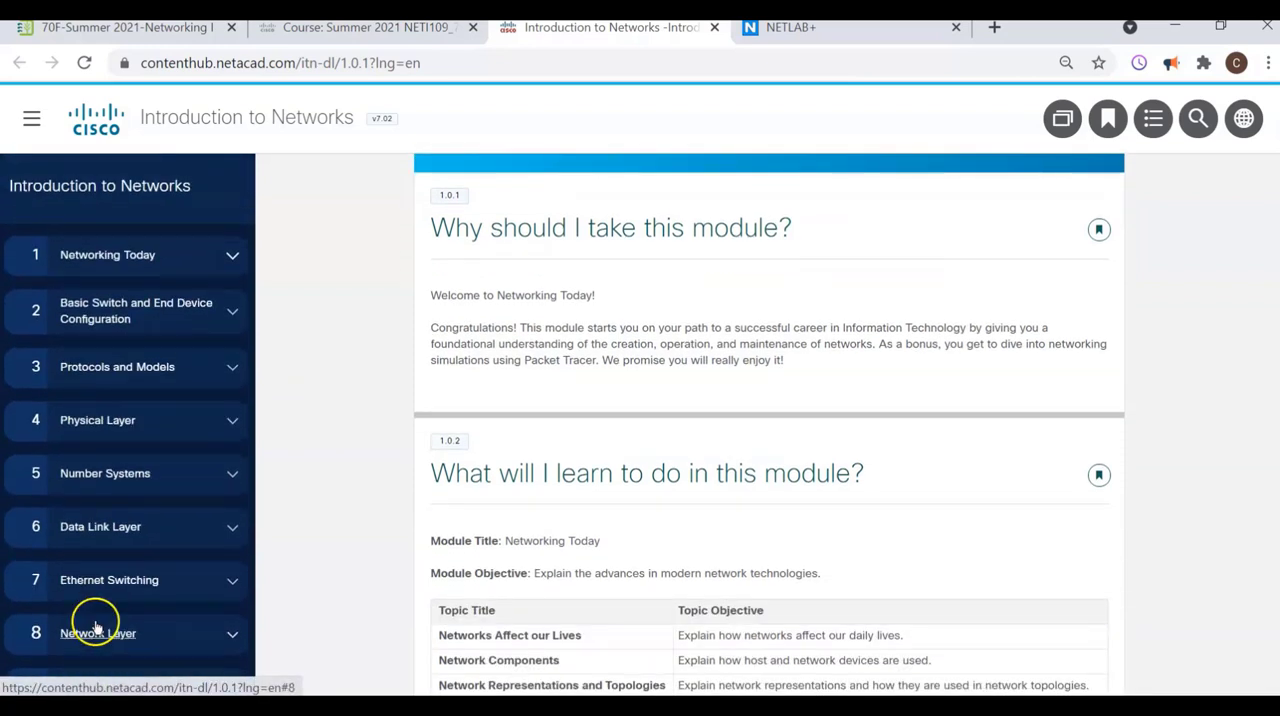
scroll(up, 3)
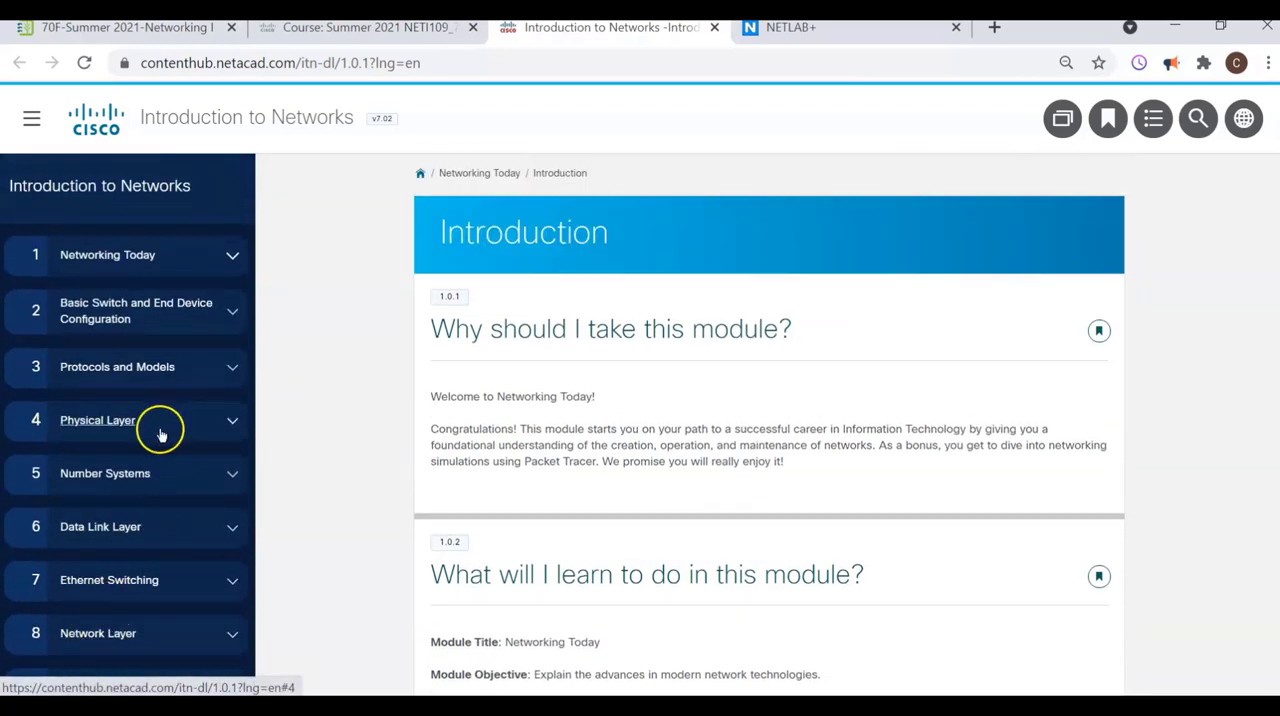
mouse_move(184, 268)
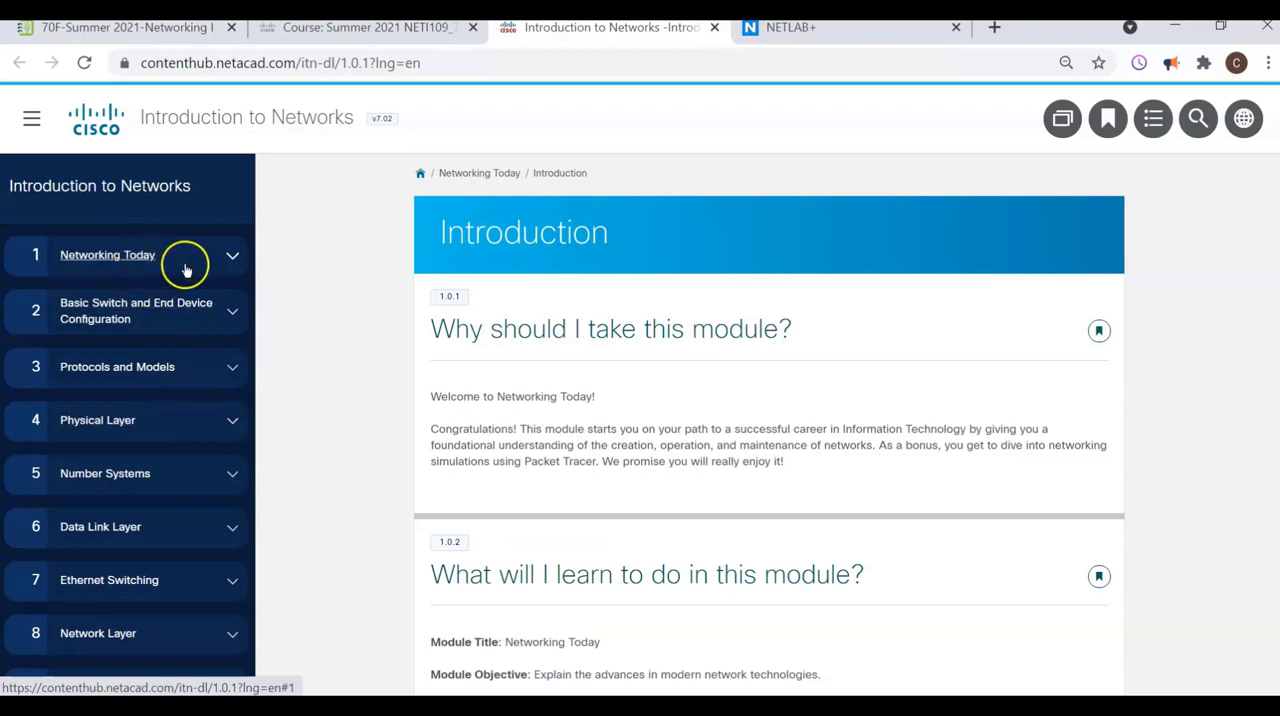
mouse_move(84, 254)
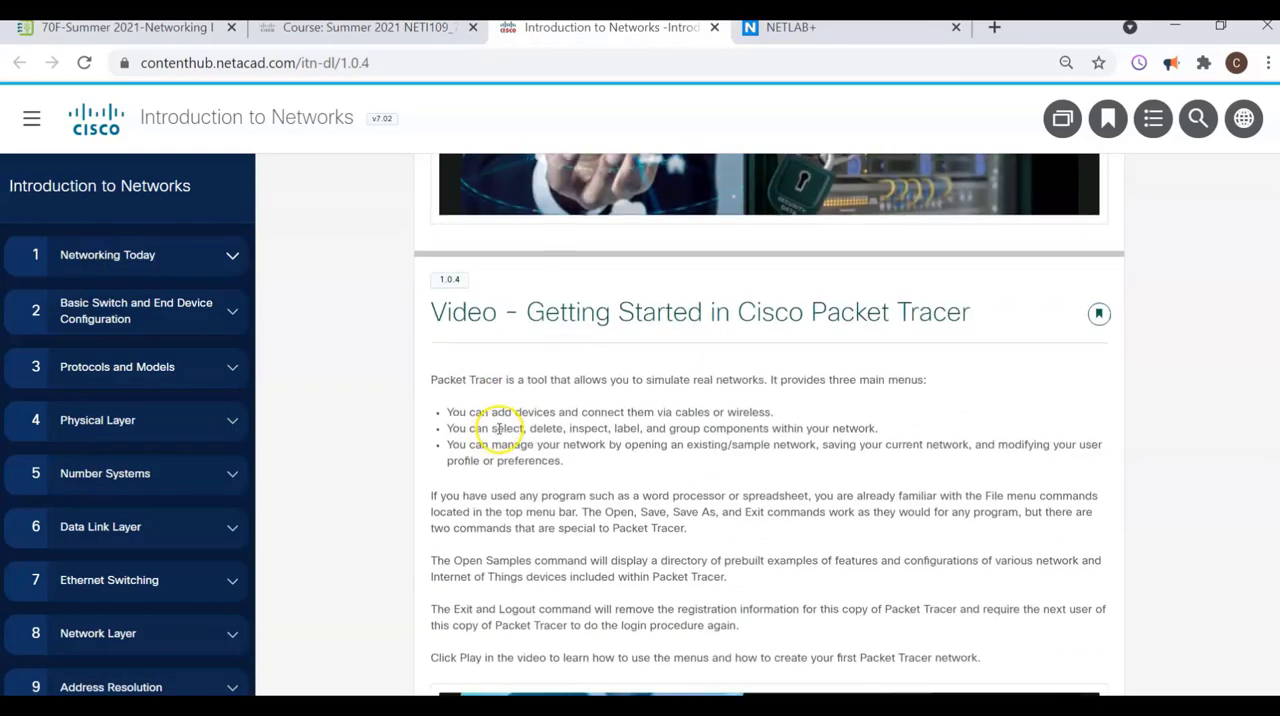
Step: Bring up section 1.0.5, Packet Tracer - Logical and Physical Mode Exploration, with its activity download links
scroll(down, 3)
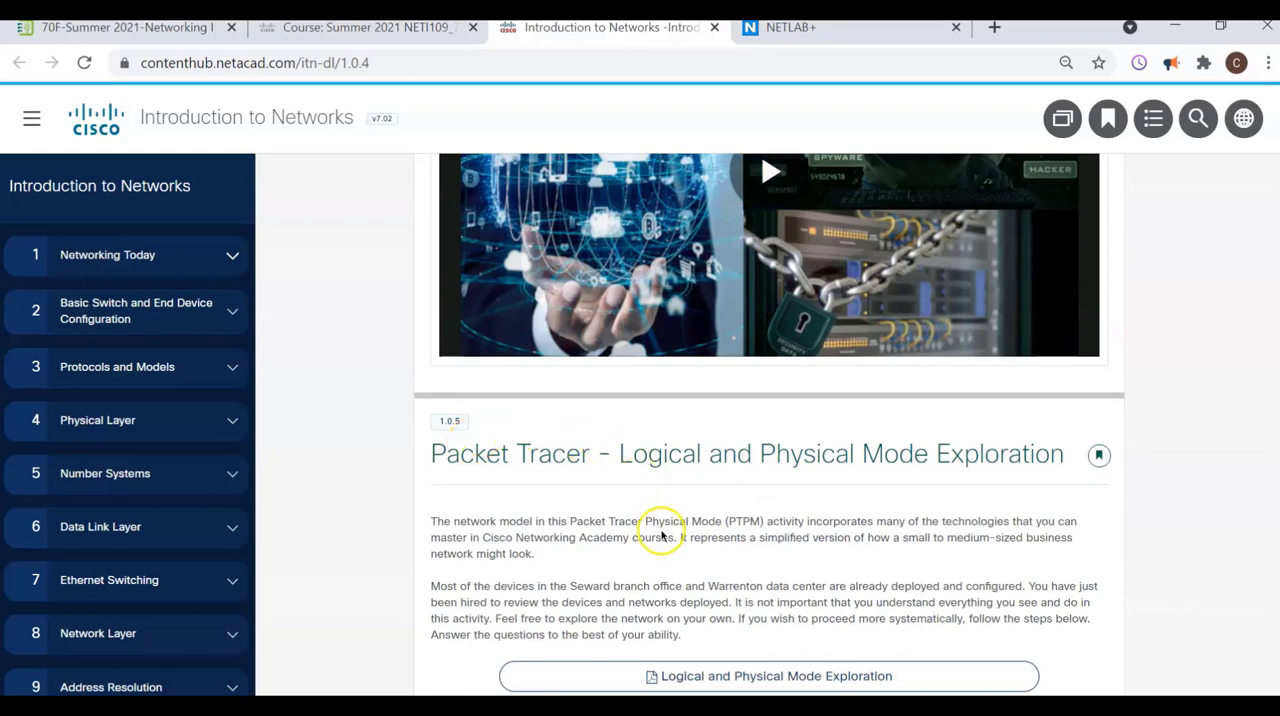
scroll(down, 3)
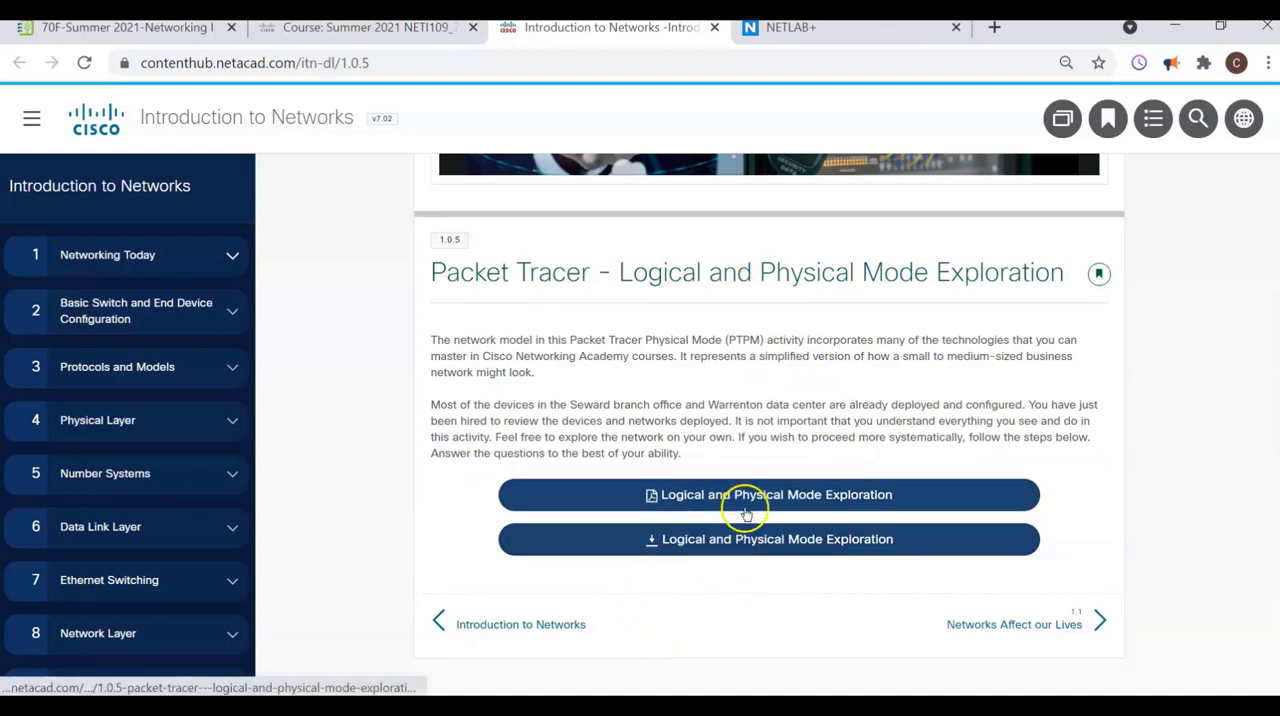
mouse_move(528, 284)
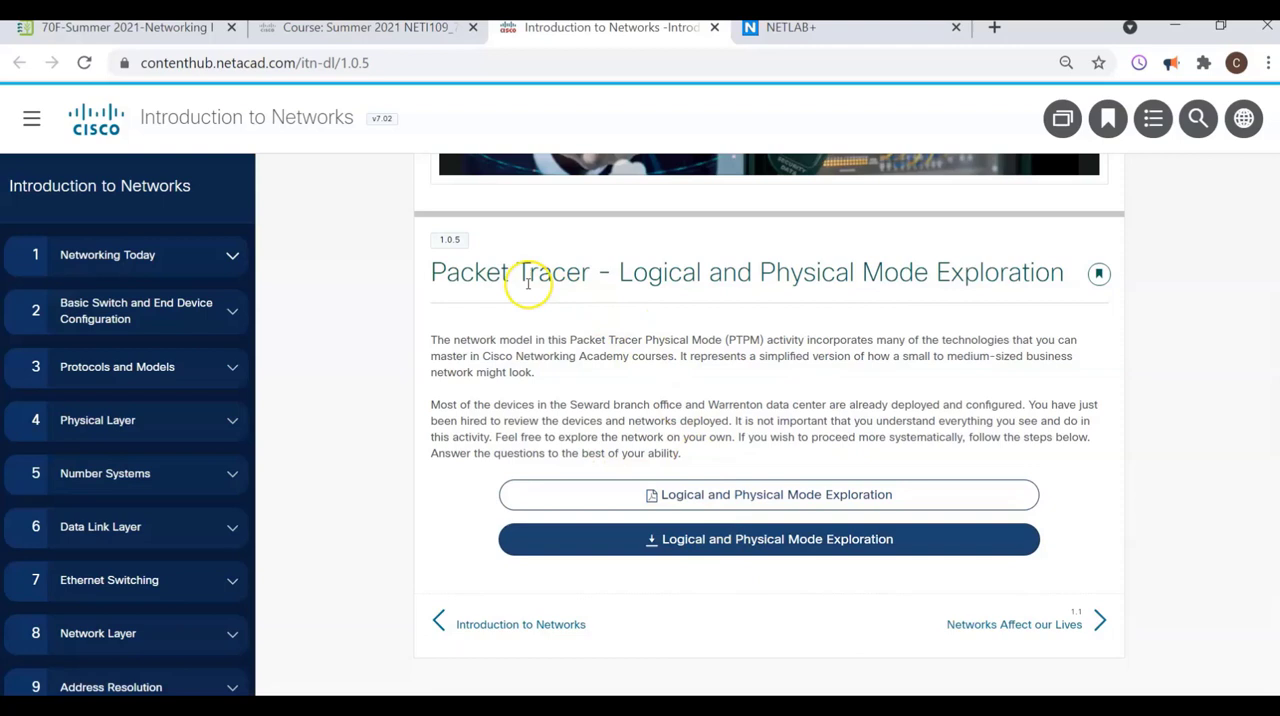
mouse_move(544, 296)
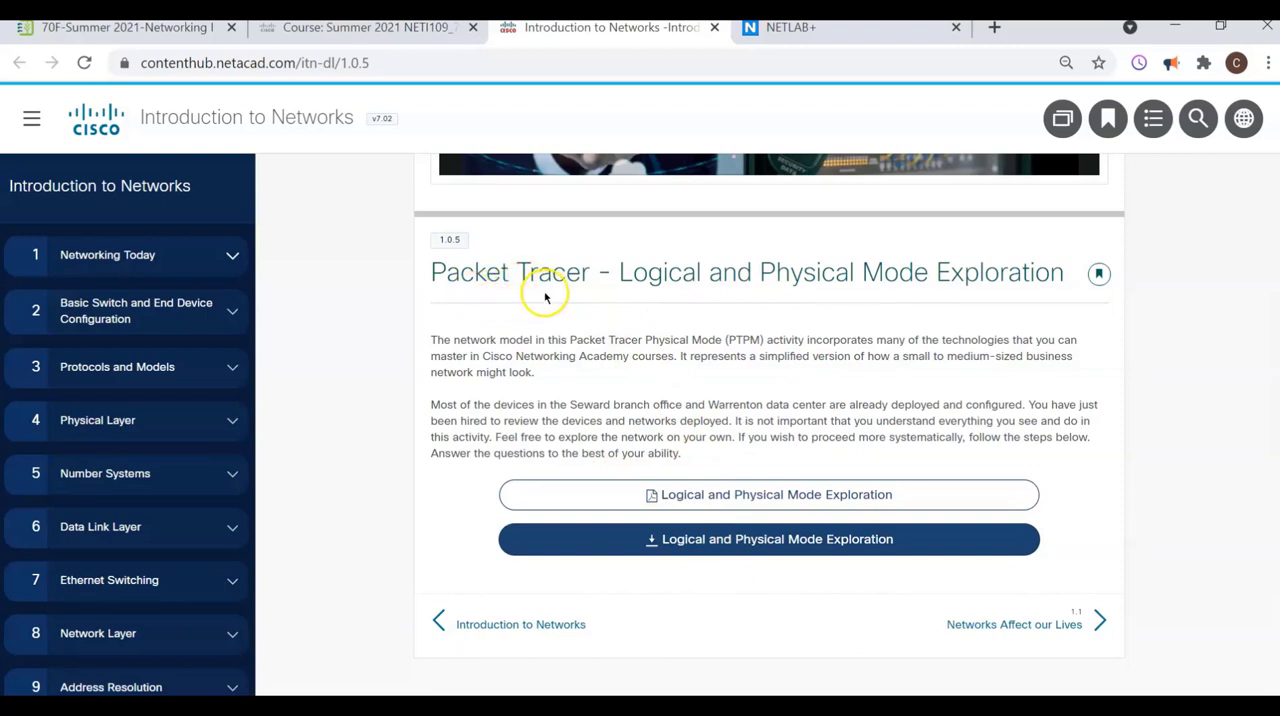
mouse_move(530, 264)
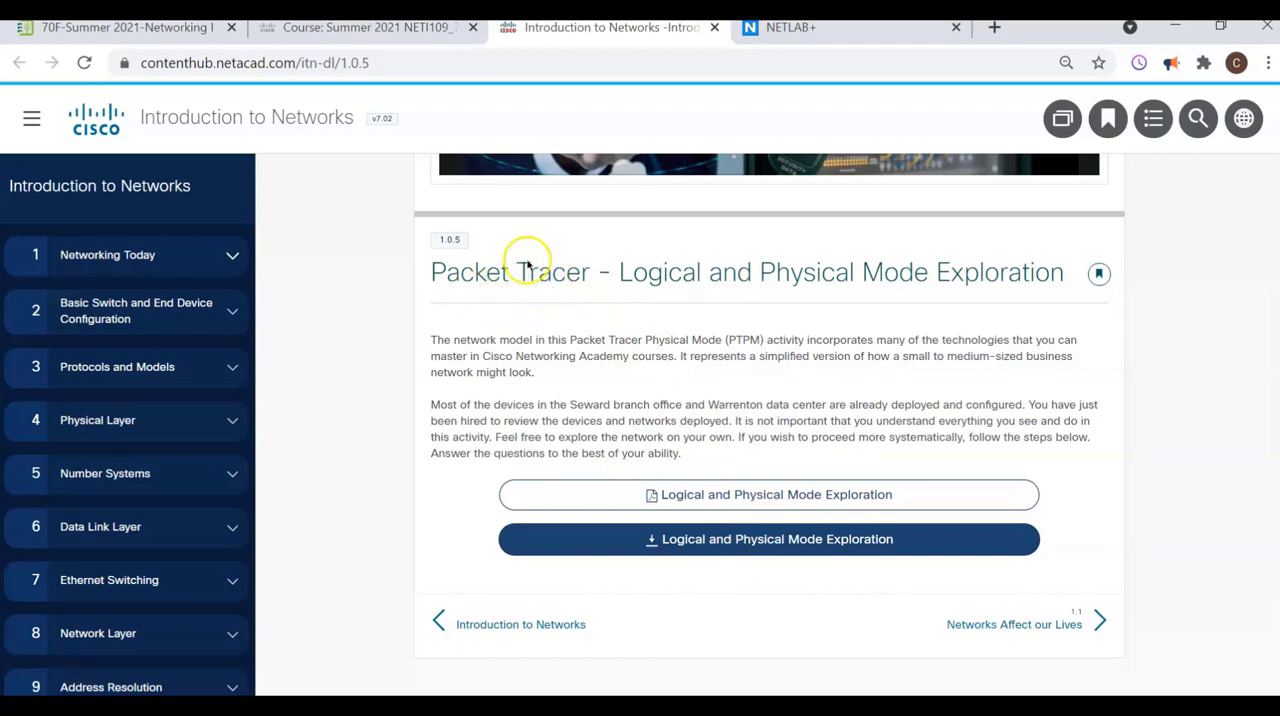
mouse_move(110, 28)
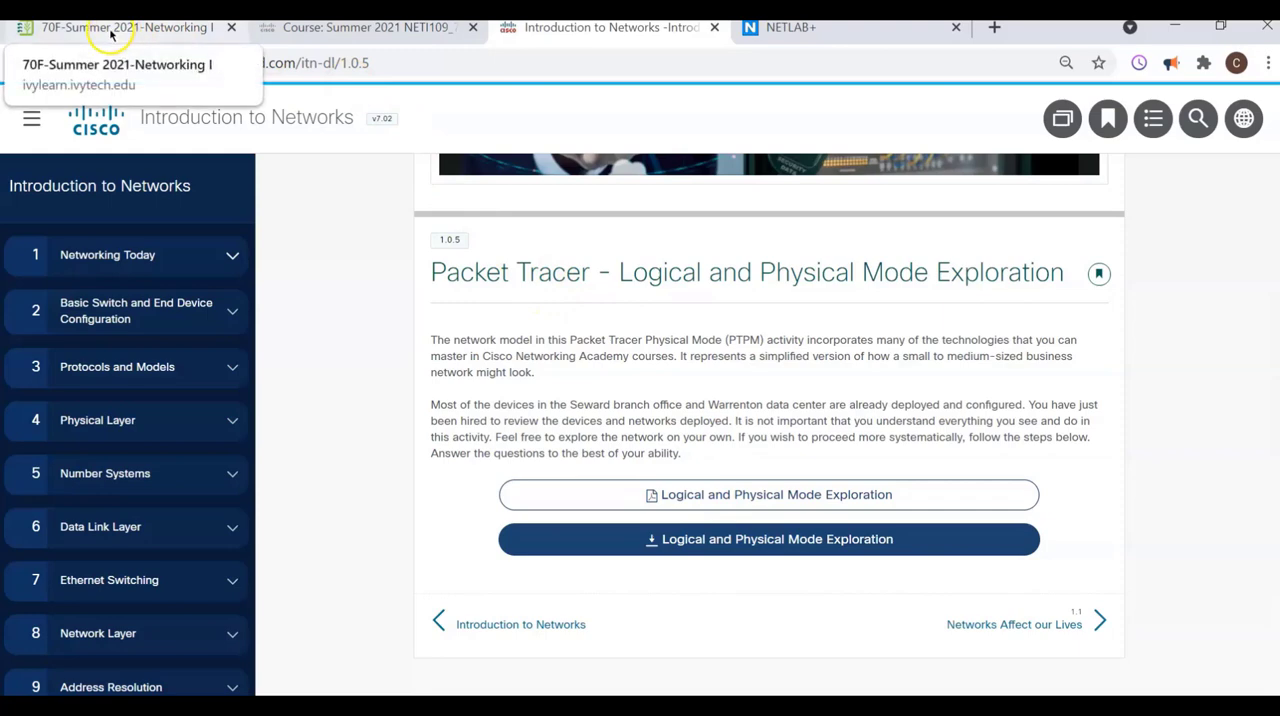
Step: Return to IvyLearn and show the NETI109 Assignments page with upcoming Packet Tracer assignments and due dates
click(110, 28)
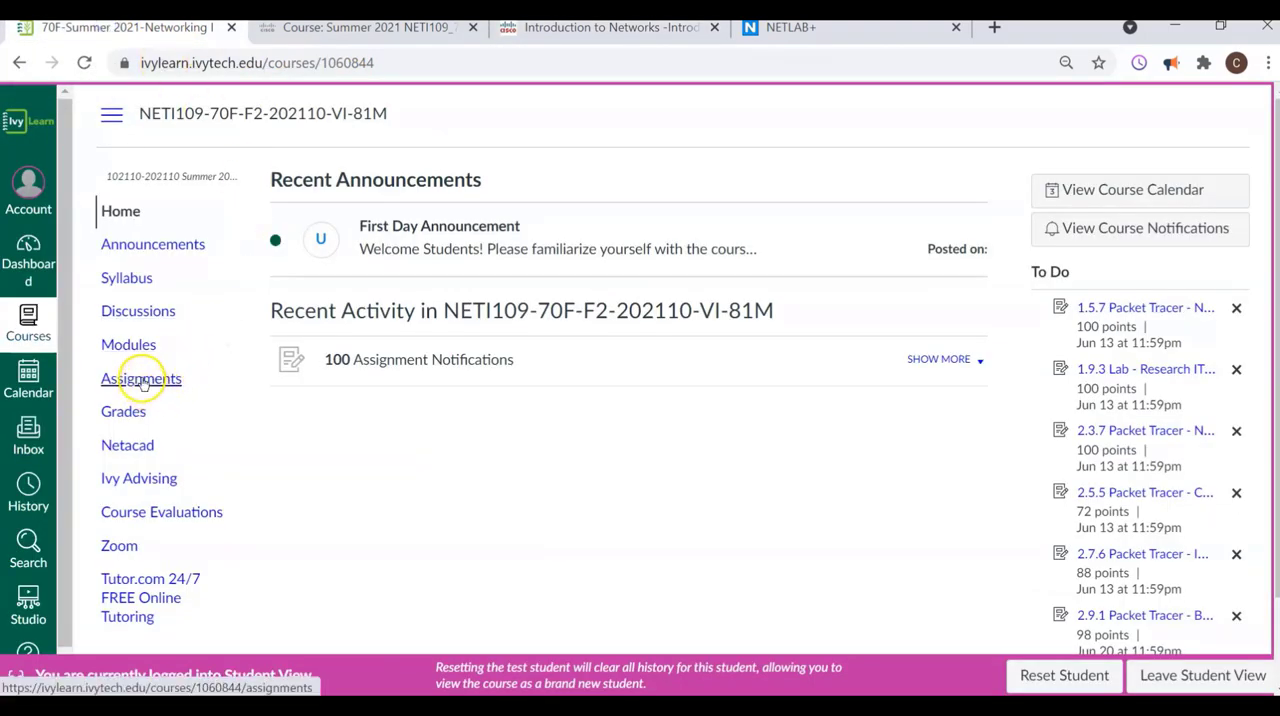
click(140, 378)
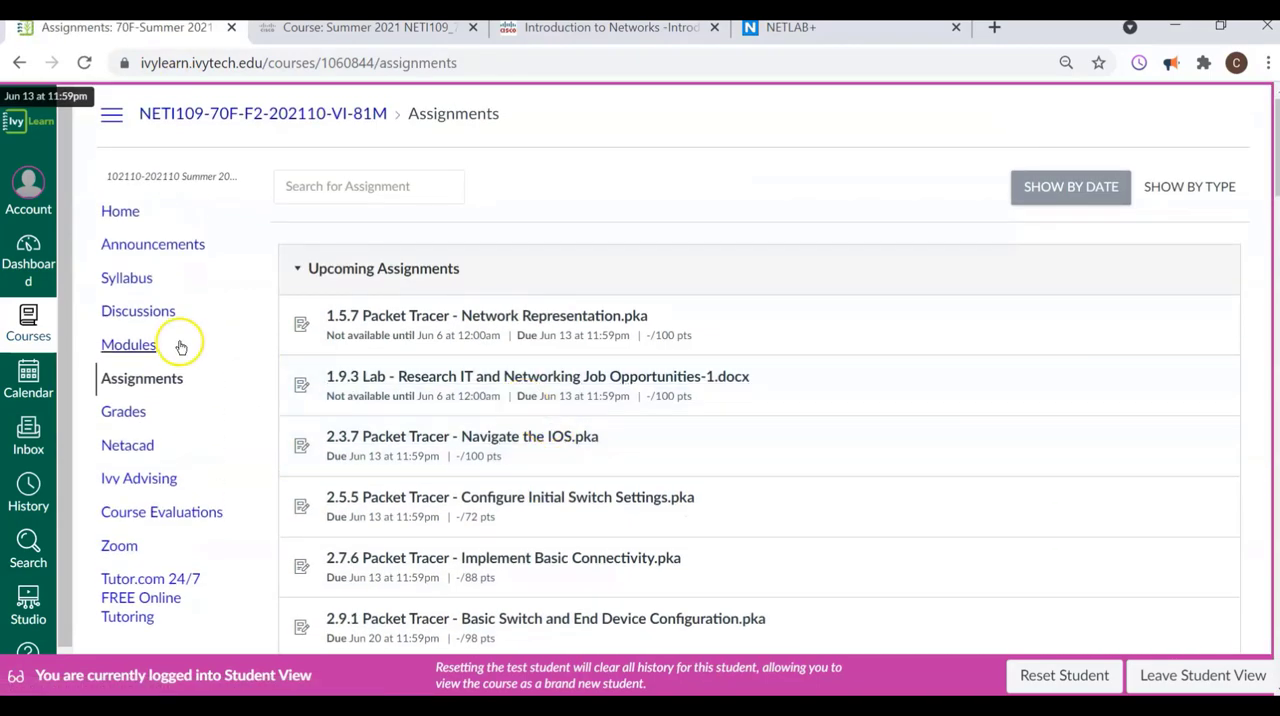
mouse_move(496, 404)
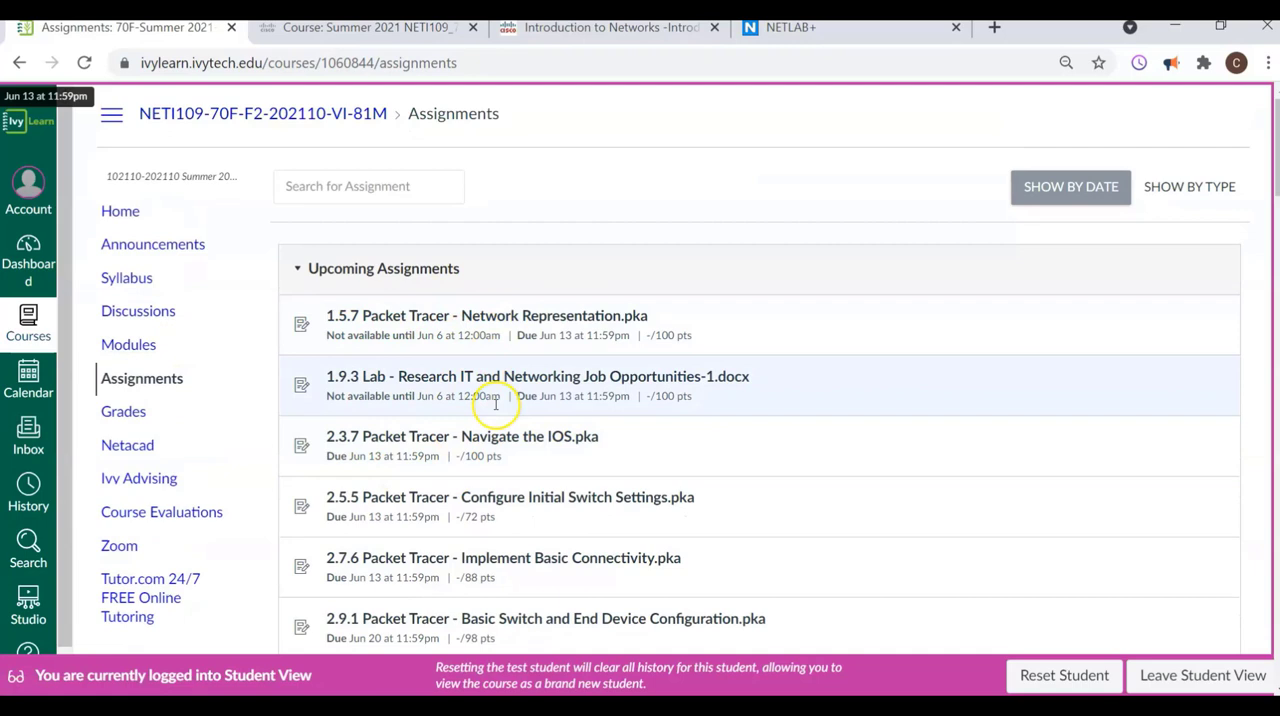
mouse_move(460, 396)
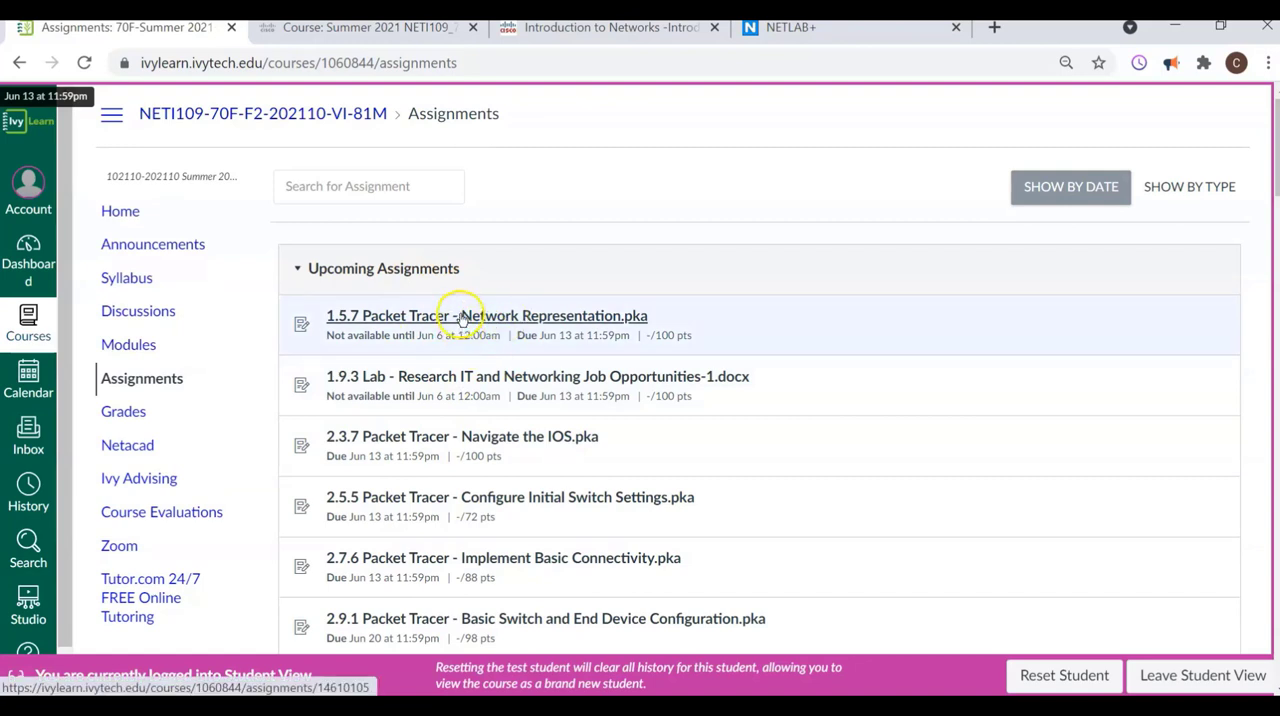
mouse_move(60, 320)
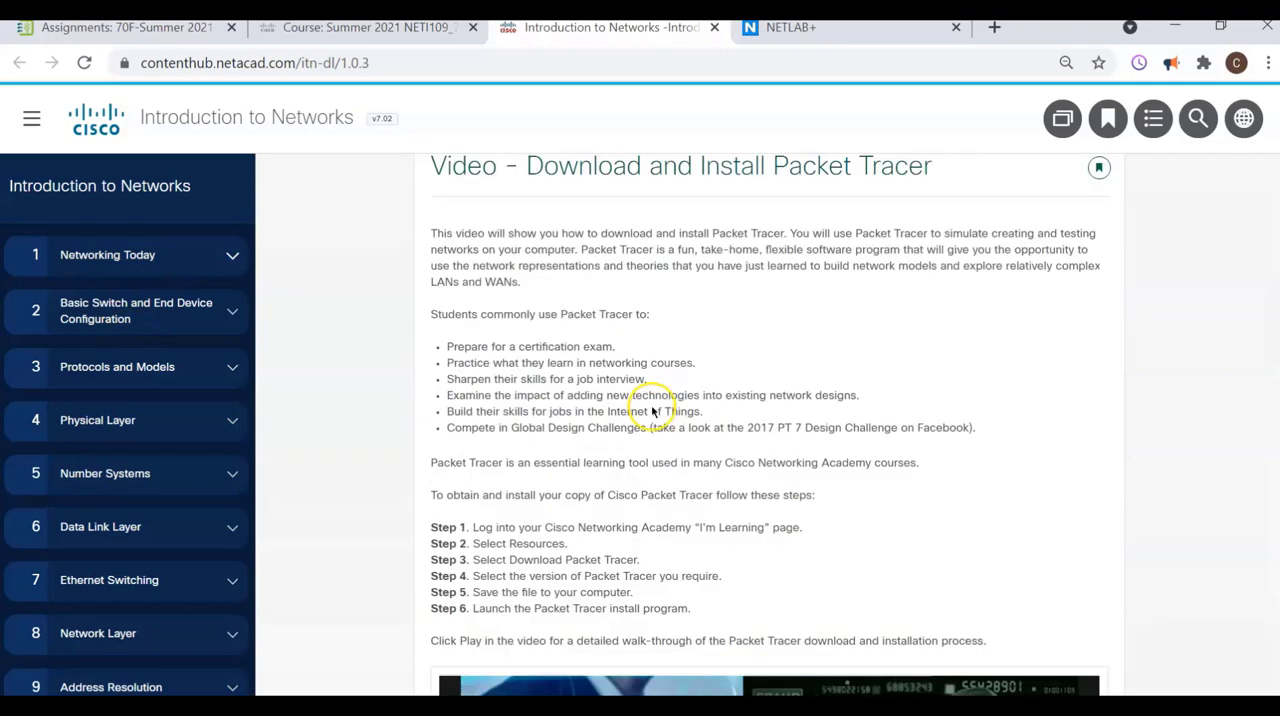
mouse_move(600, 430)
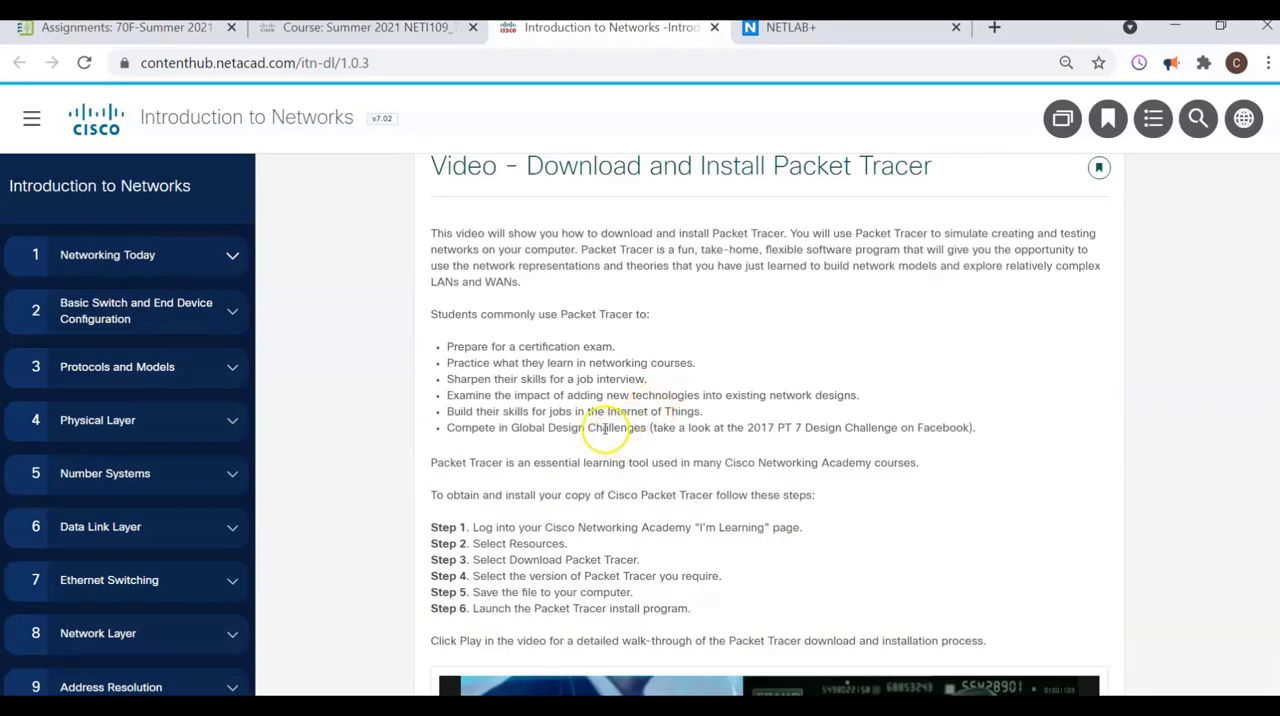
Step: Browse section 1.0.3 Download and Install Packet Tracer, then return to 1.0.1 Why should I take this module?
scroll(down, 3)
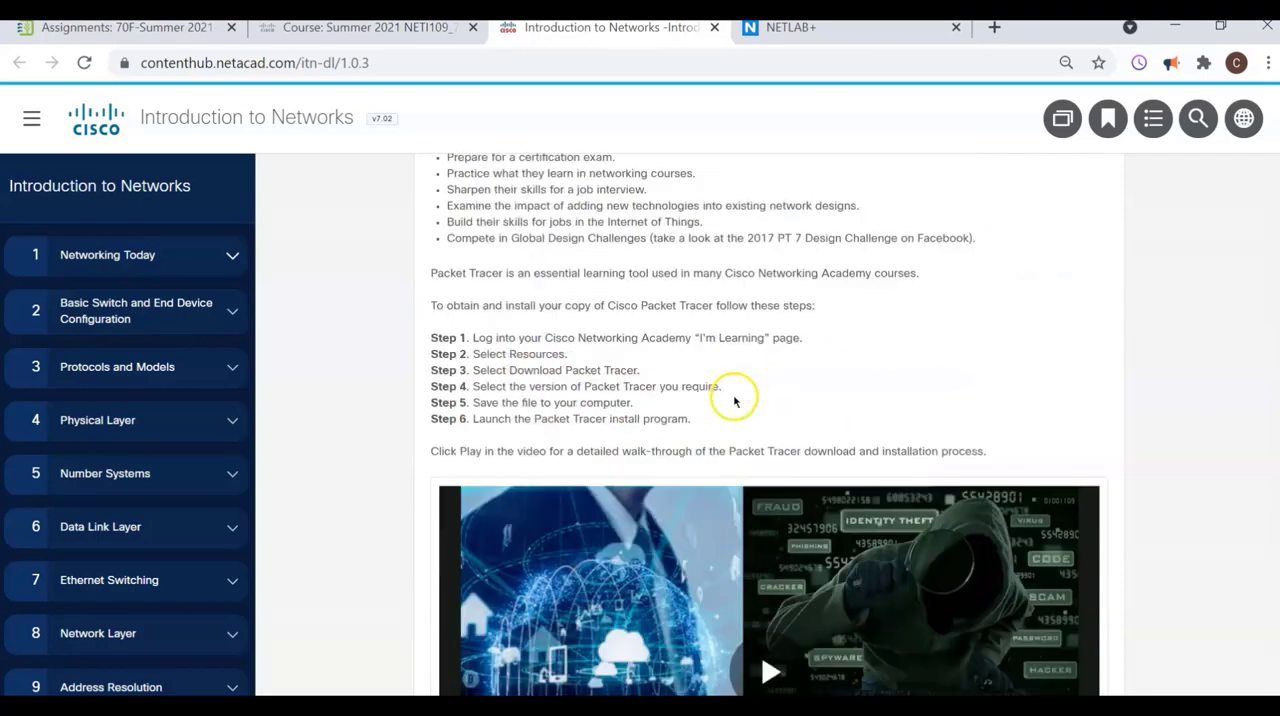
scroll(up, 3)
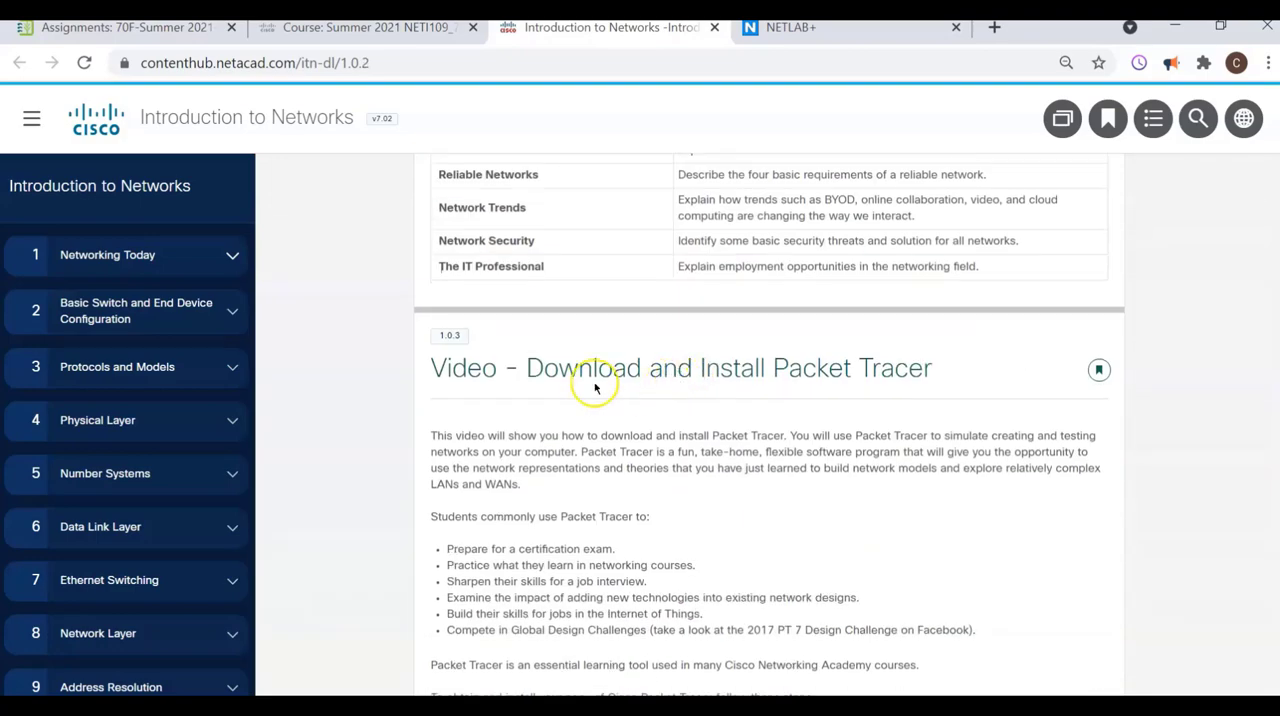
scroll(down, 3)
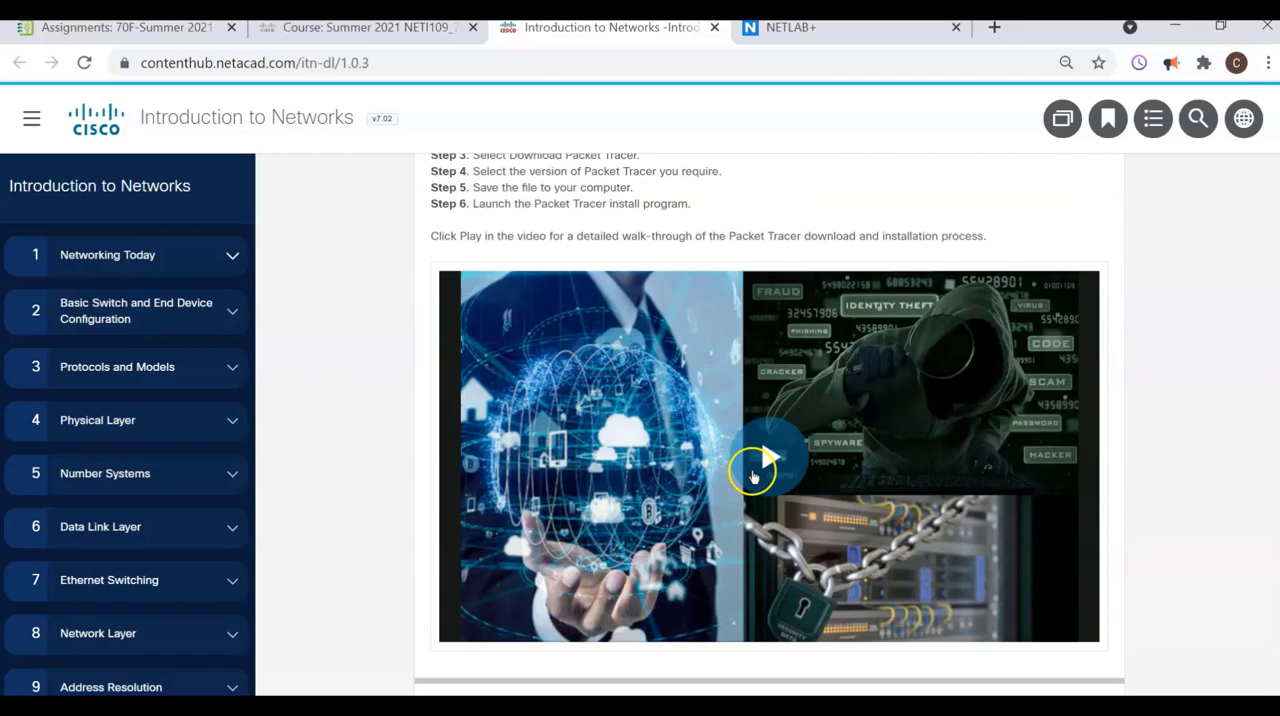
mouse_move(712, 500)
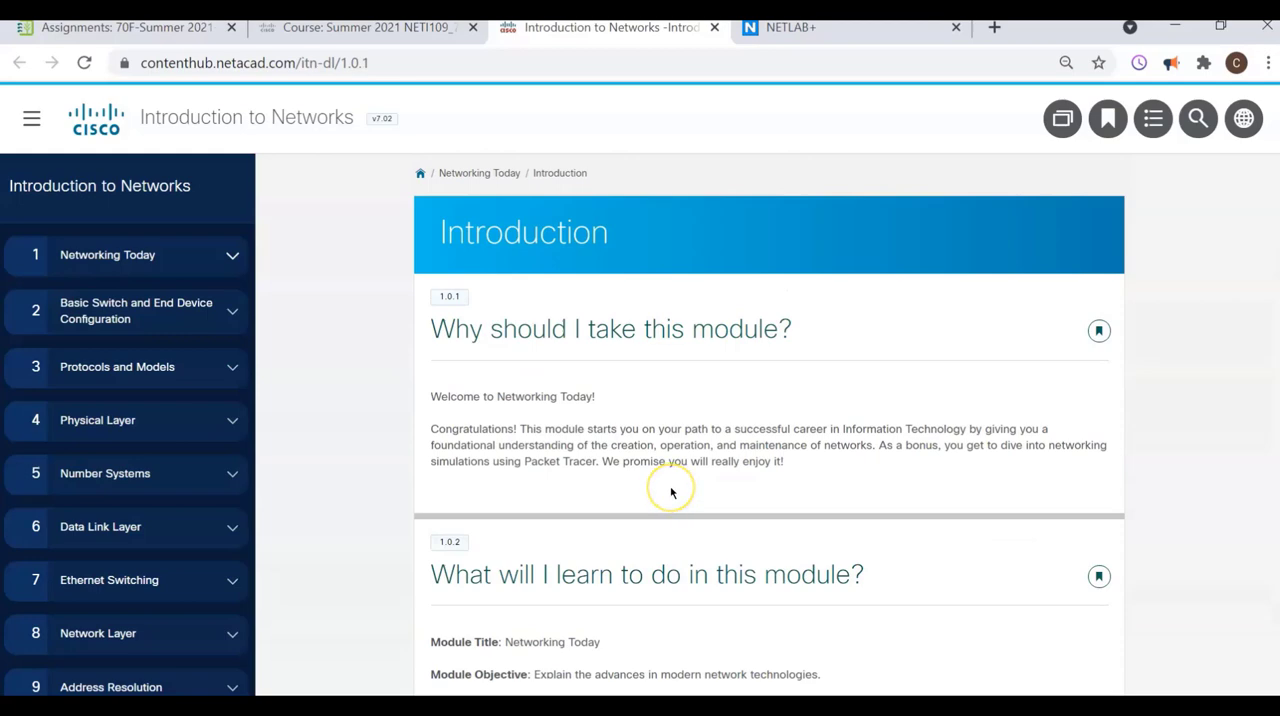
mouse_move(672, 484)
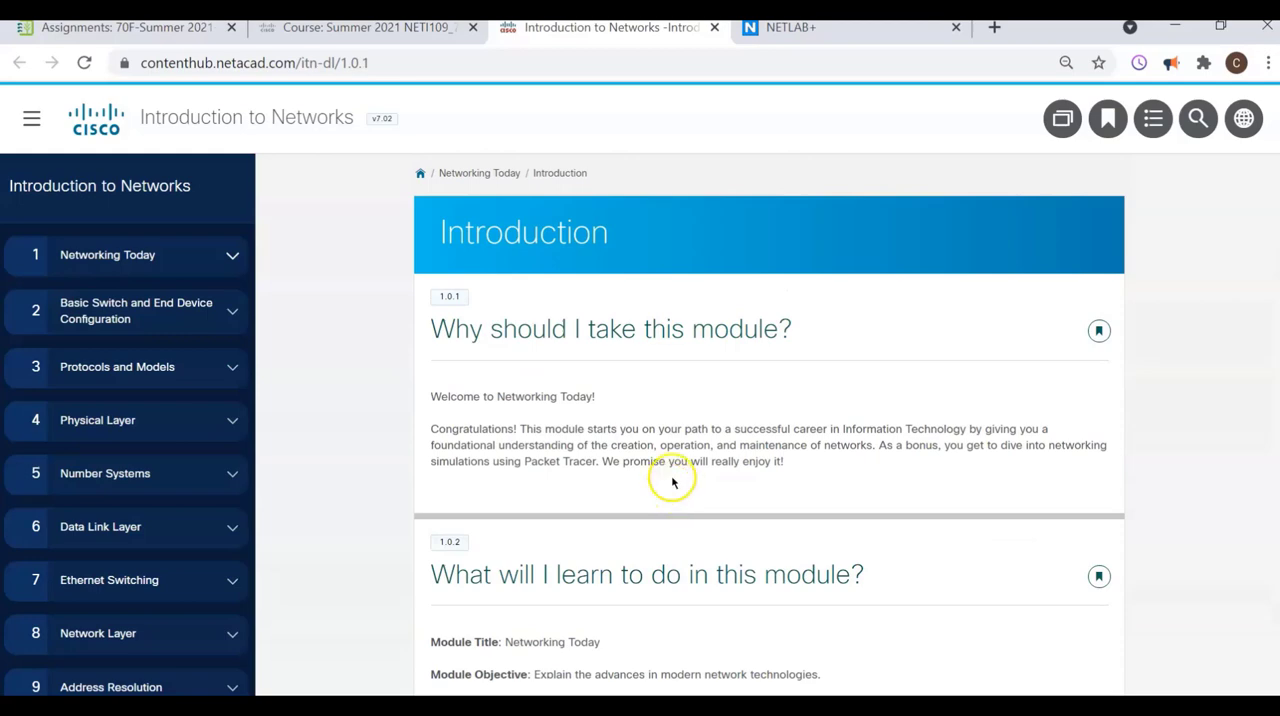
scroll(up, 3)
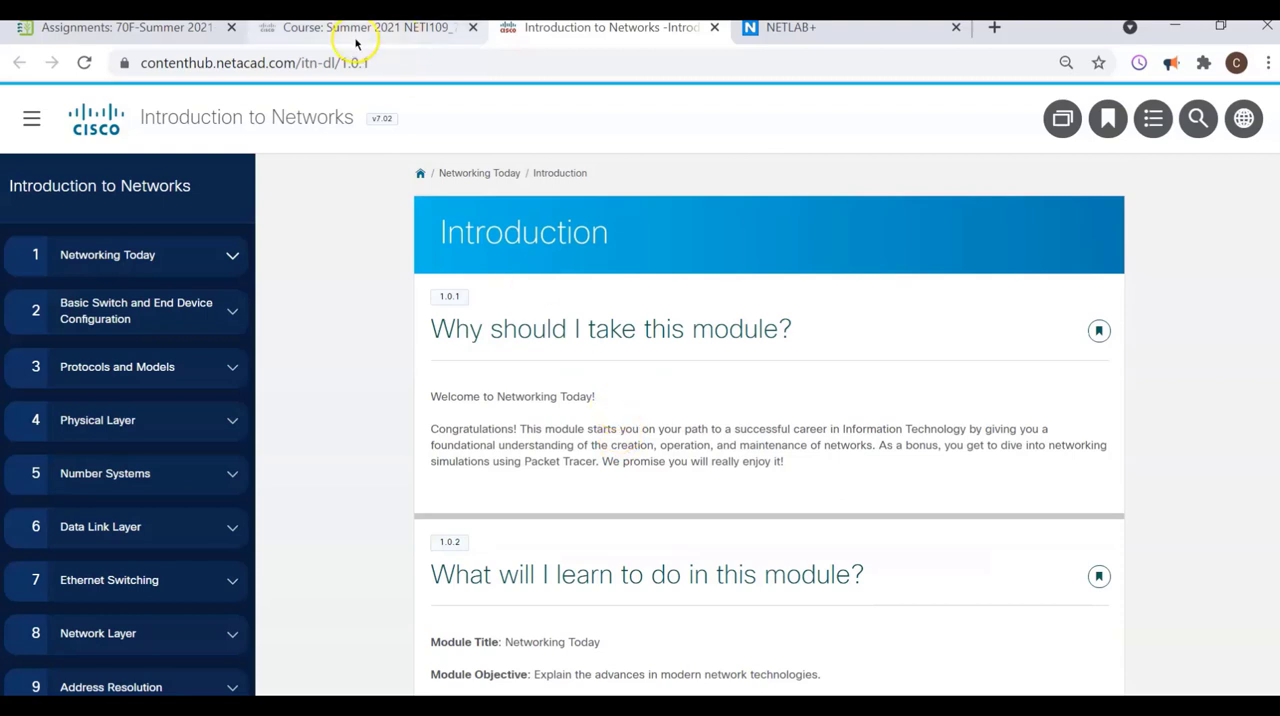
Step: Revisit the Modules 1-3 content and the NetAcad course page top, then go to the NETLAB+ Scheduled Lab Reservations page
click(360, 28)
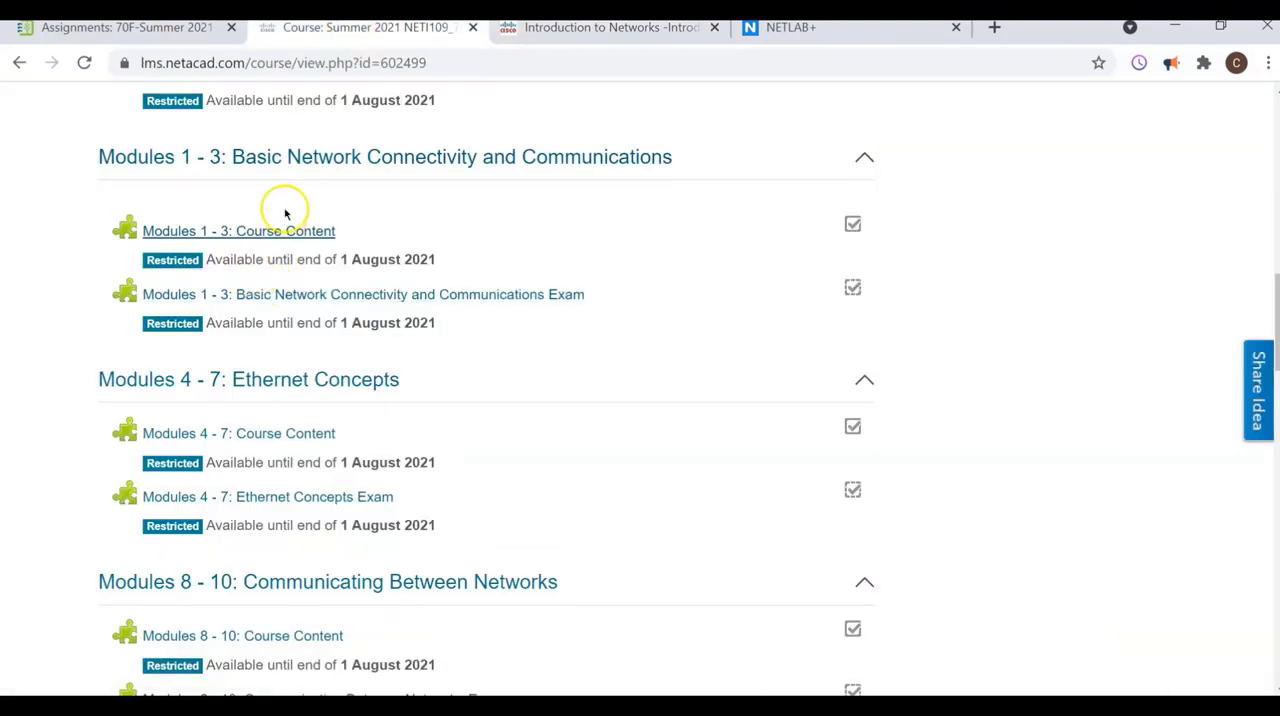
mouse_move(236, 248)
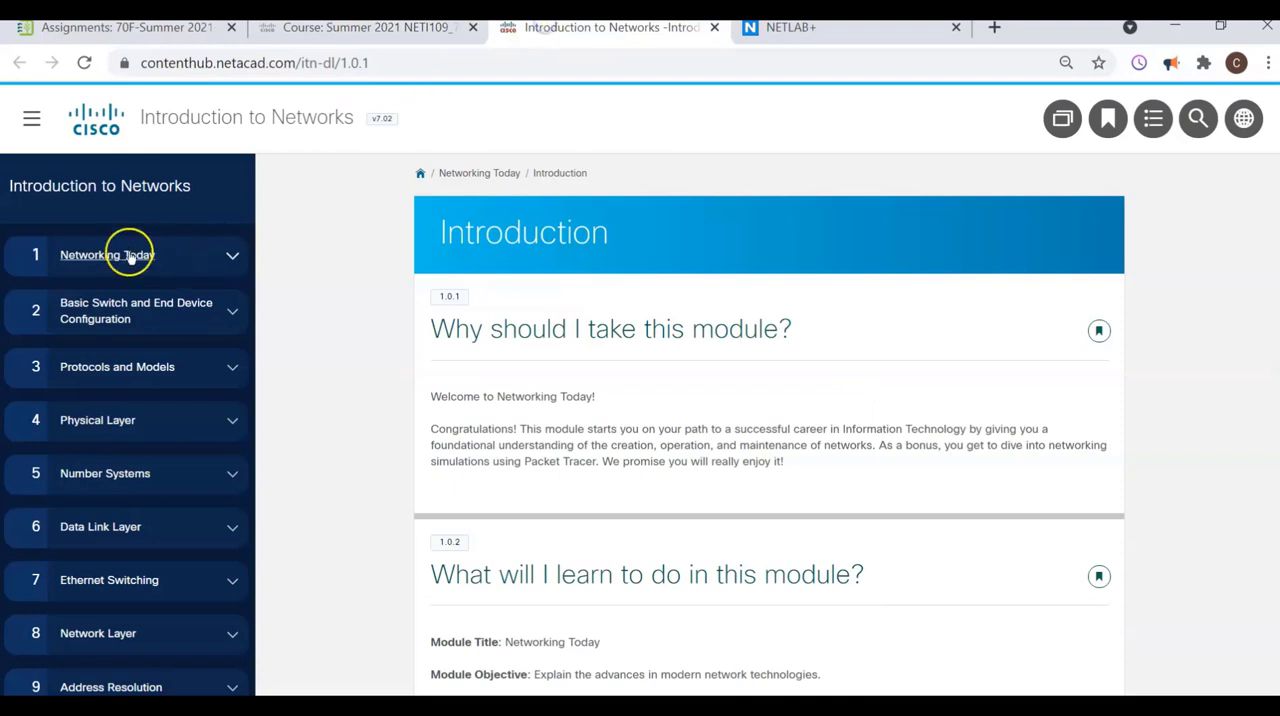
mouse_move(116, 368)
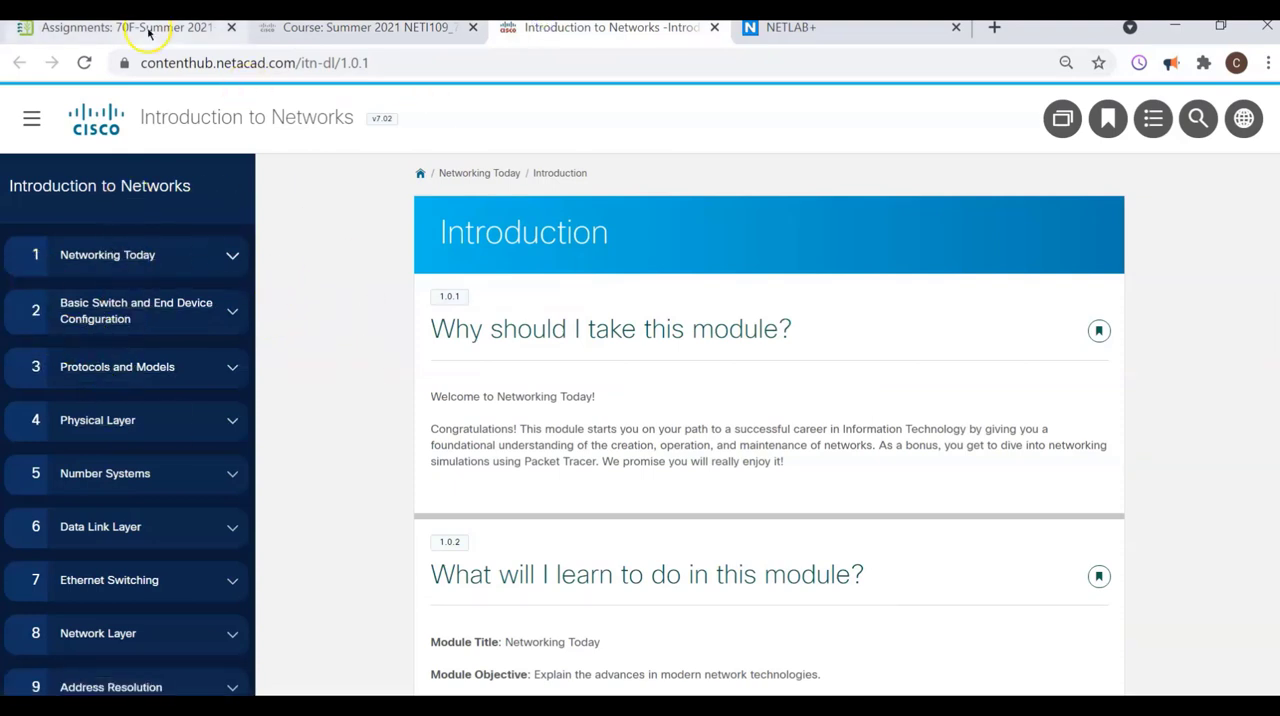
click(124, 28)
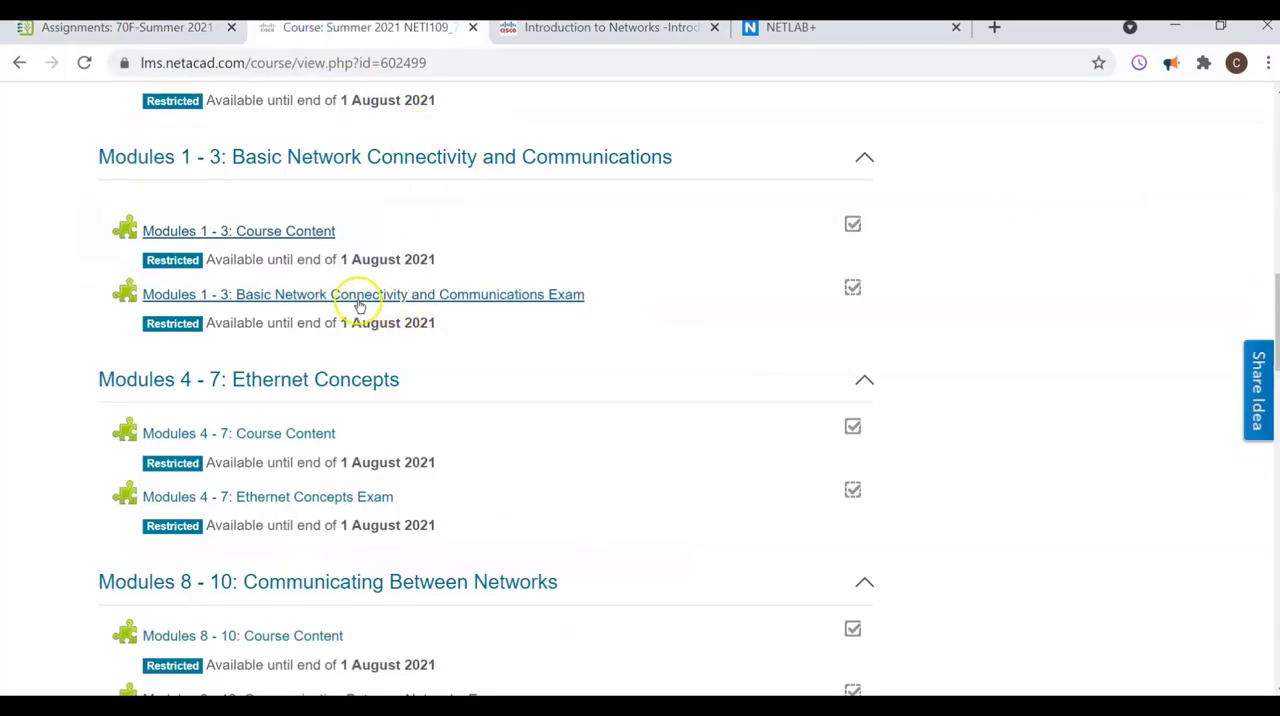
mouse_move(316, 292)
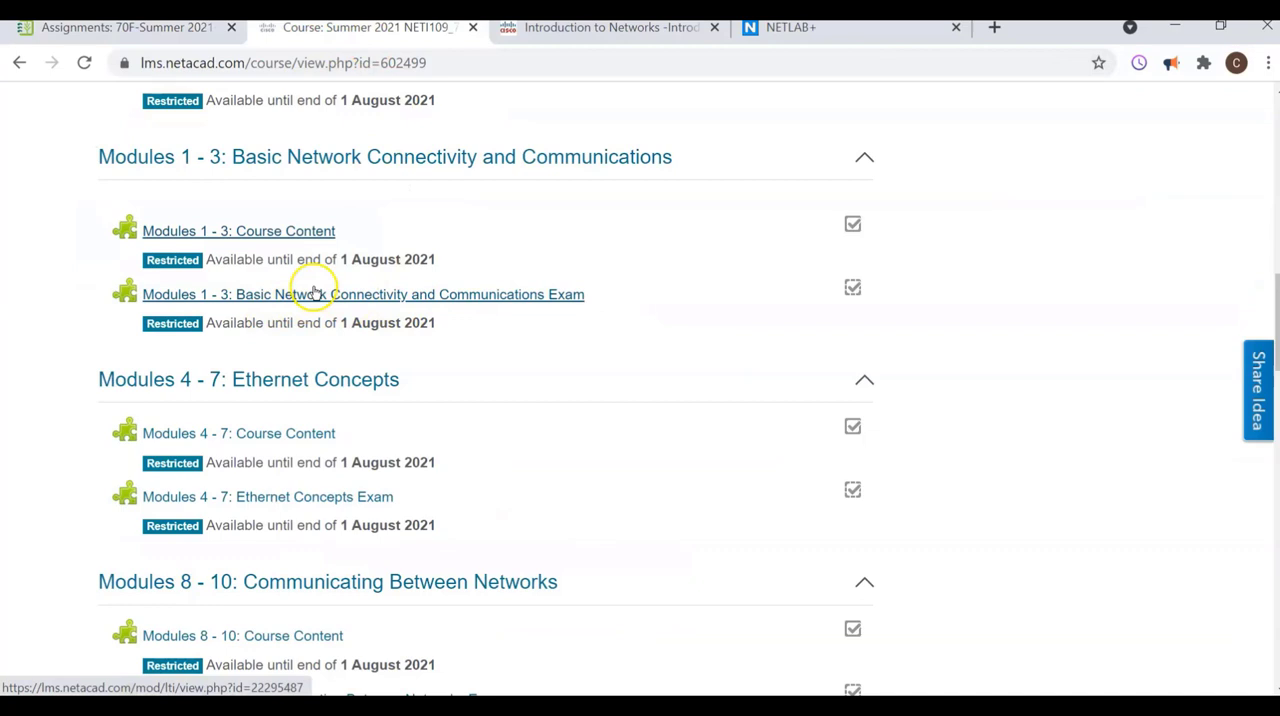
mouse_move(316, 310)
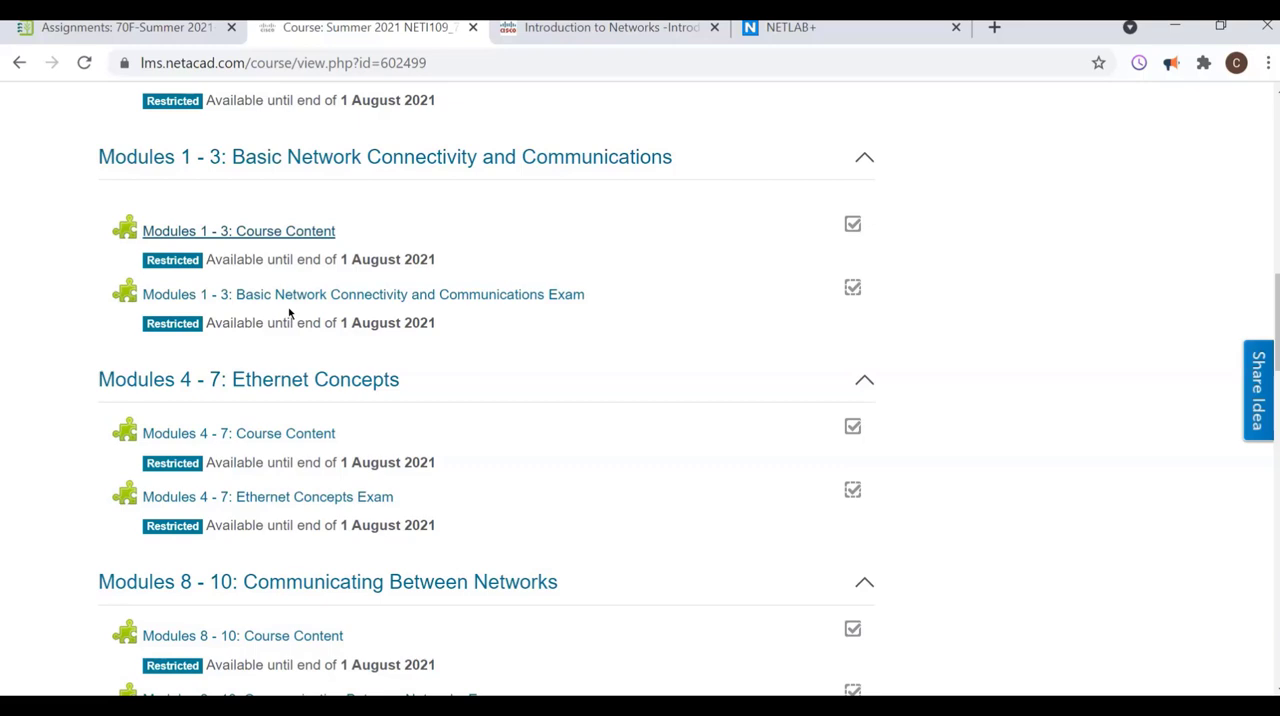
mouse_move(408, 270)
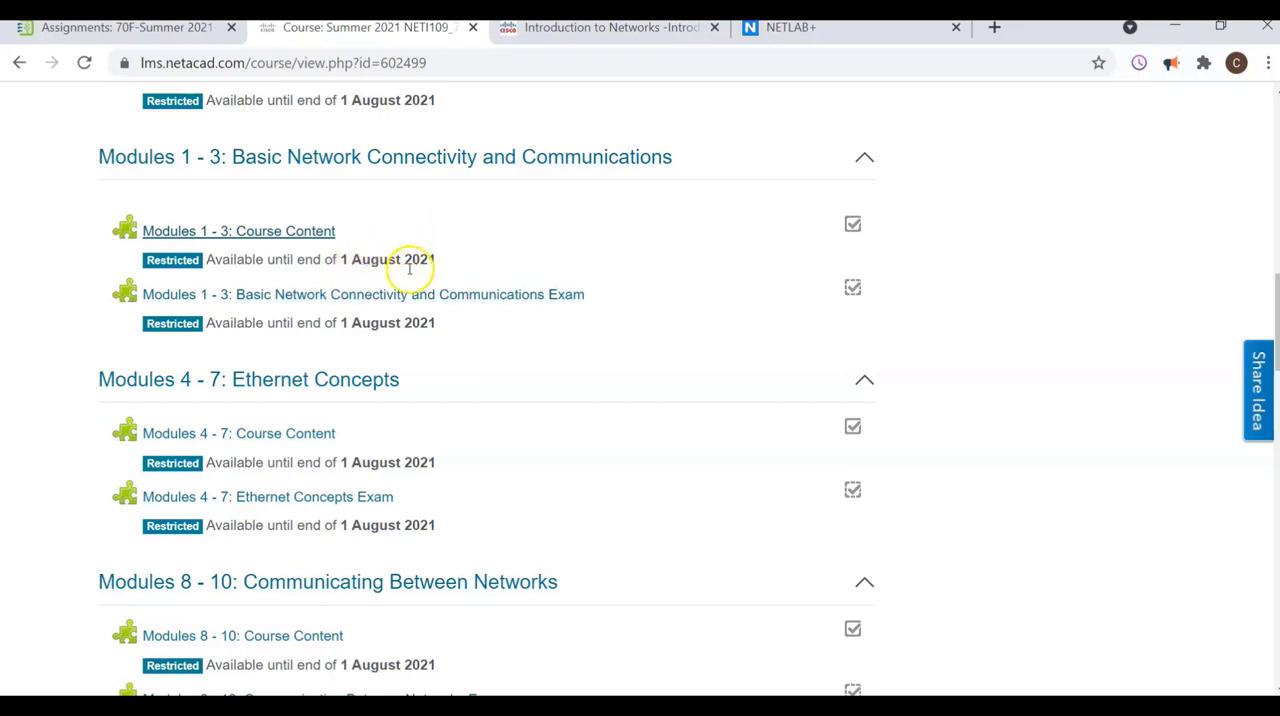
scroll(up, 3)
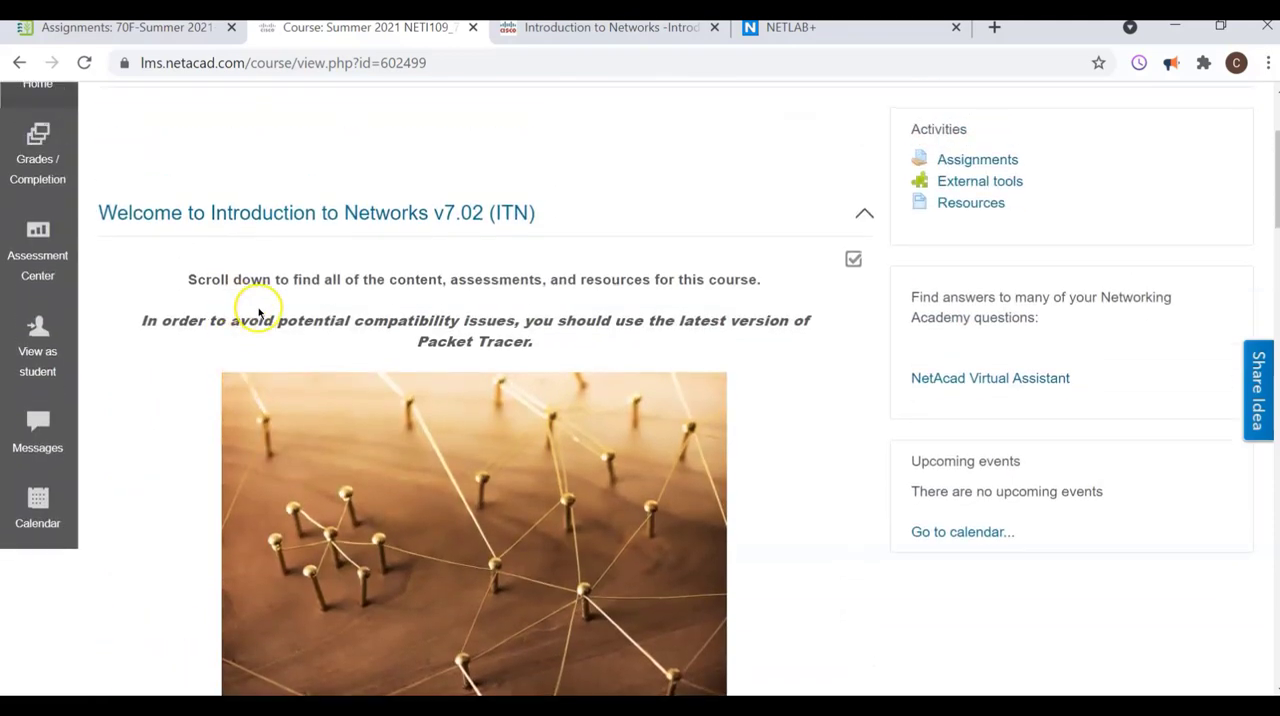
click(432, 128)
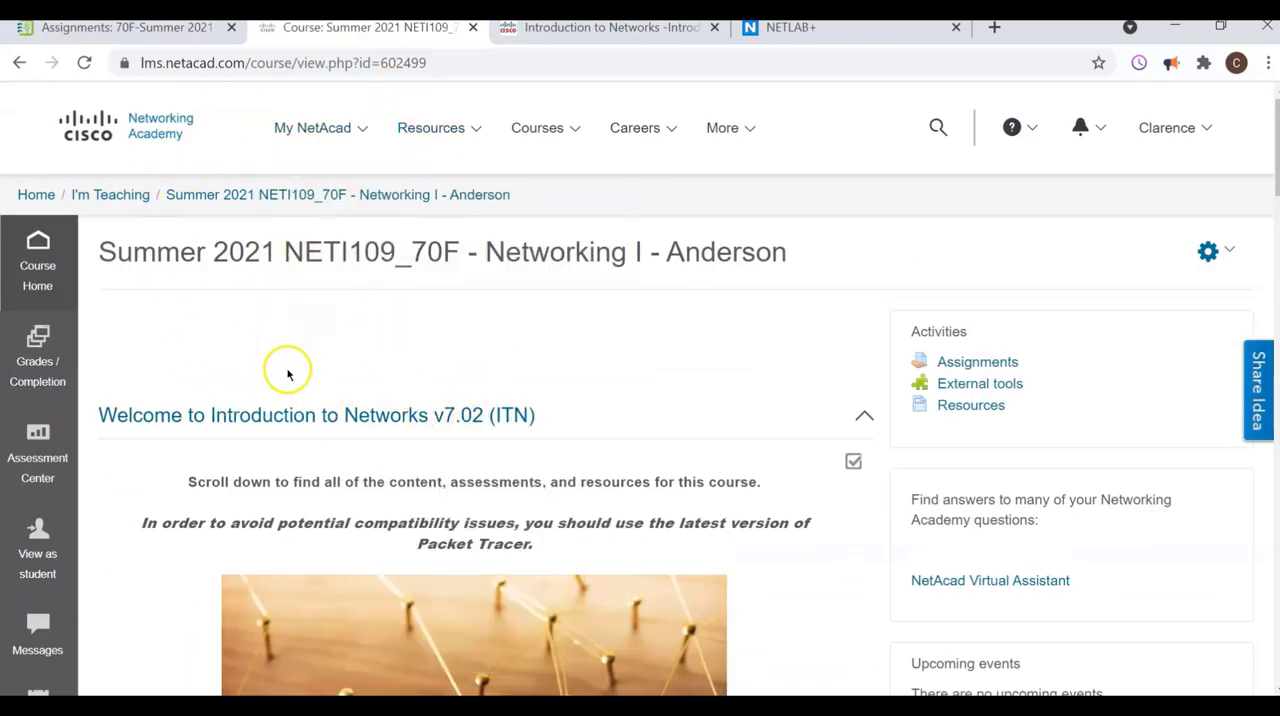
mouse_move(160, 124)
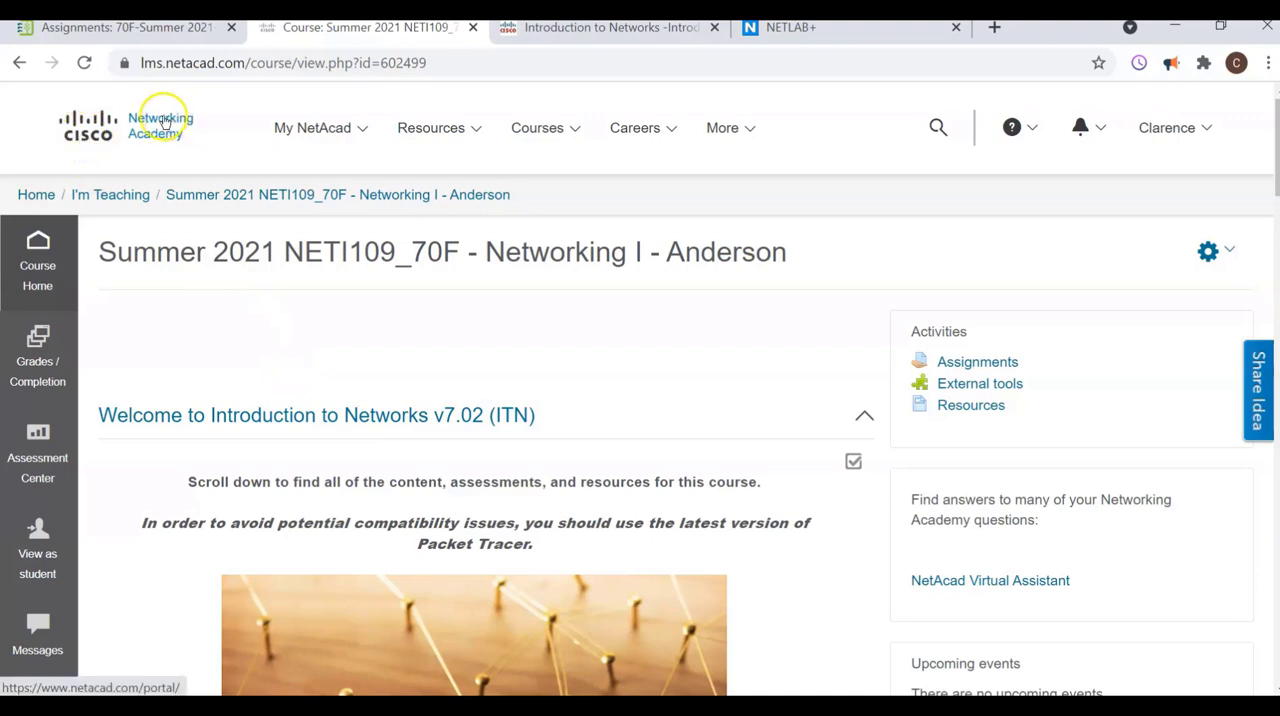
mouse_move(328, 272)
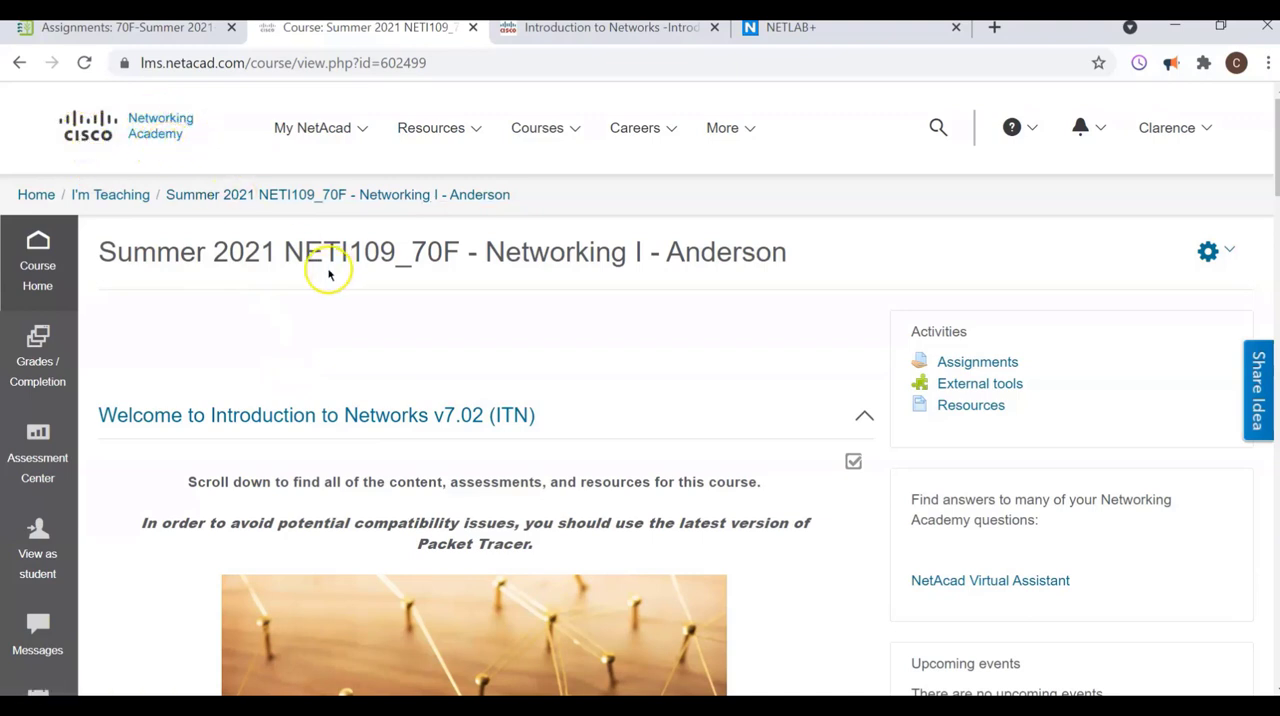
mouse_move(380, 232)
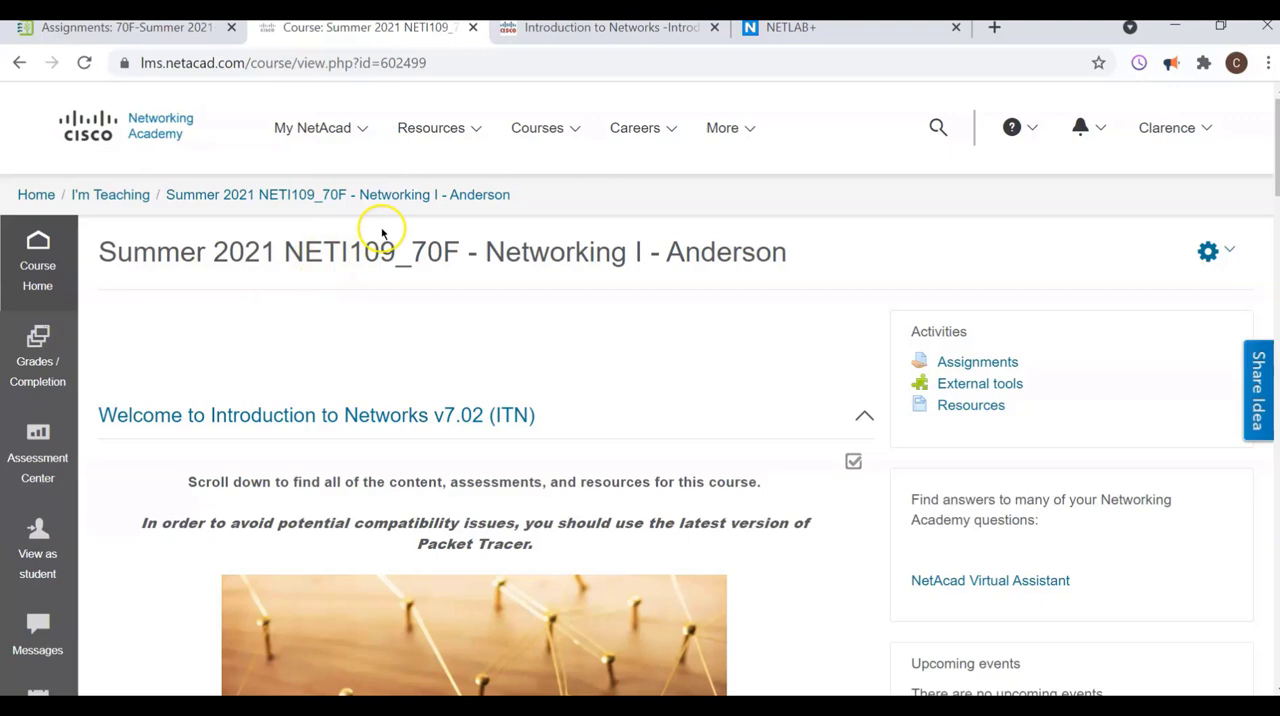
mouse_move(438, 50)
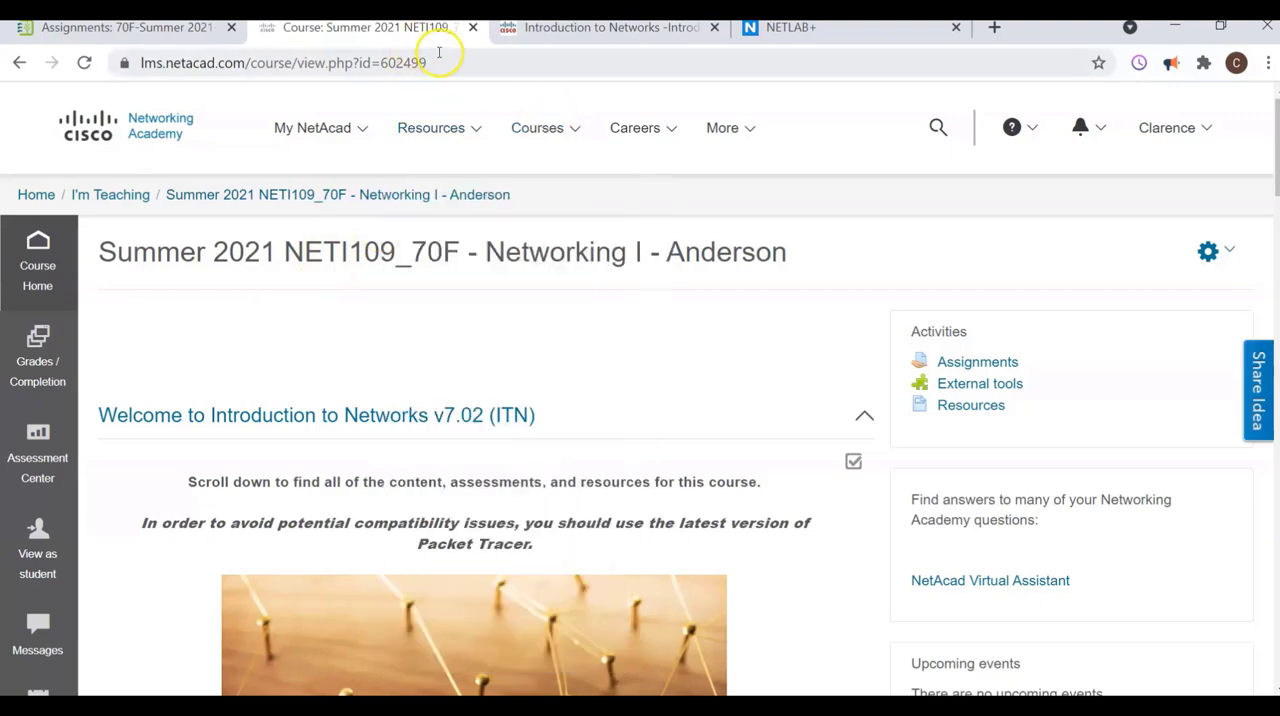
mouse_move(790, 28)
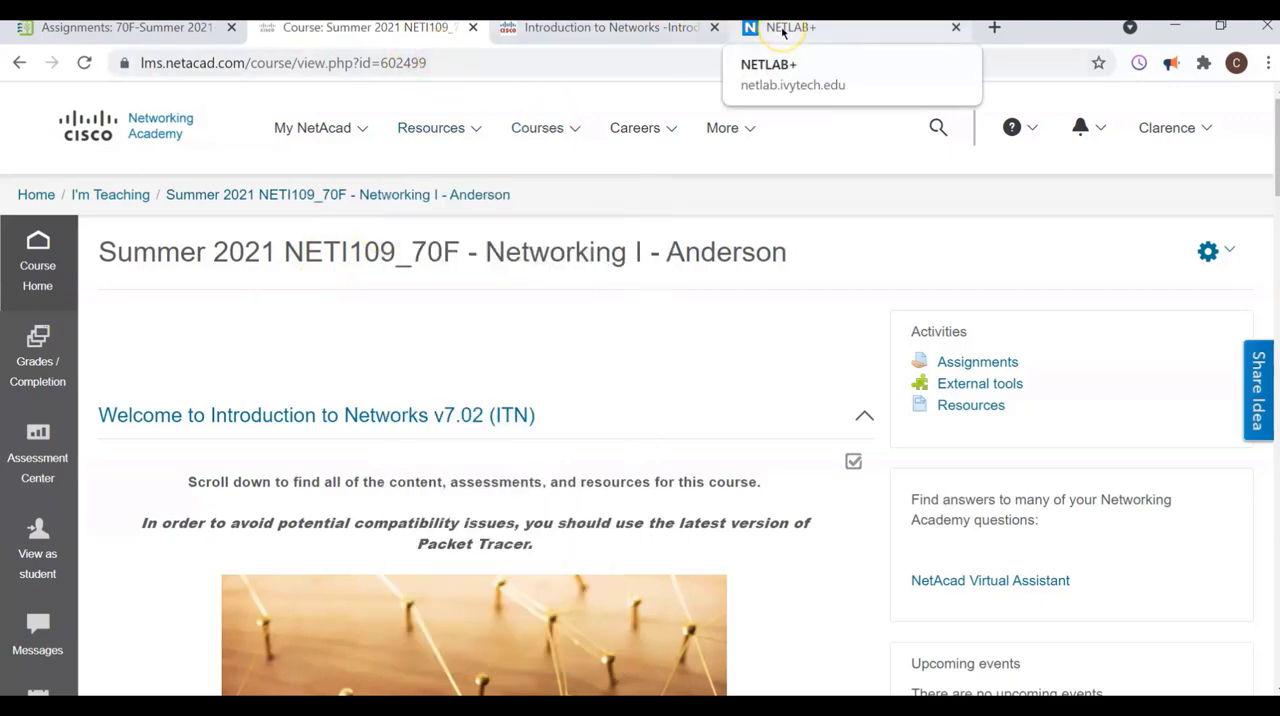
click(790, 28)
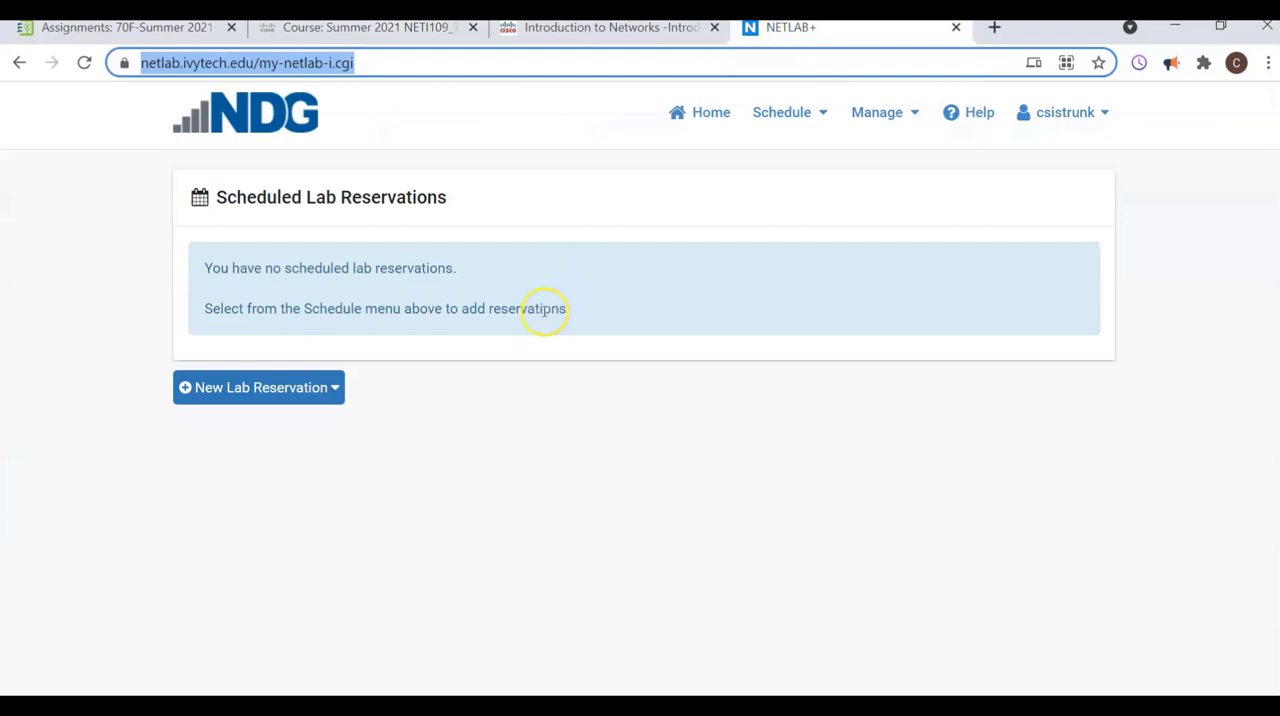
mouse_move(544, 308)
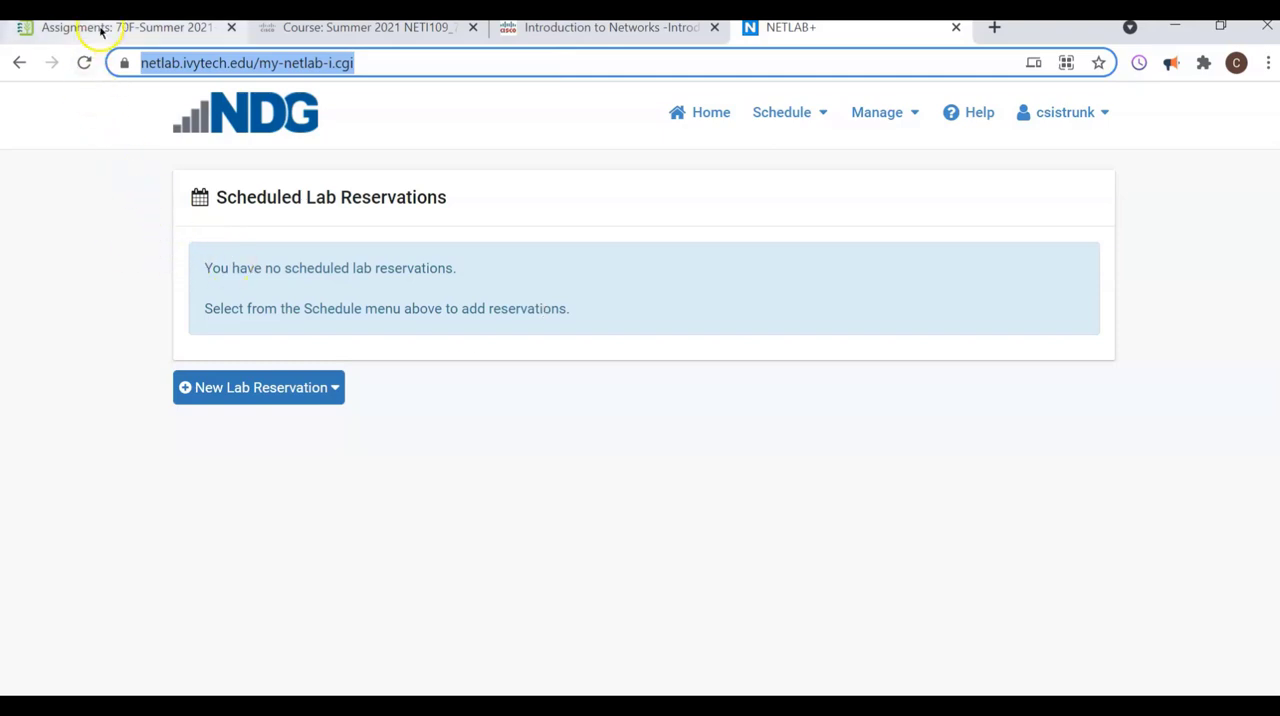
Step: Return from the empty NETLAB+ reservations page to the IvyLearn Assignments list
click(120, 28)
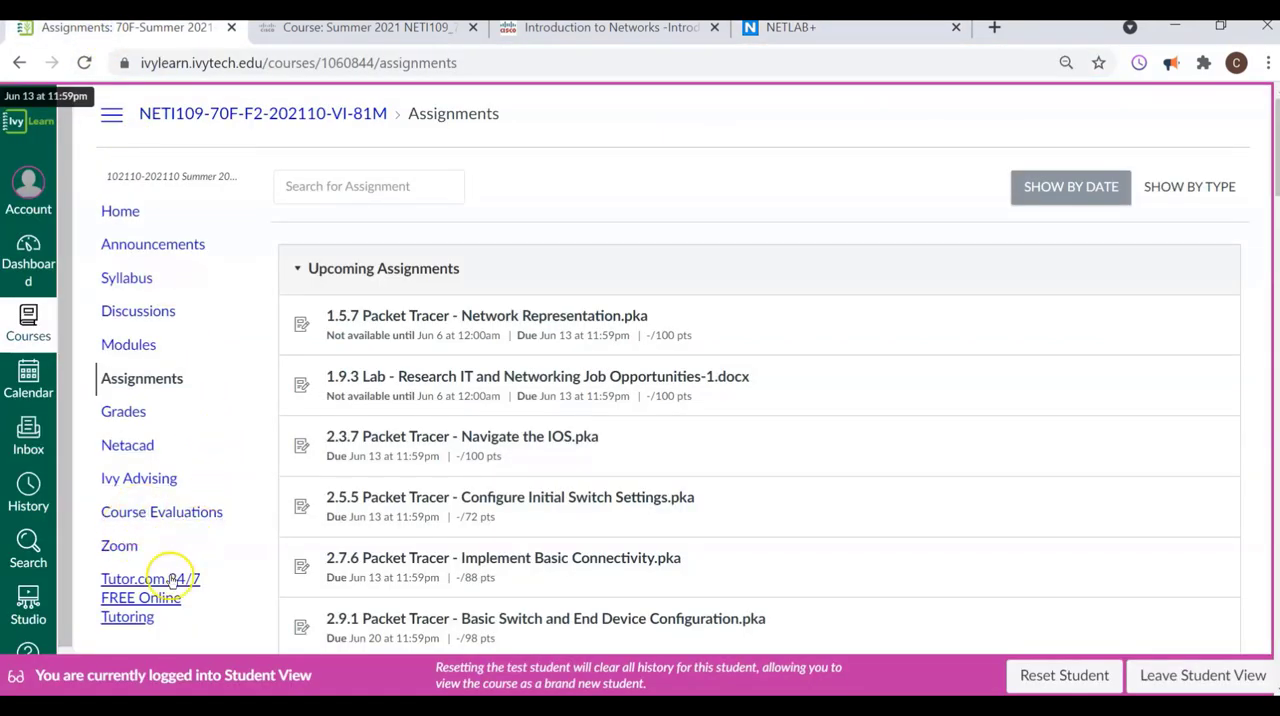
mouse_move(176, 358)
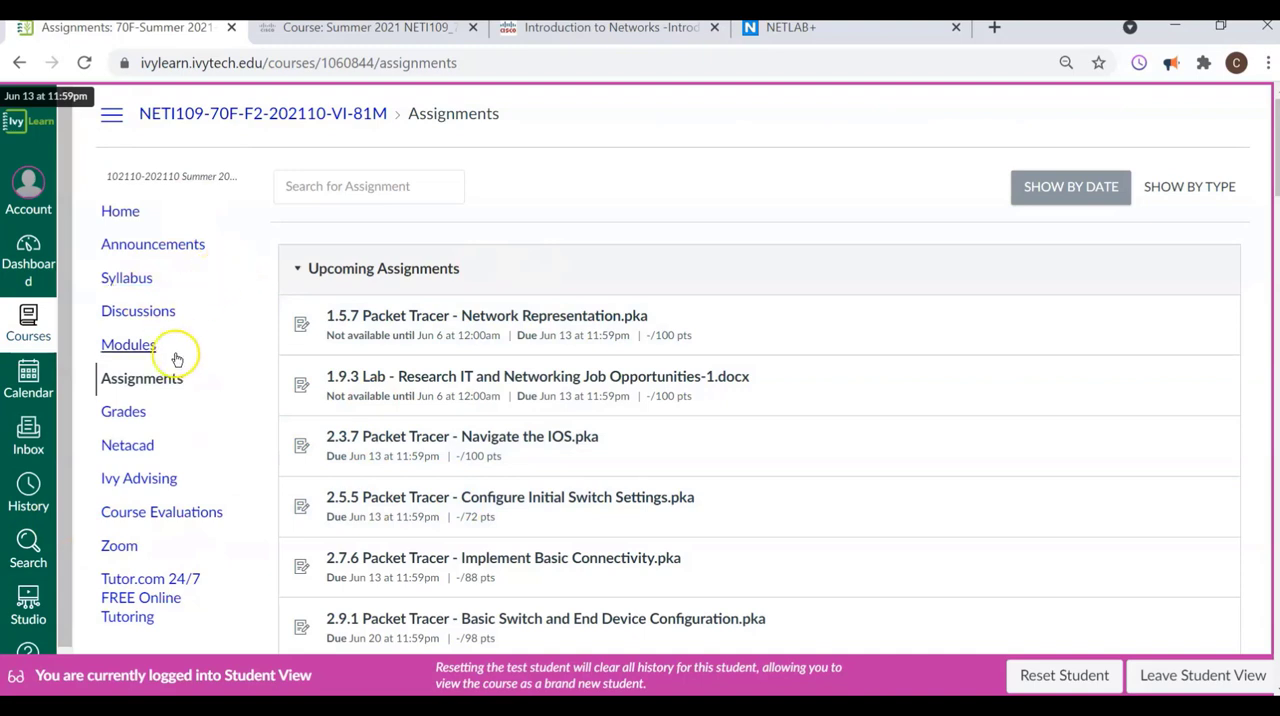
mouse_move(118, 544)
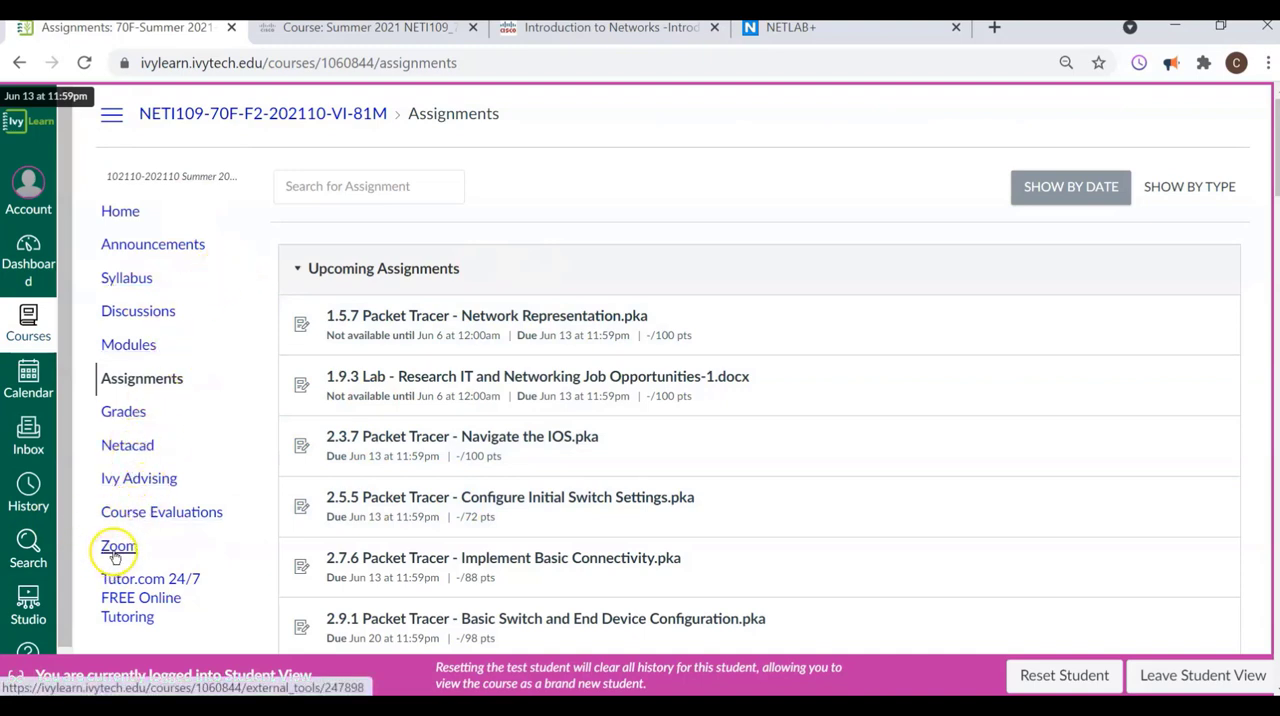
mouse_move(536, 238)
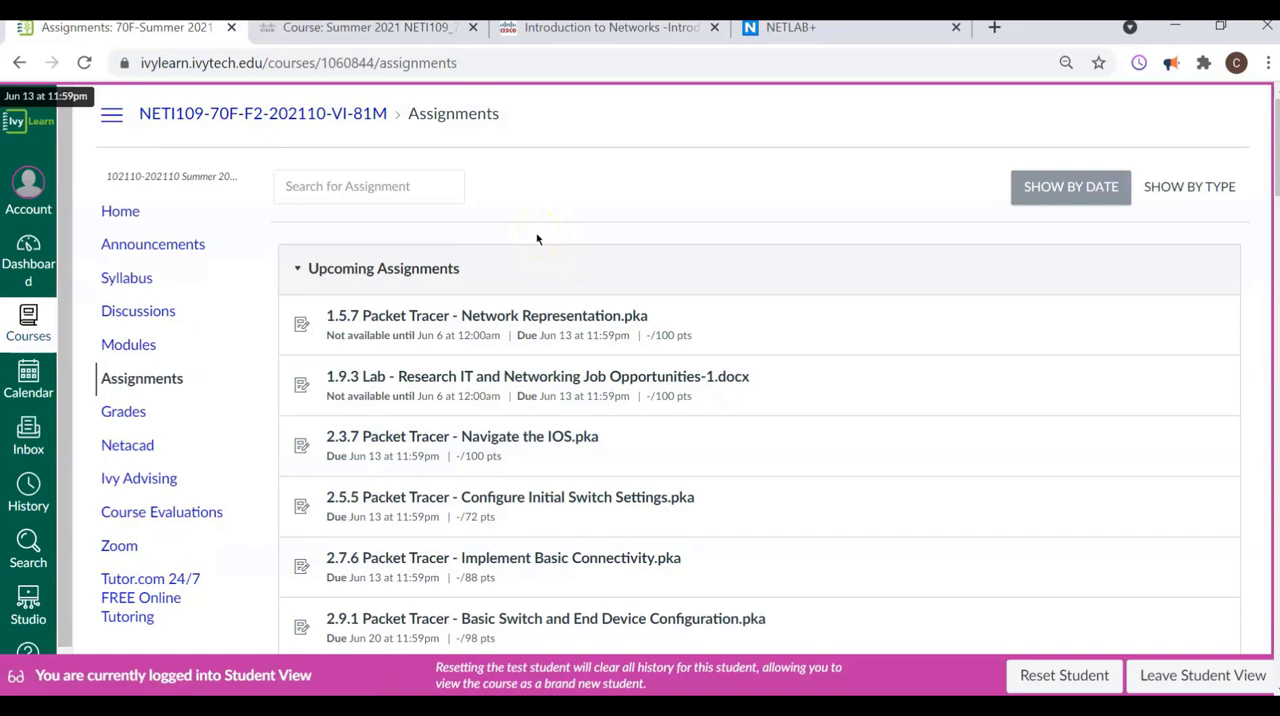
mouse_move(536, 240)
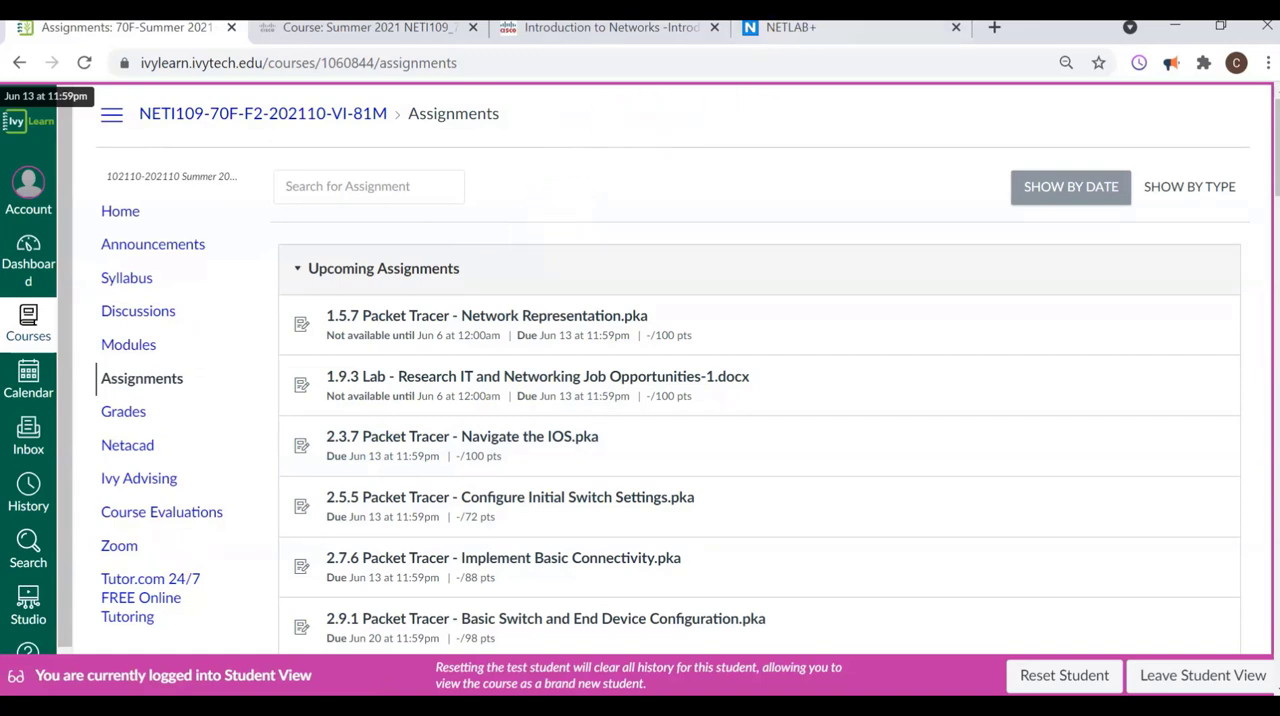
mouse_move(790, 28)
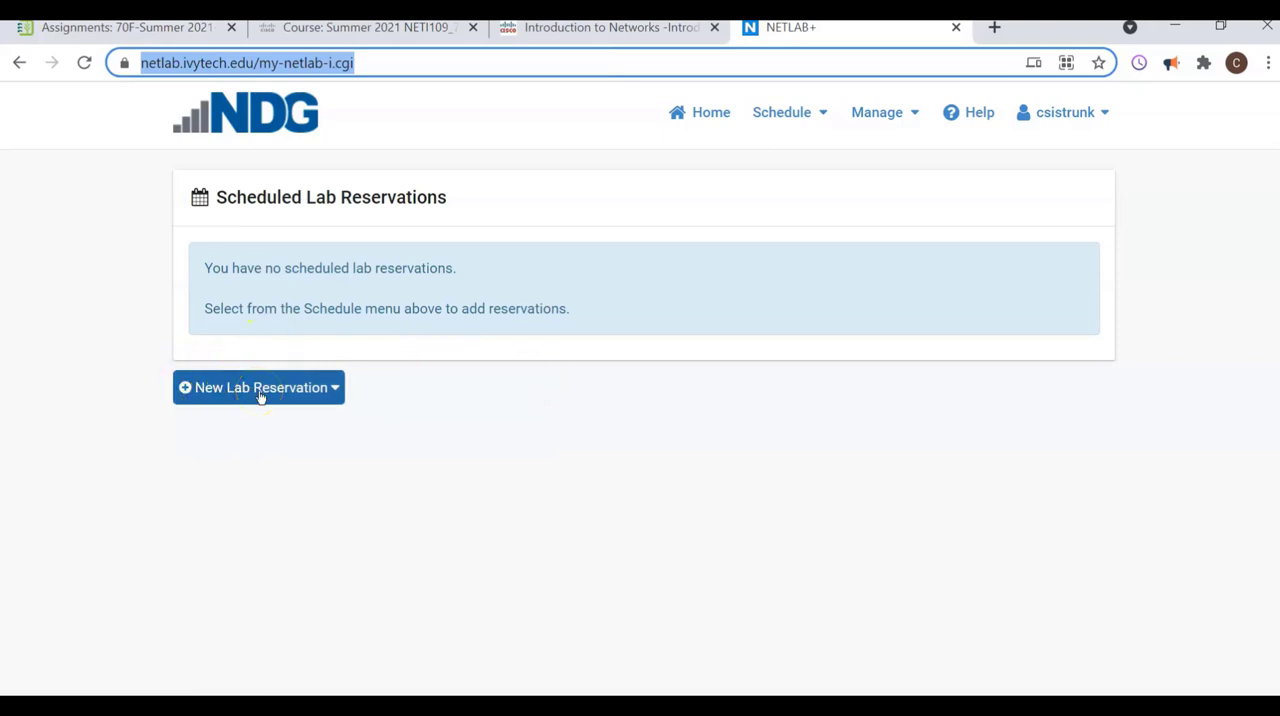
Step: Expand the New Lab Reservation dropdown and start a reservation for oneself
click(258, 388)
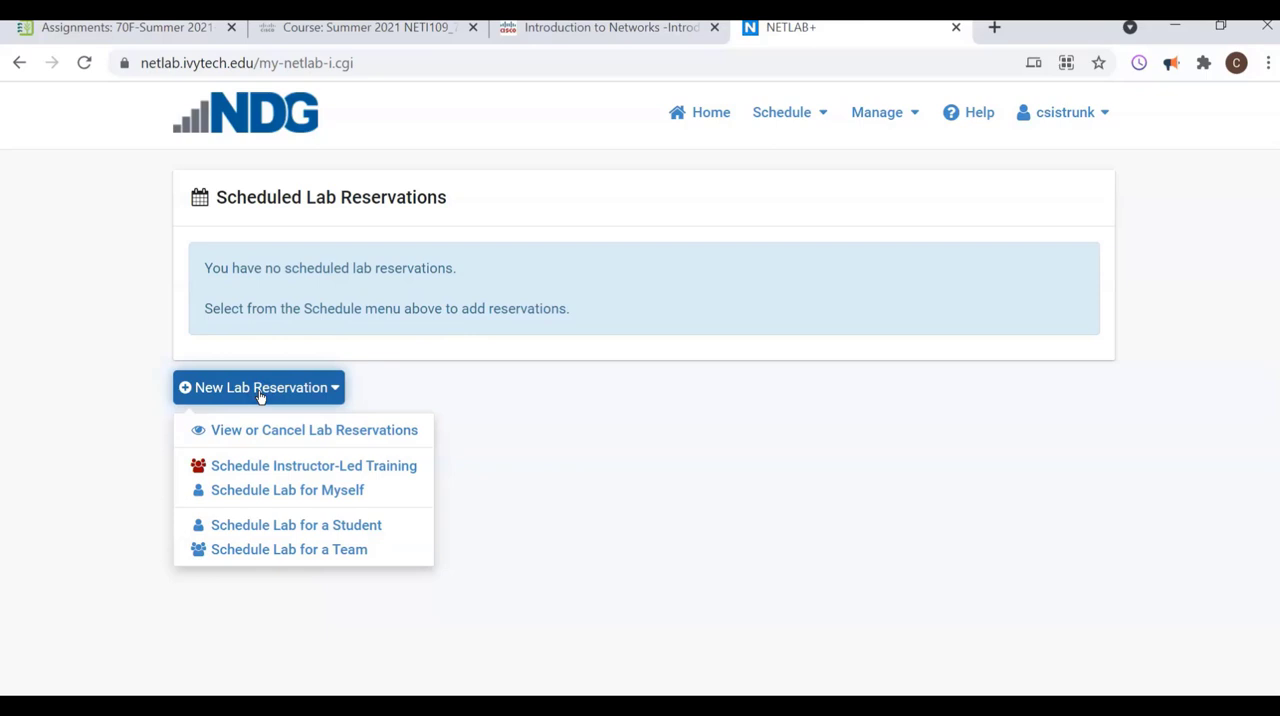
mouse_move(452, 396)
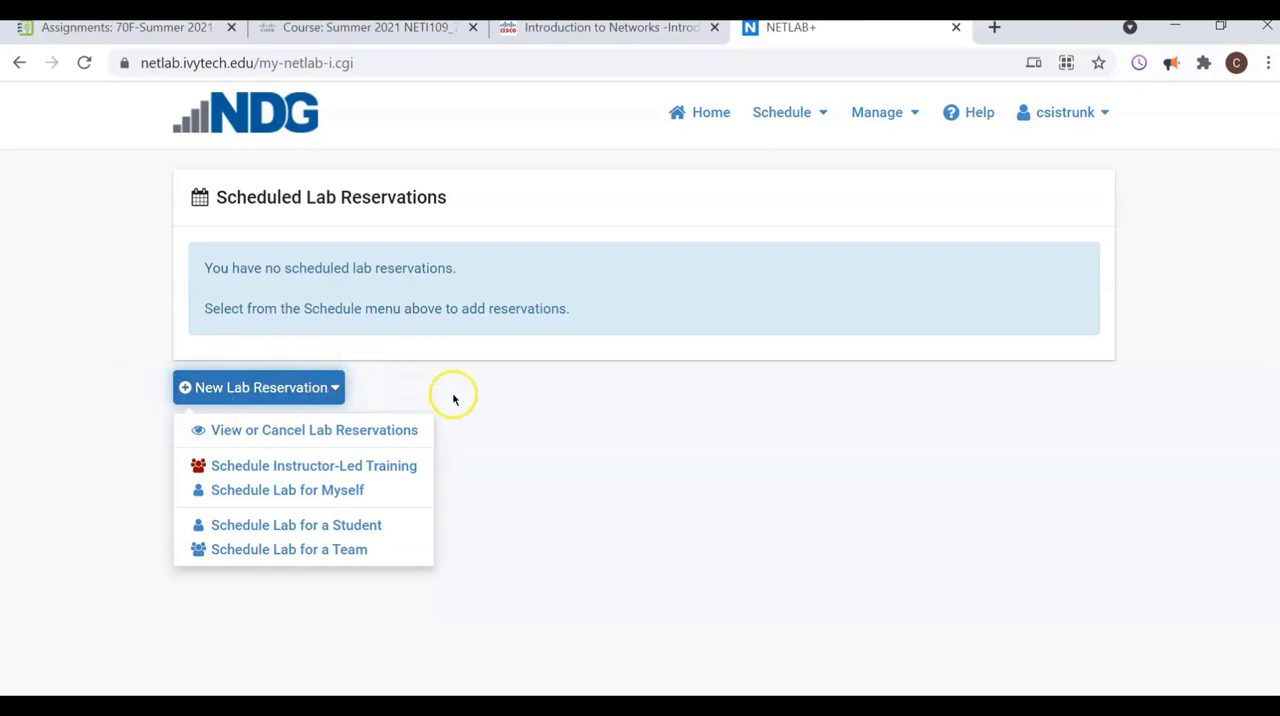
mouse_move(296, 450)
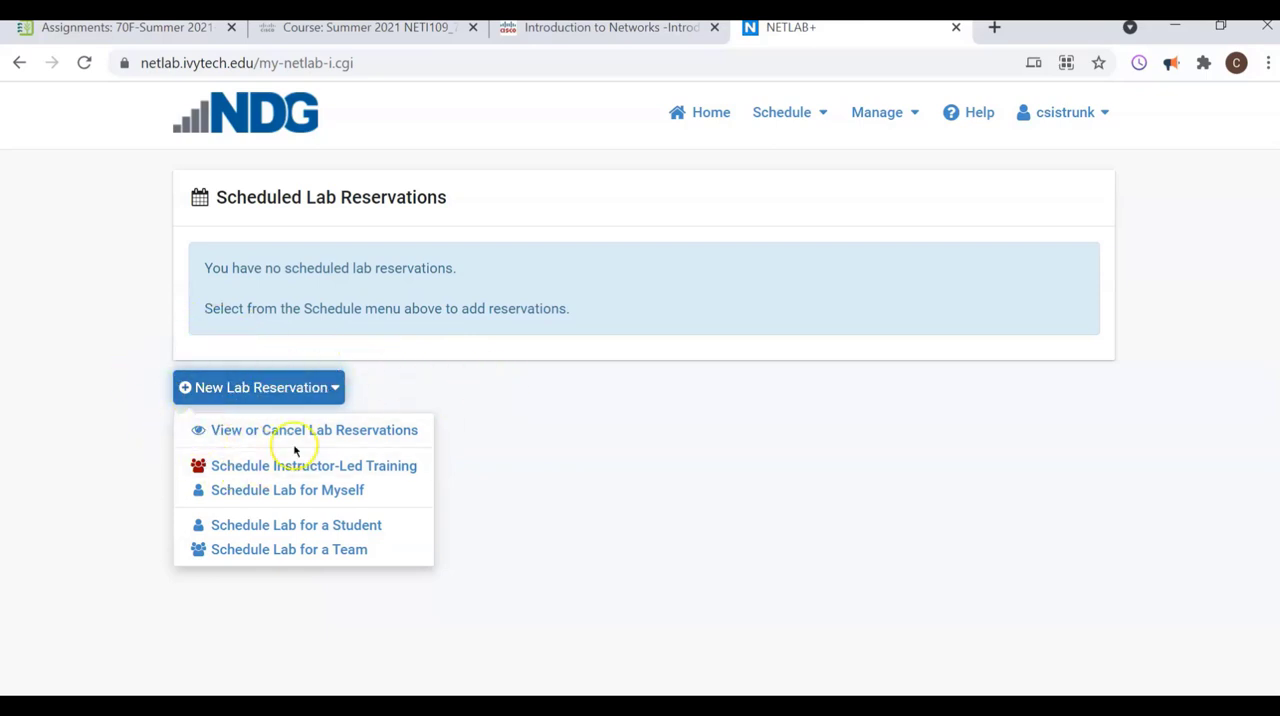
mouse_move(290, 464)
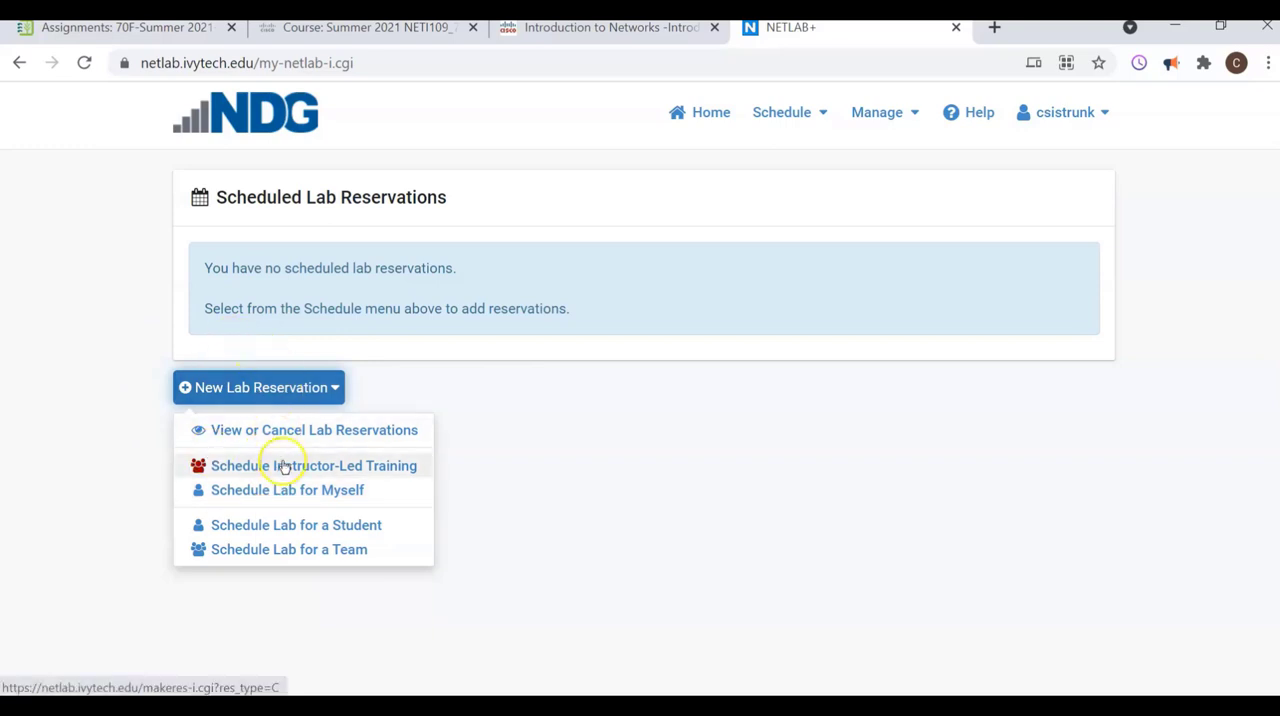
mouse_move(264, 490)
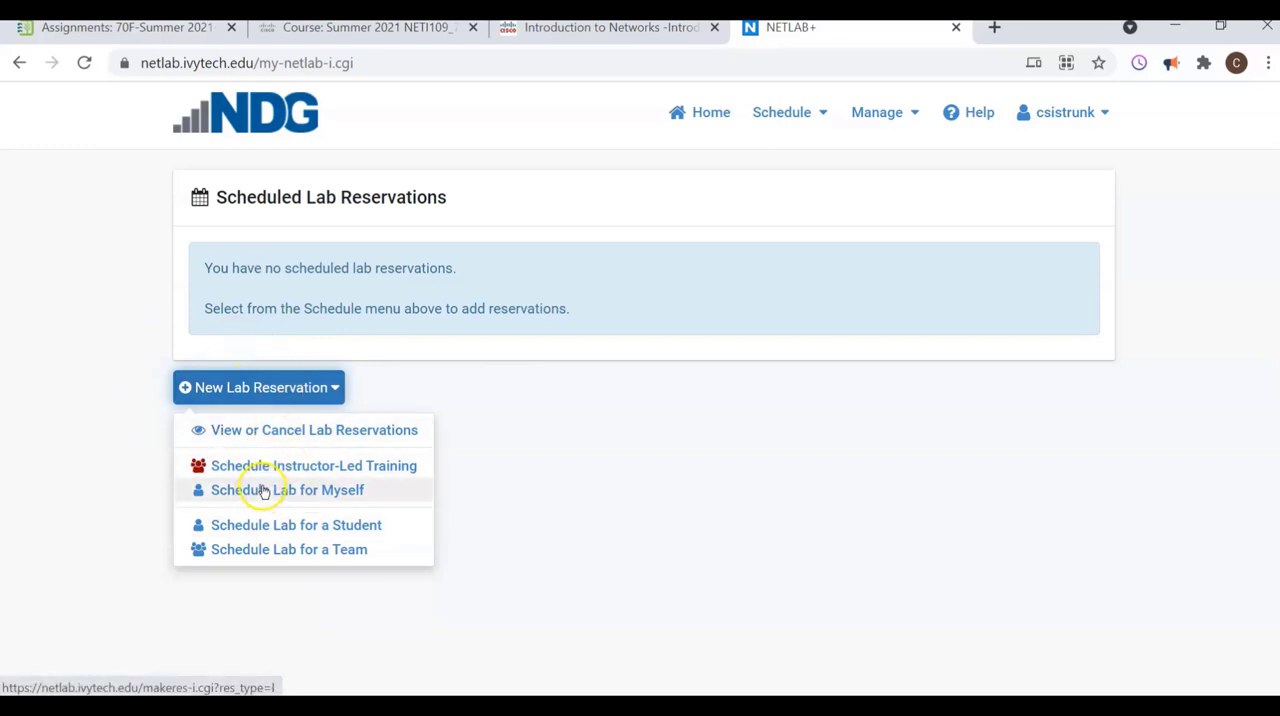
mouse_move(260, 496)
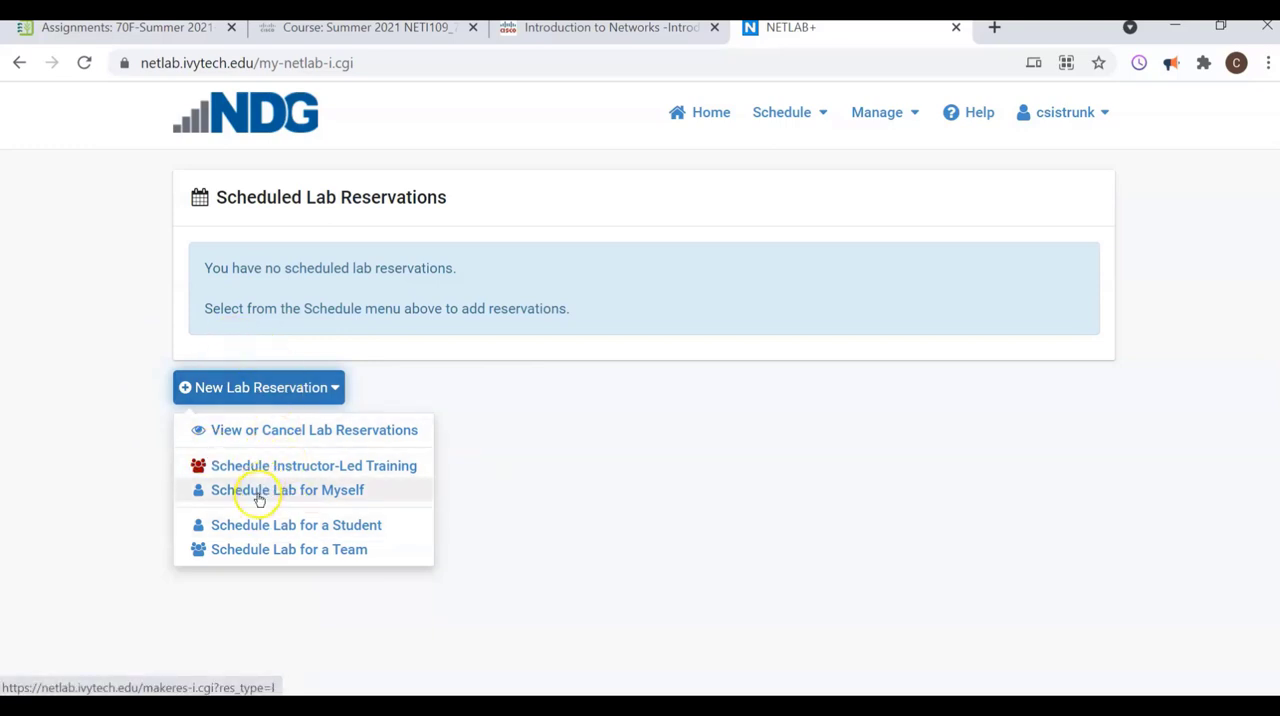
click(288, 490)
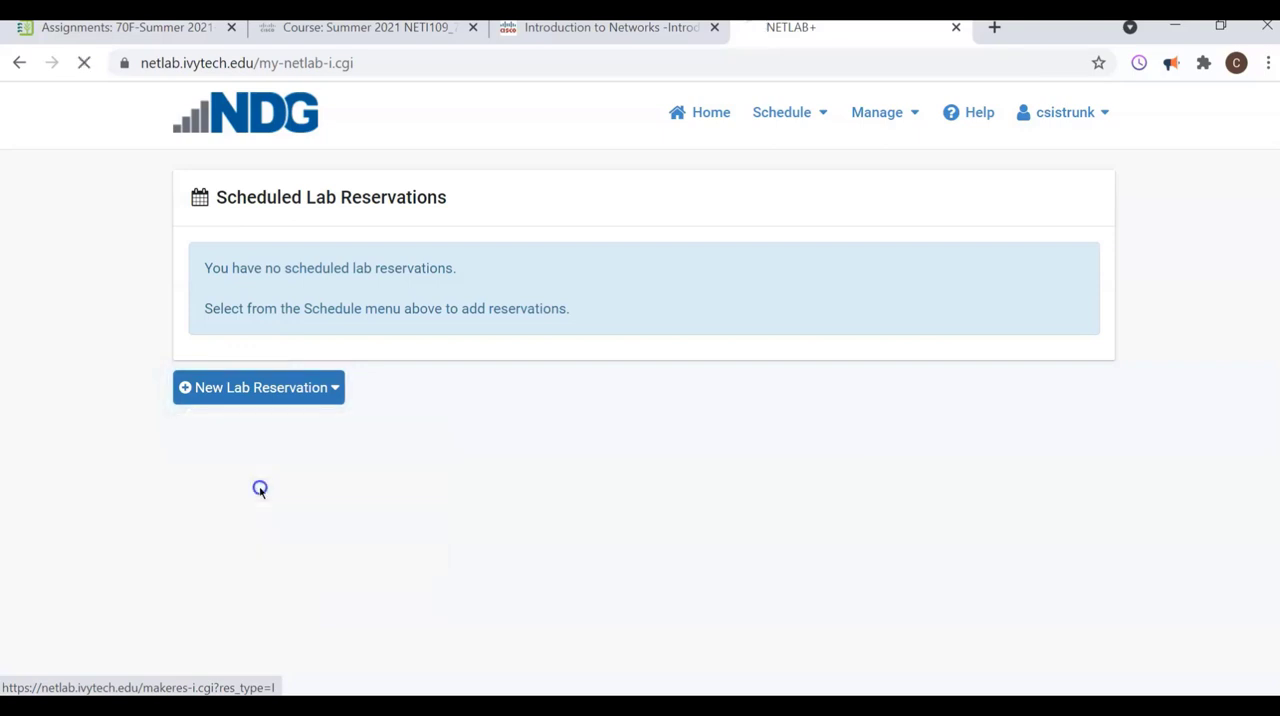
Step: Reserve a lab for myself in Summer 2021 Networking 1 (NETI 109 - 70F), browse its 14 CCNA1 labs, then return to IvyLearn Assignments
click(258, 388)
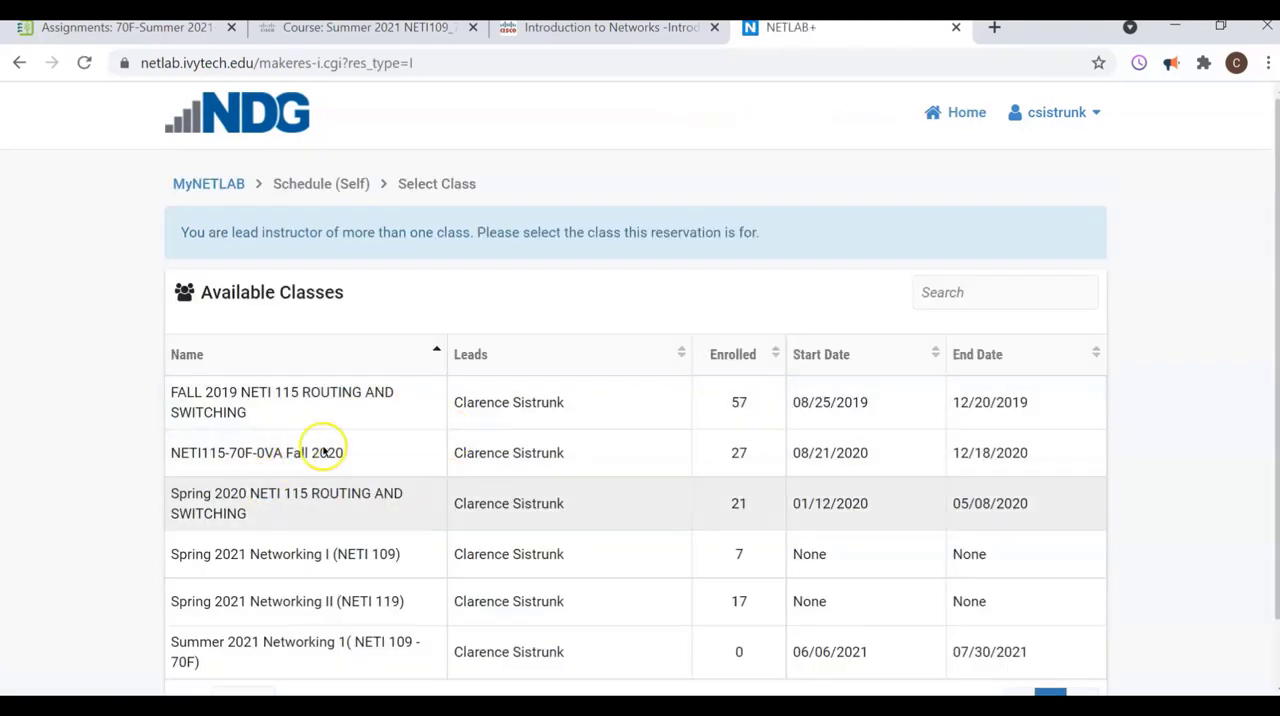
scroll(down, 3)
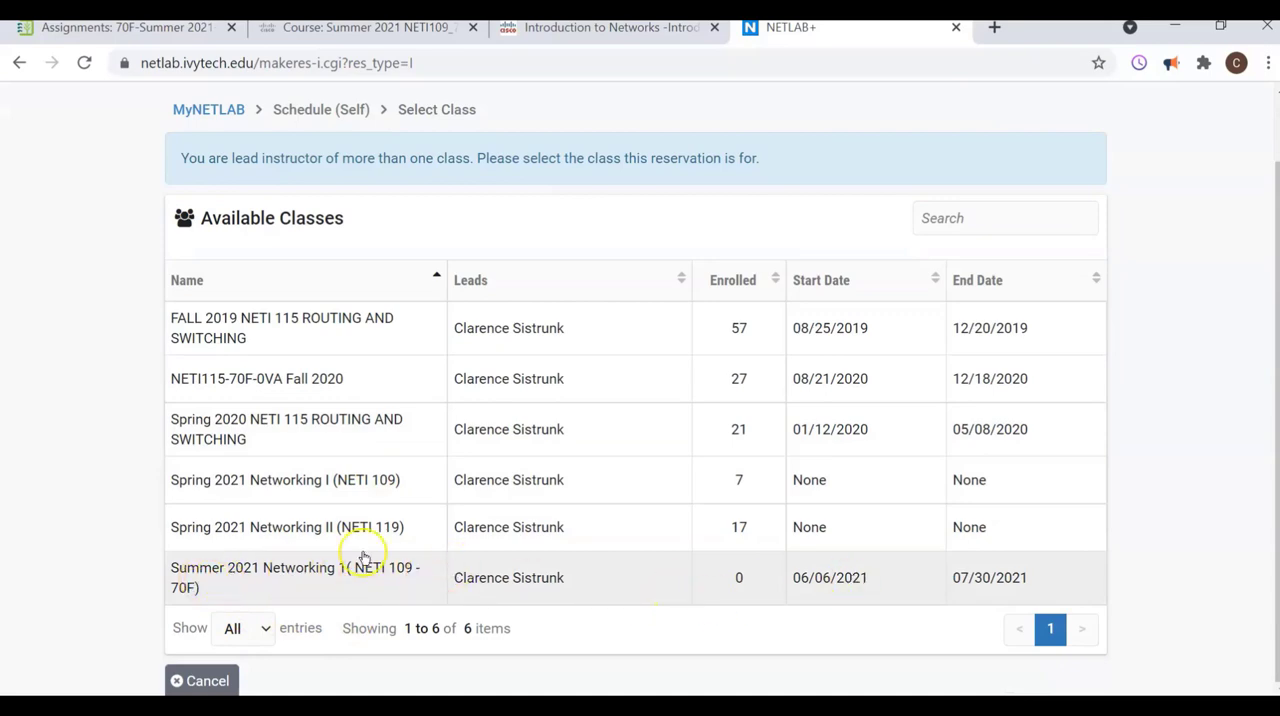
click(296, 576)
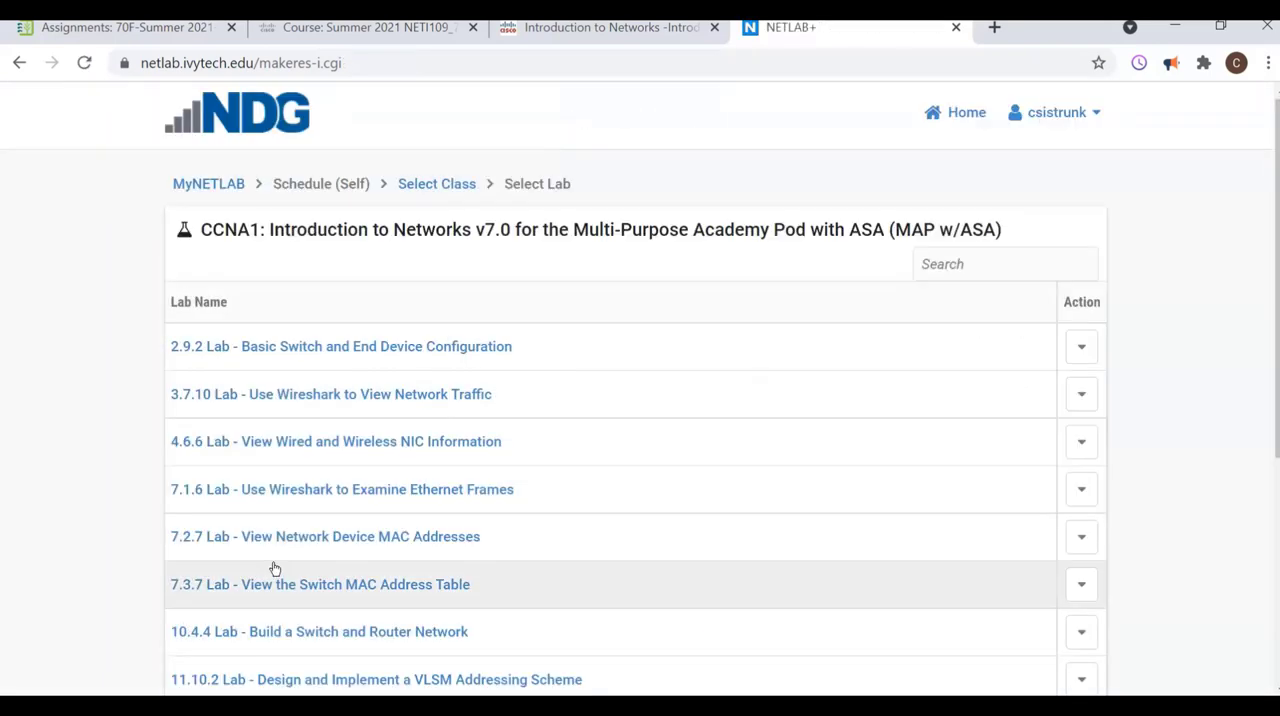
scroll(down, 3)
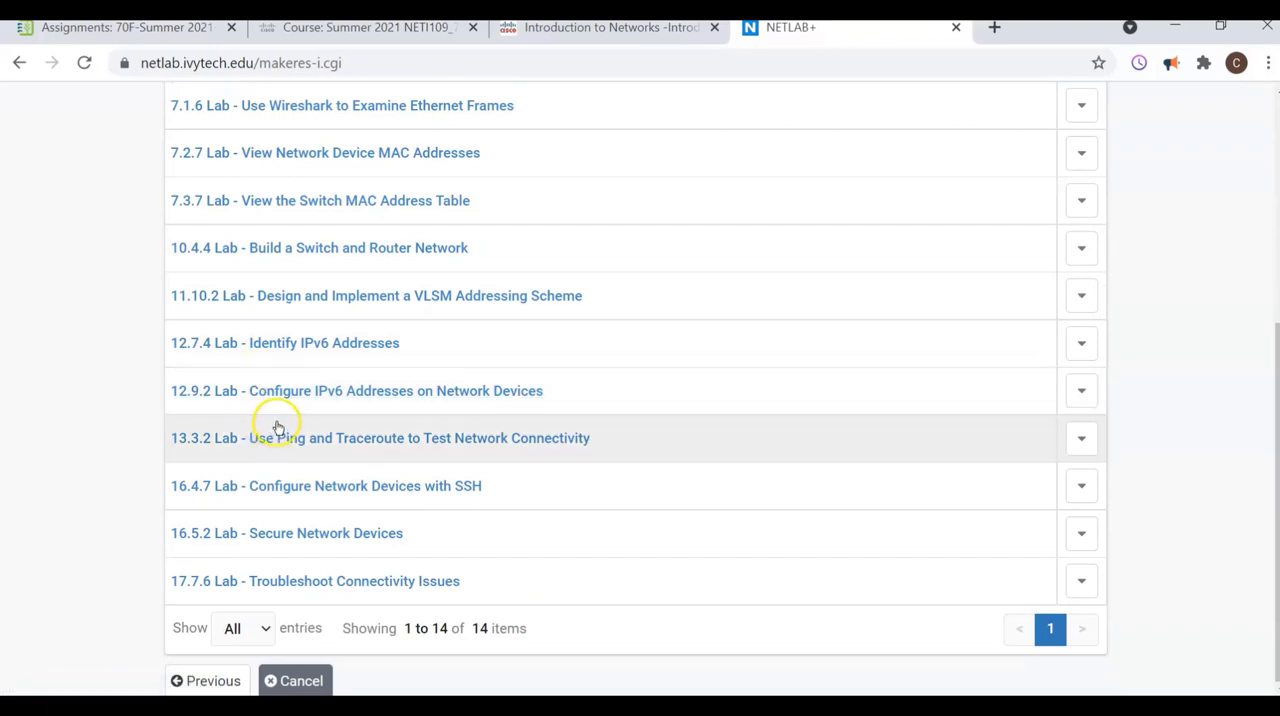
scroll(up, 3)
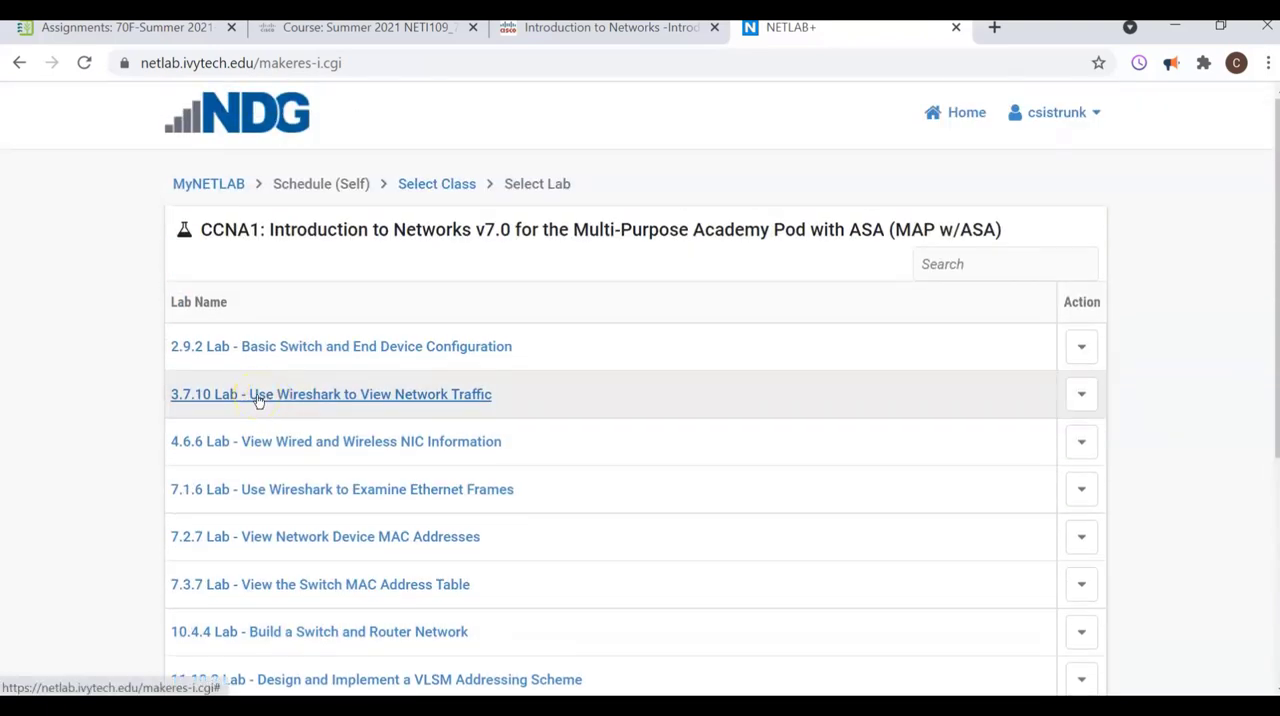
mouse_move(304, 346)
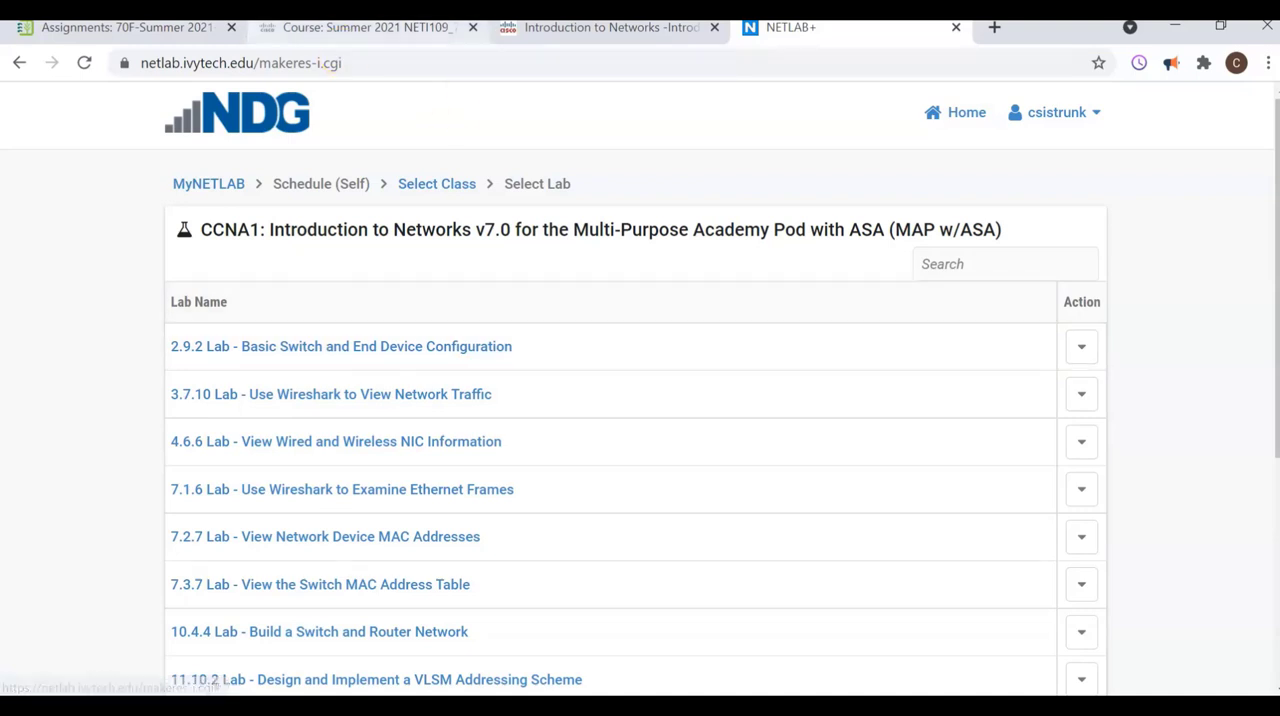
click(124, 28)
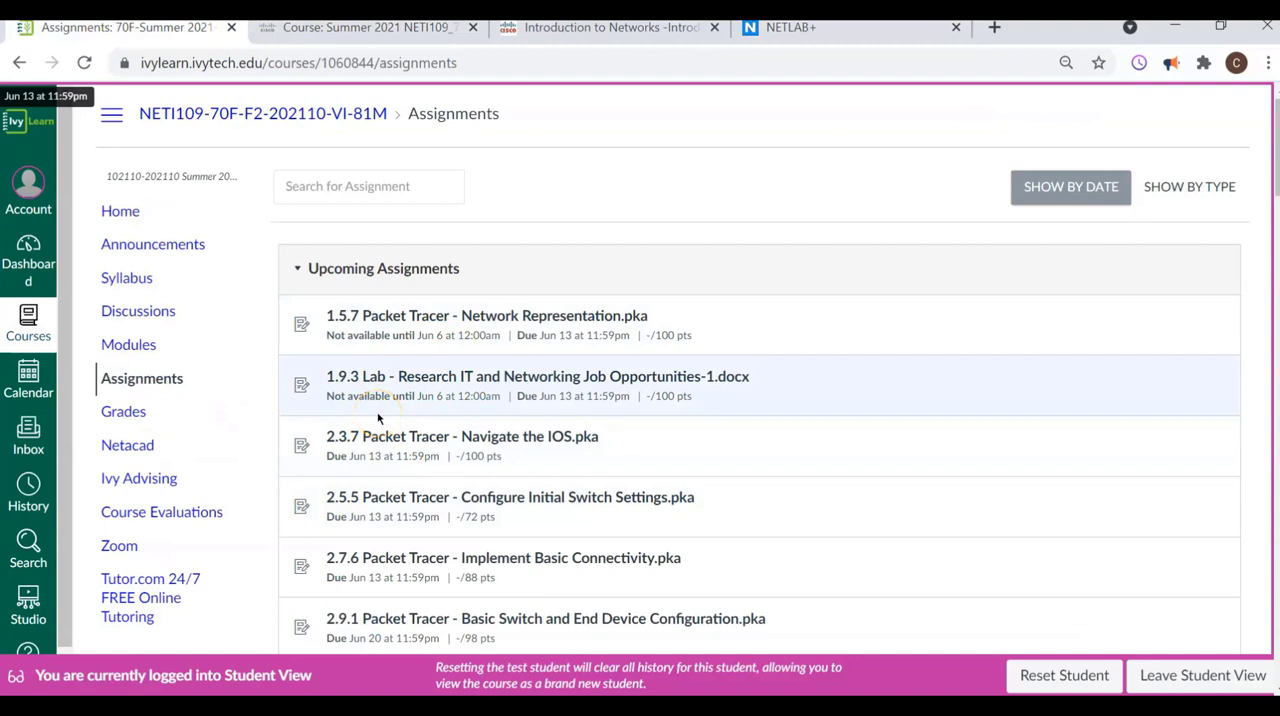
mouse_move(320, 380)
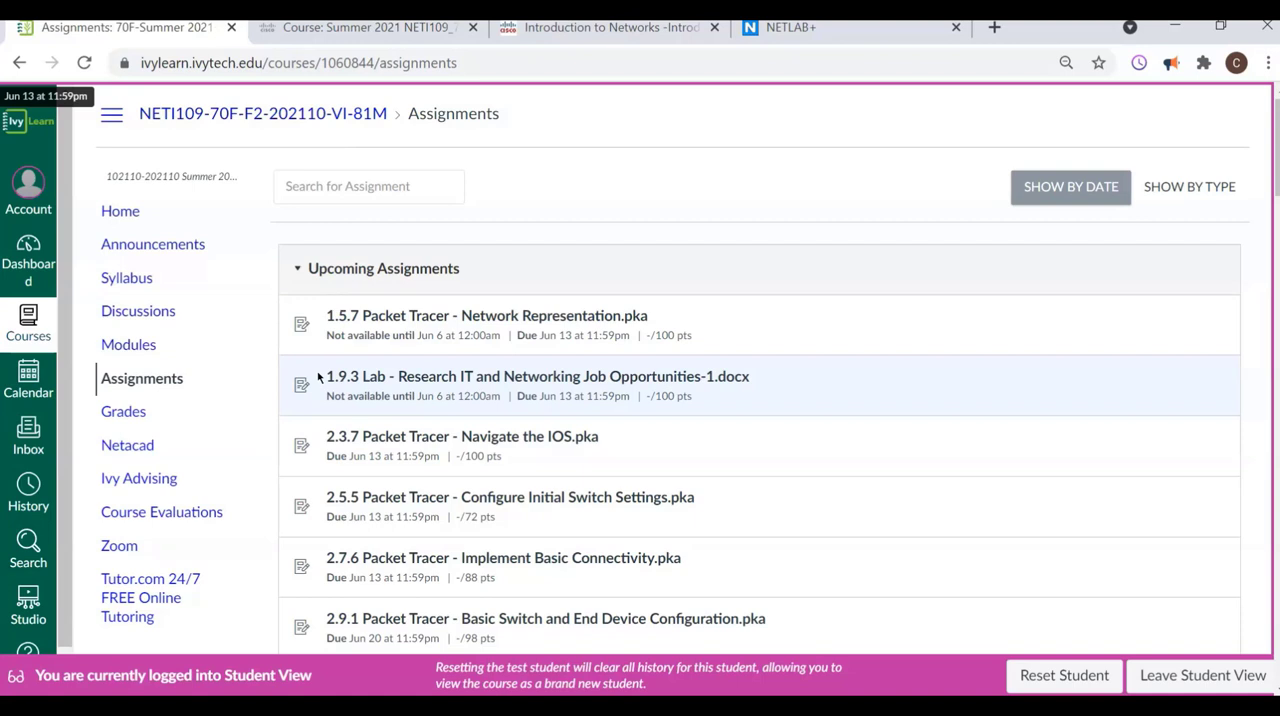
mouse_move(456, 256)
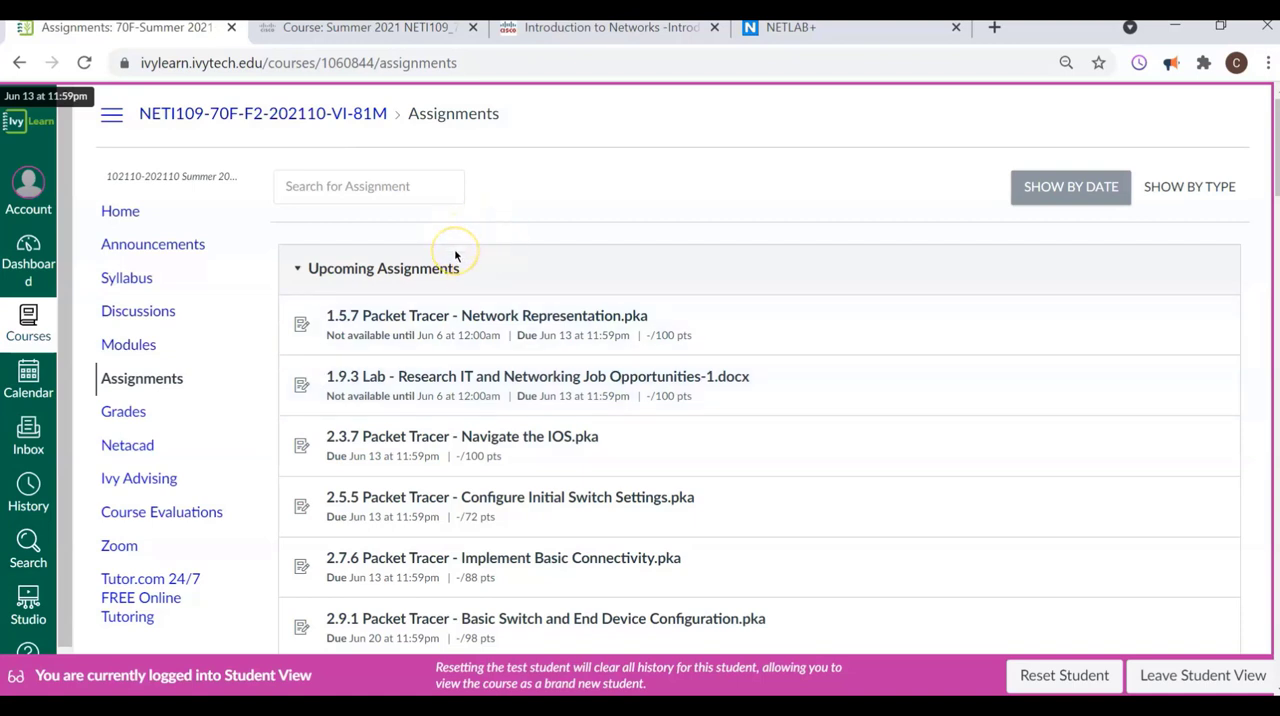
mouse_move(456, 252)
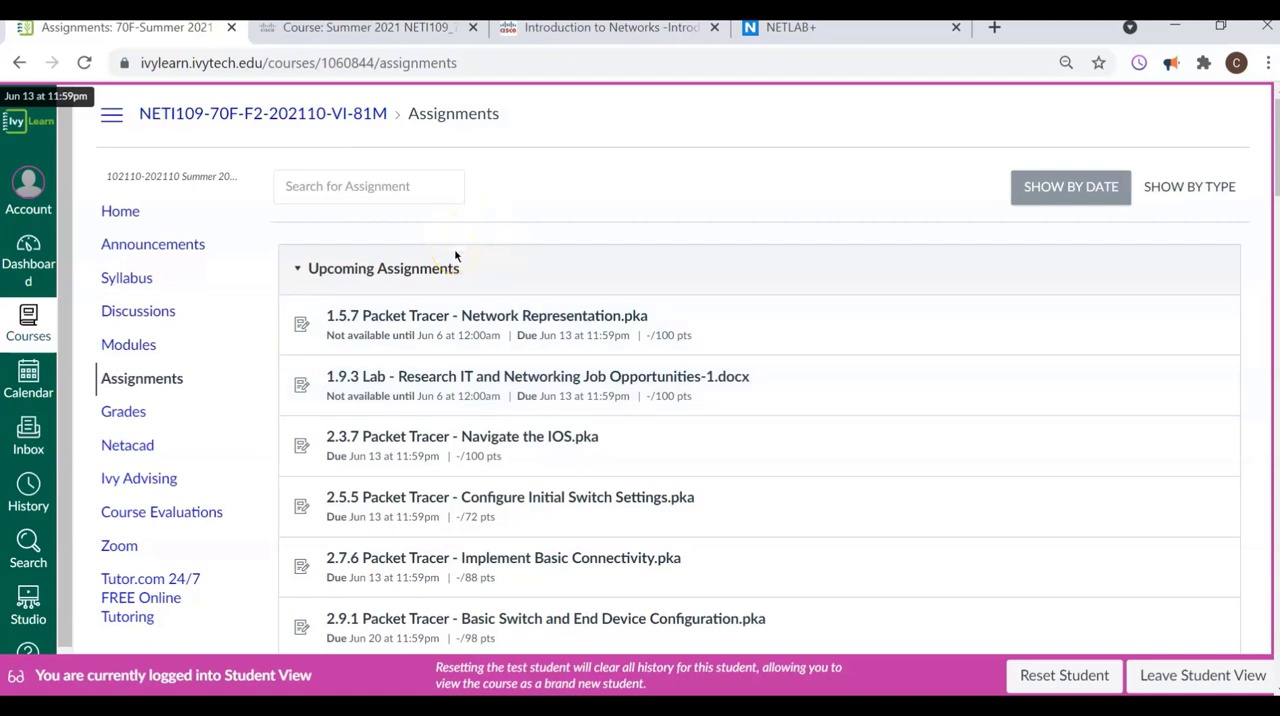
mouse_move(96, 28)
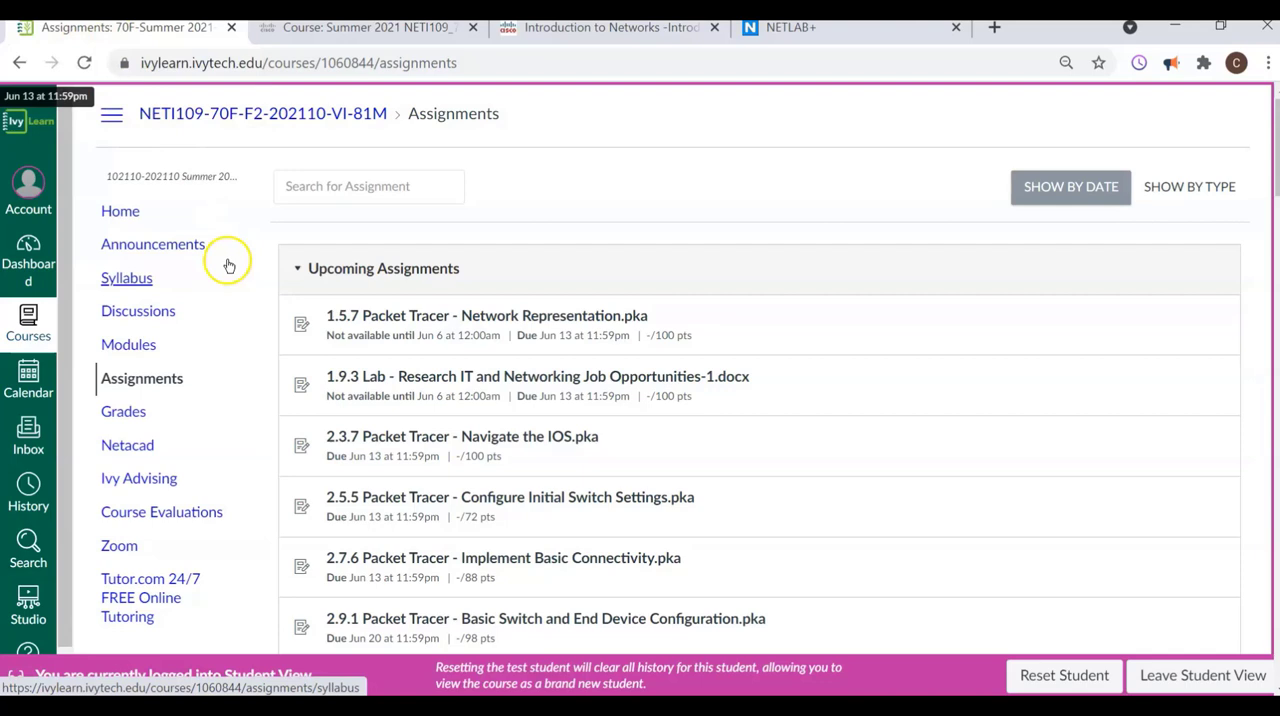
mouse_move(204, 304)
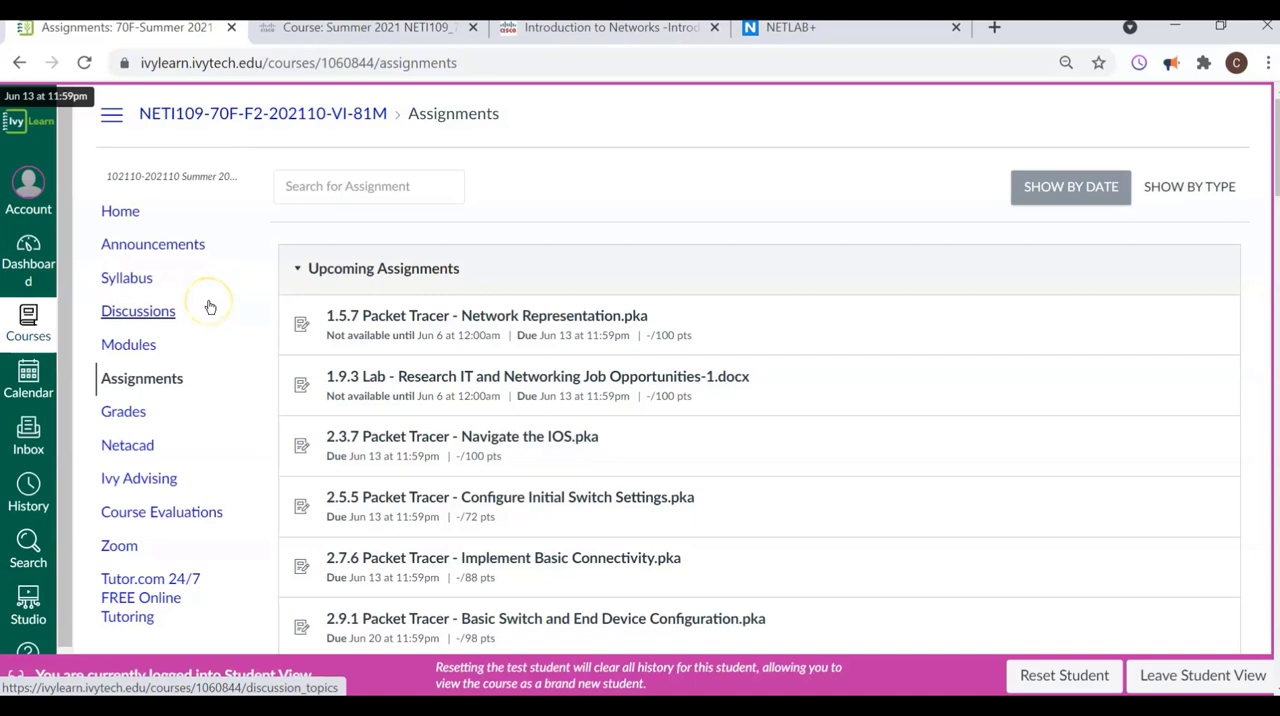
mouse_move(208, 302)
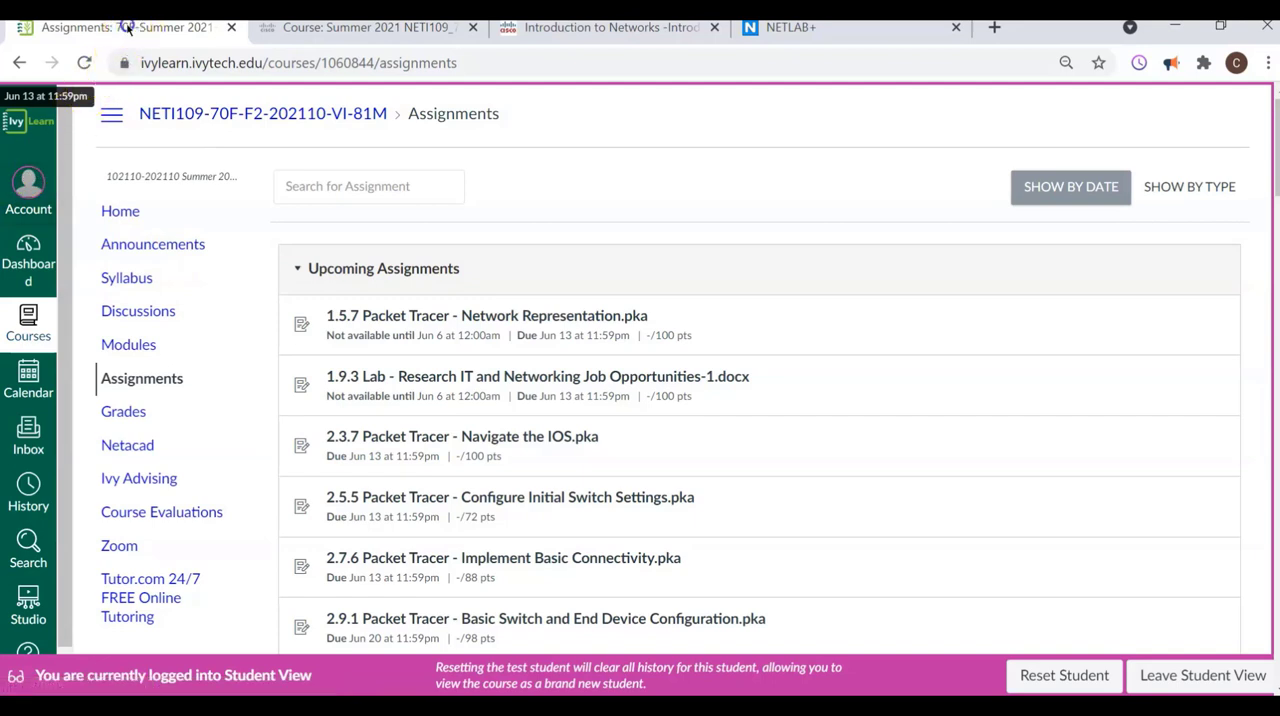
mouse_move(120, 212)
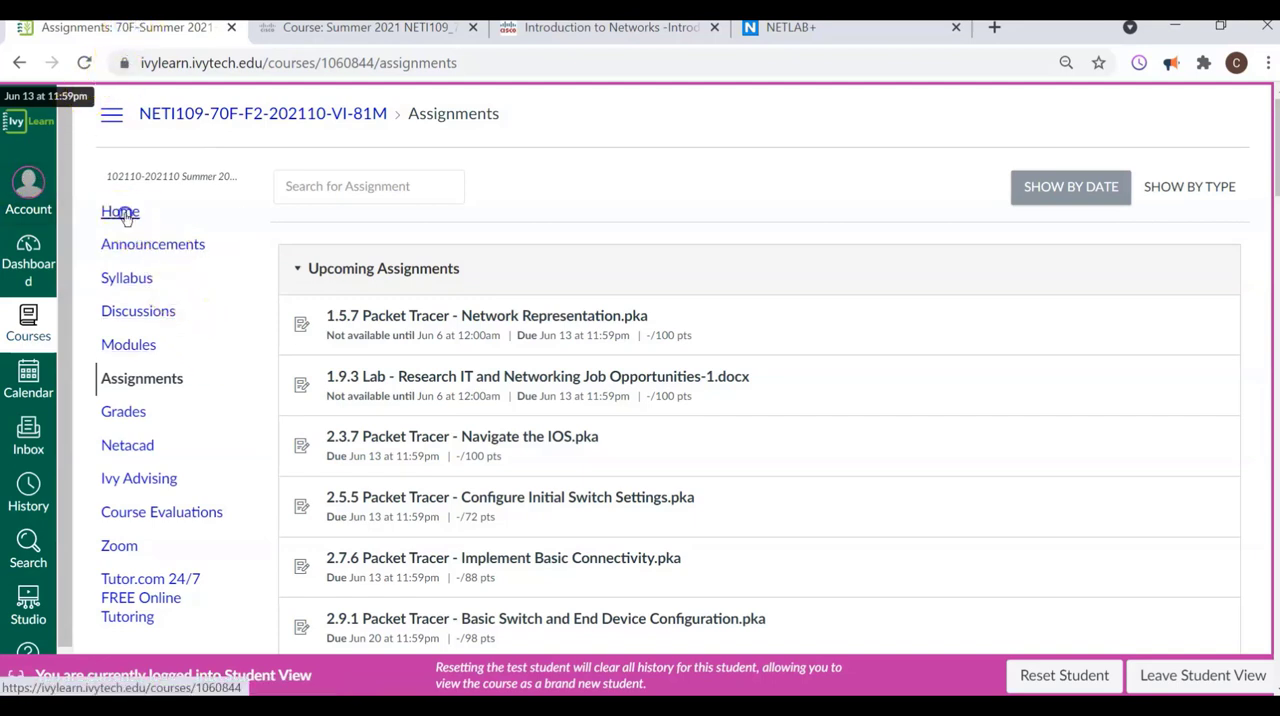
Step: Return to the NETI109 course home page with its announcements, recent activity and To Do list
click(120, 212)
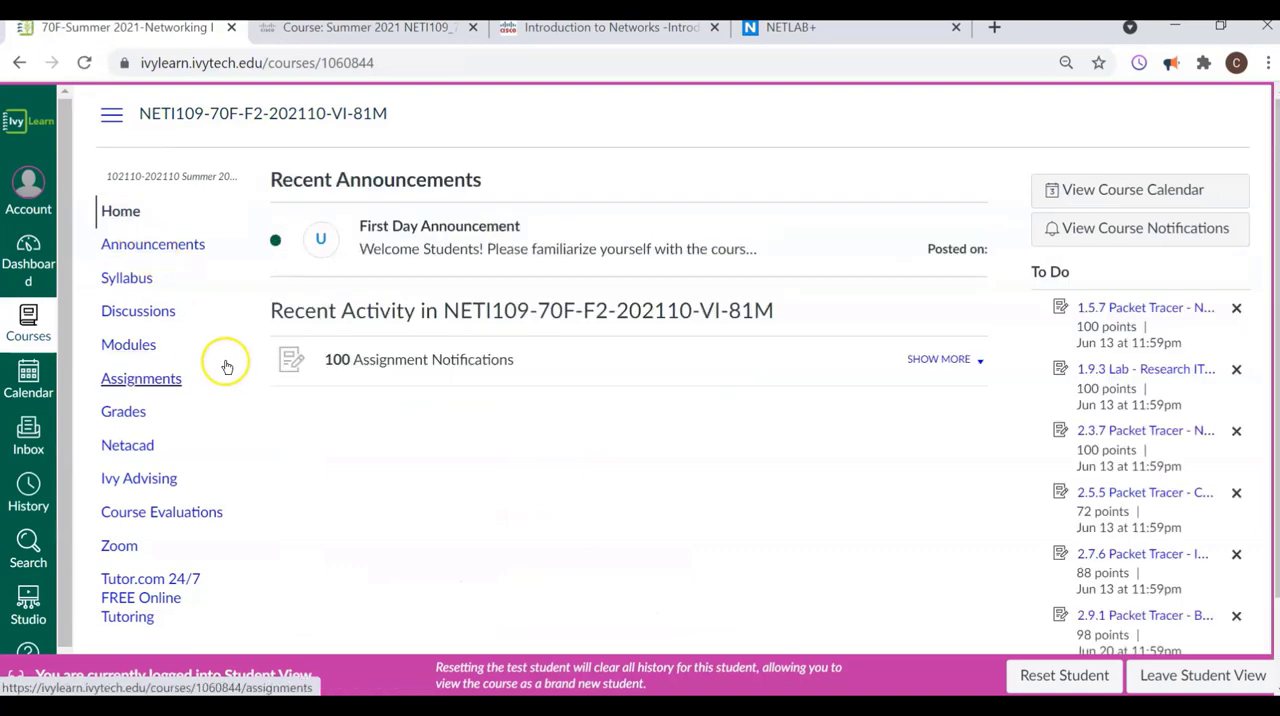
mouse_move(128, 344)
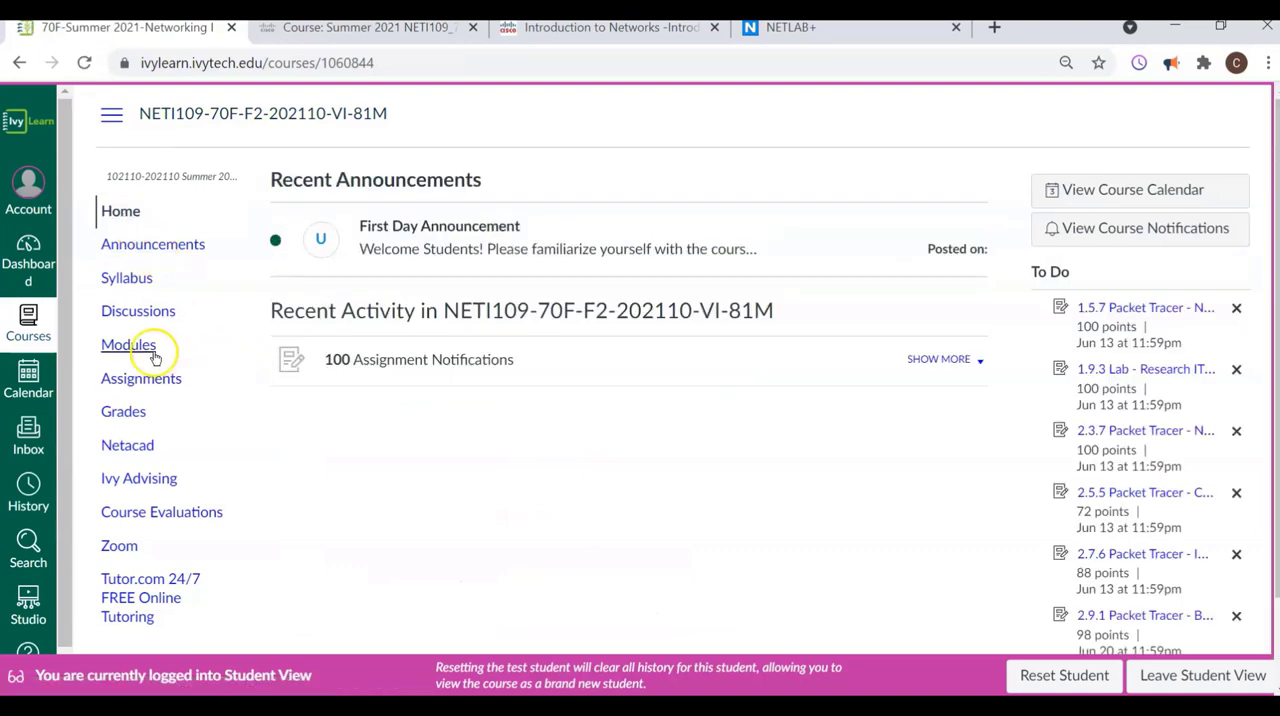
mouse_move(256, 460)
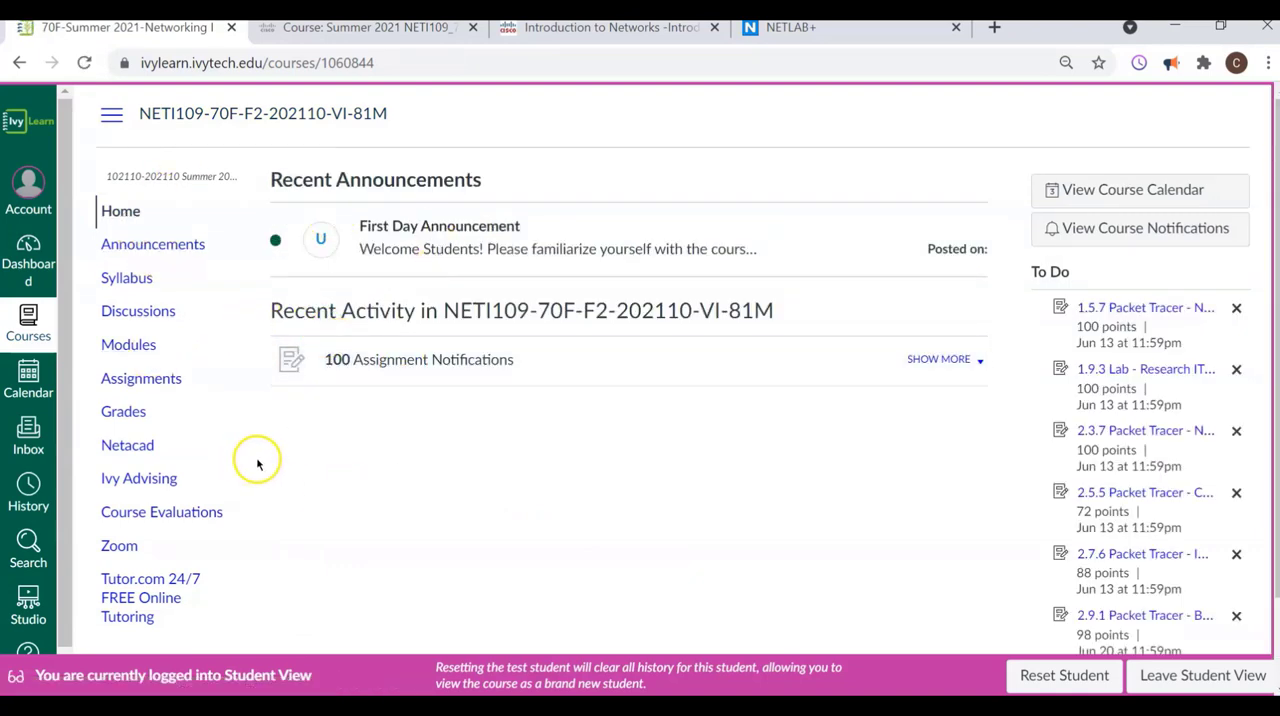
mouse_move(388, 42)
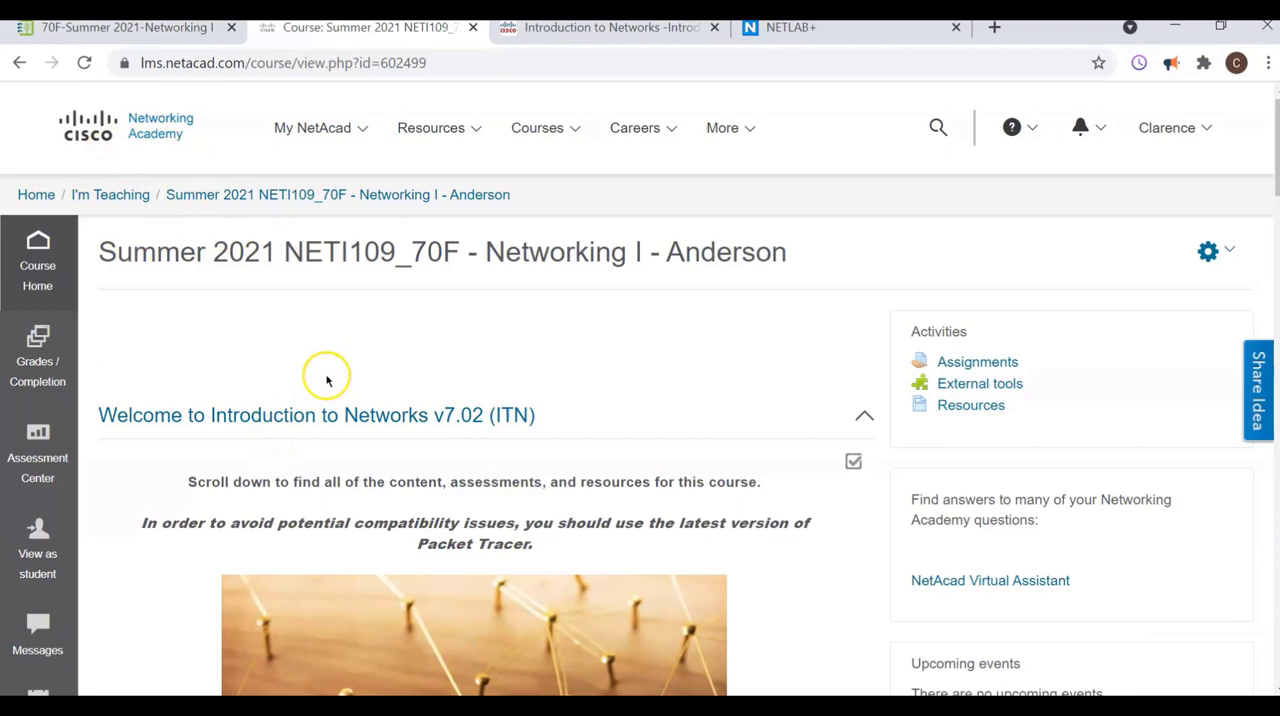
mouse_move(304, 368)
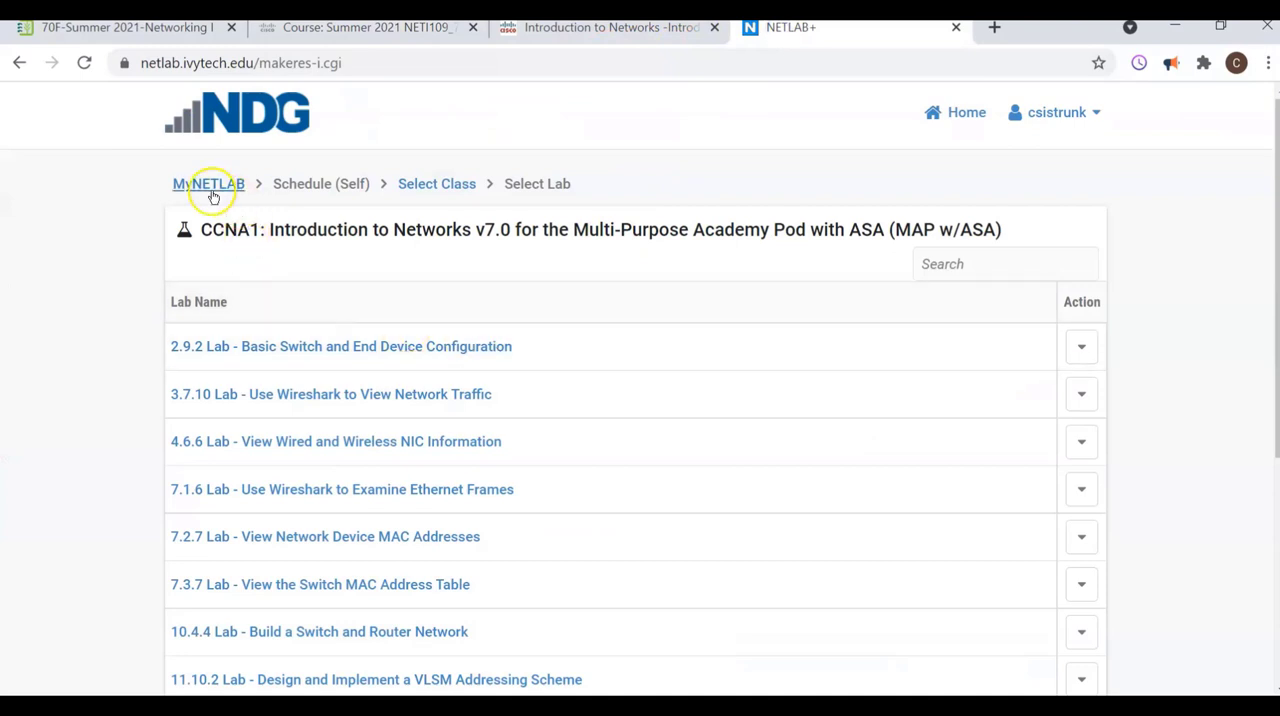
Step: Return from the CCNA1 lab list to the Scheduled Lab Reservations page via the MyNETLAB breadcrumb
click(208, 184)
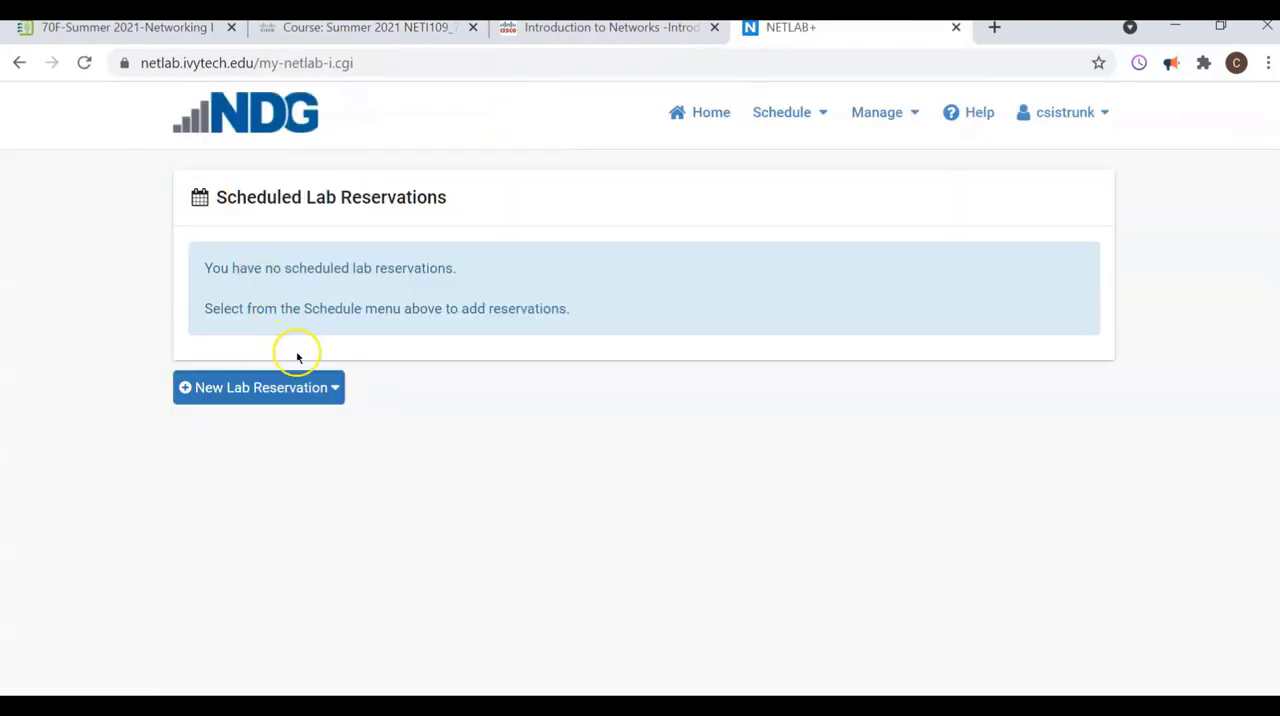
mouse_move(320, 168)
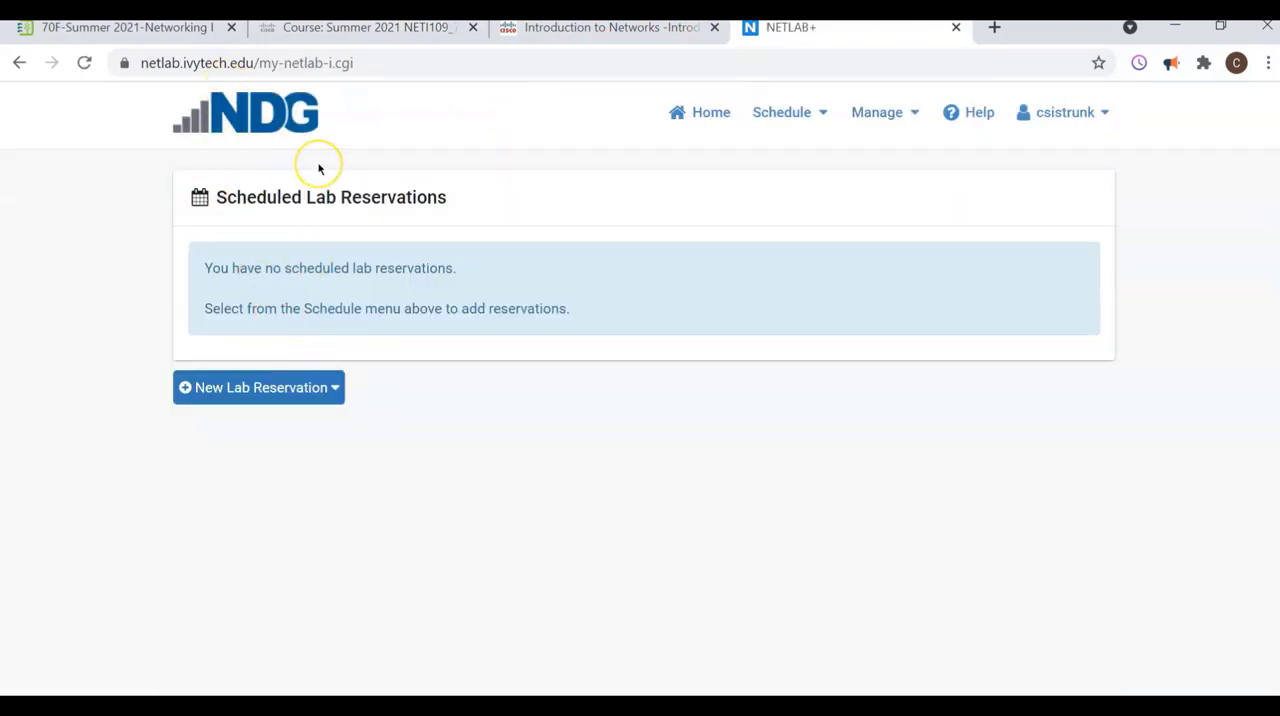
mouse_move(316, 190)
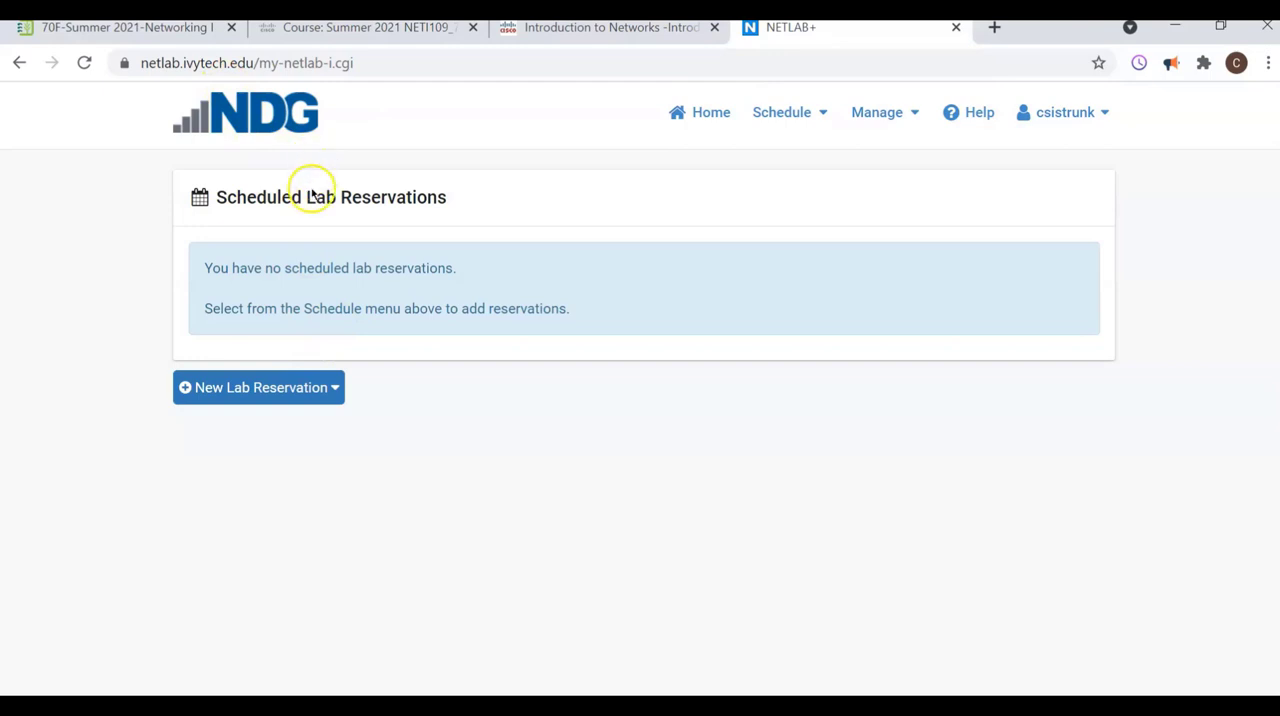
mouse_move(336, 272)
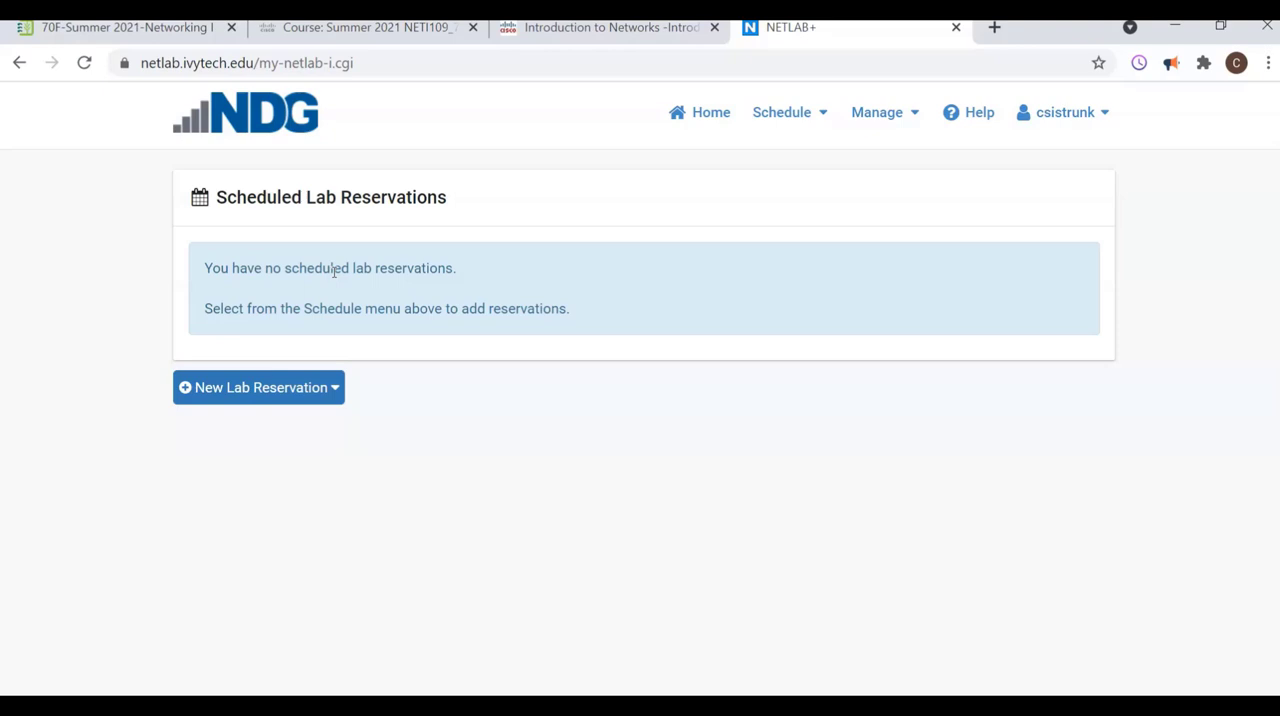
mouse_move(104, 556)
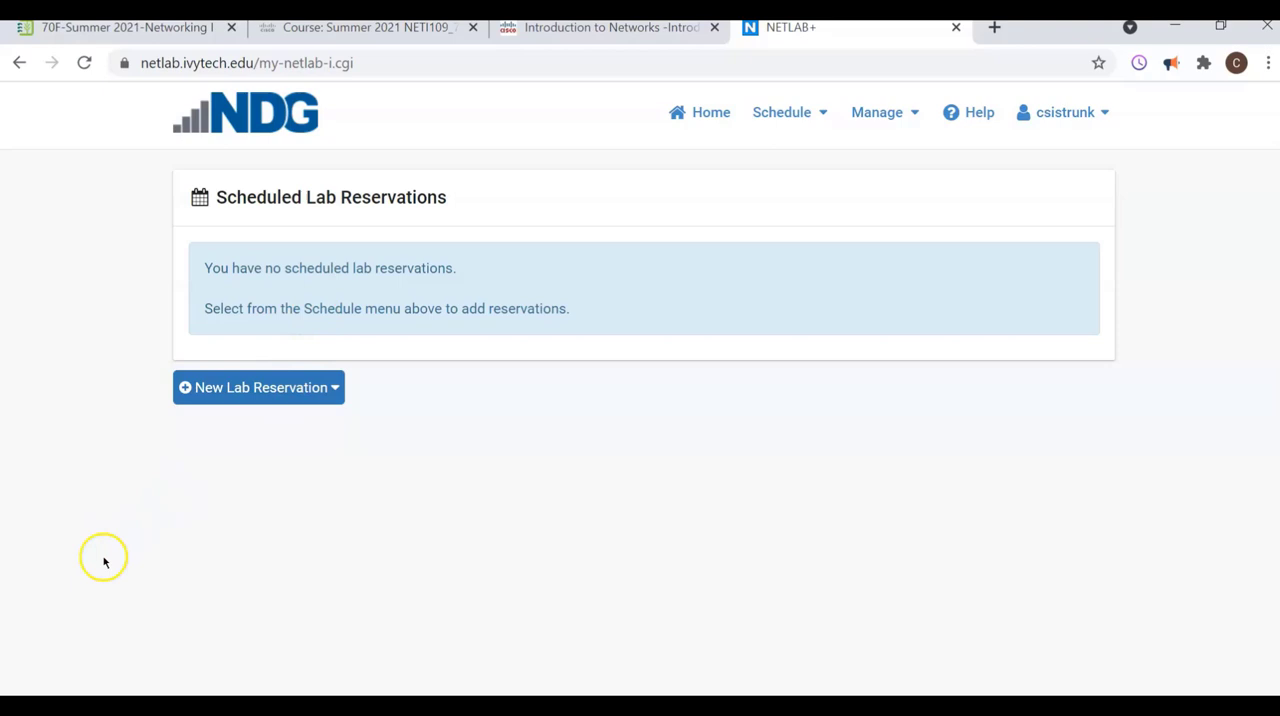